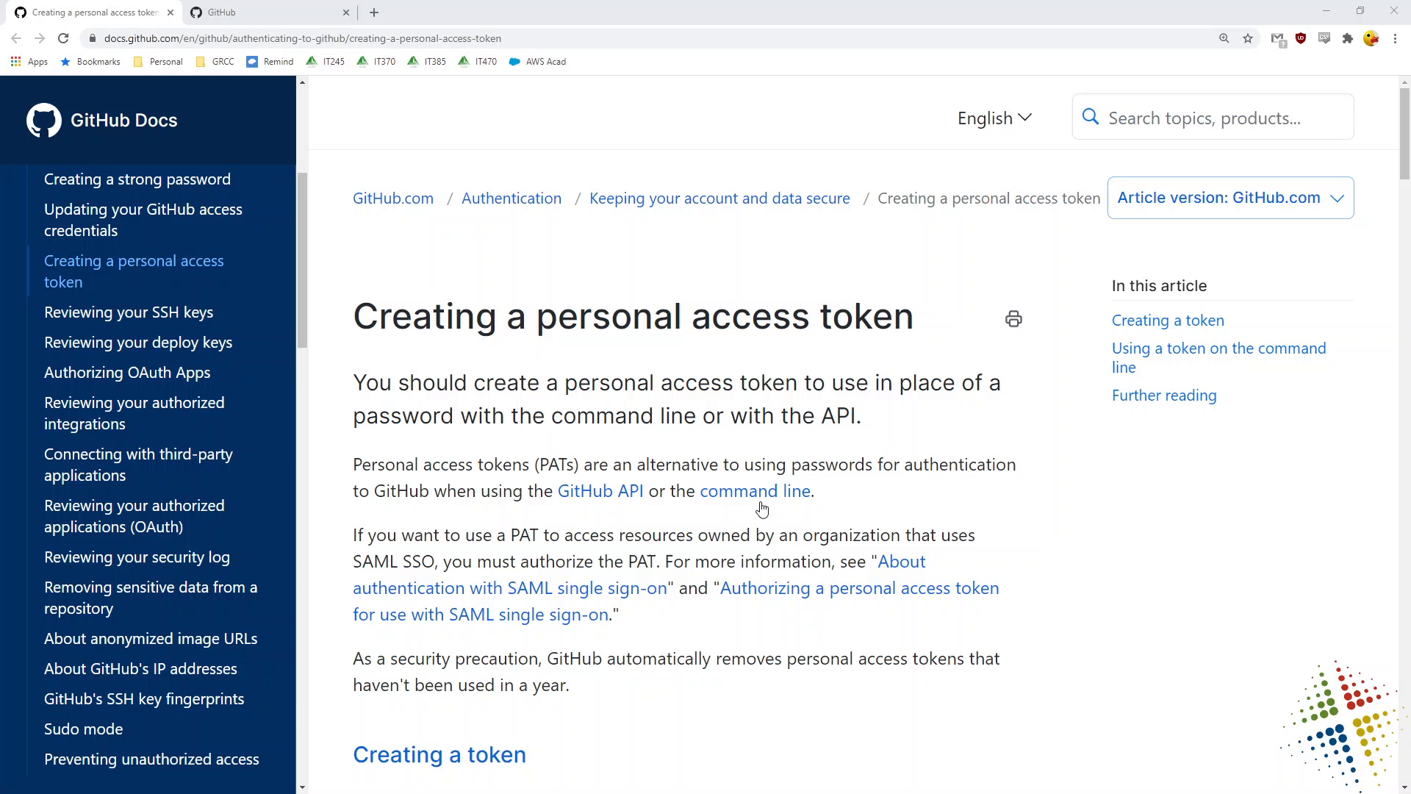
mouse_move(772, 505)
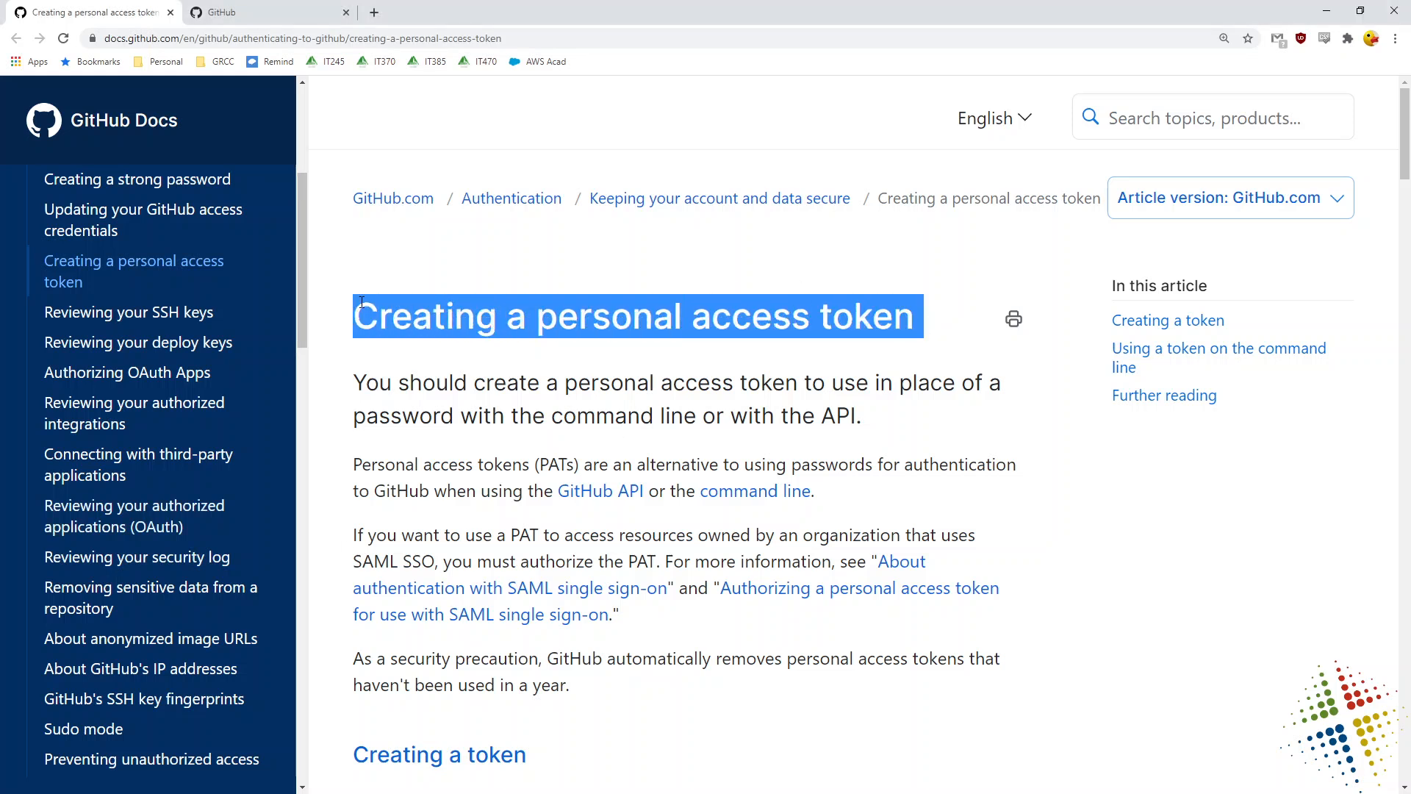
Step: Switch to the GitHub tab and go to the account Settings from the profile menu
scroll(down, 3)
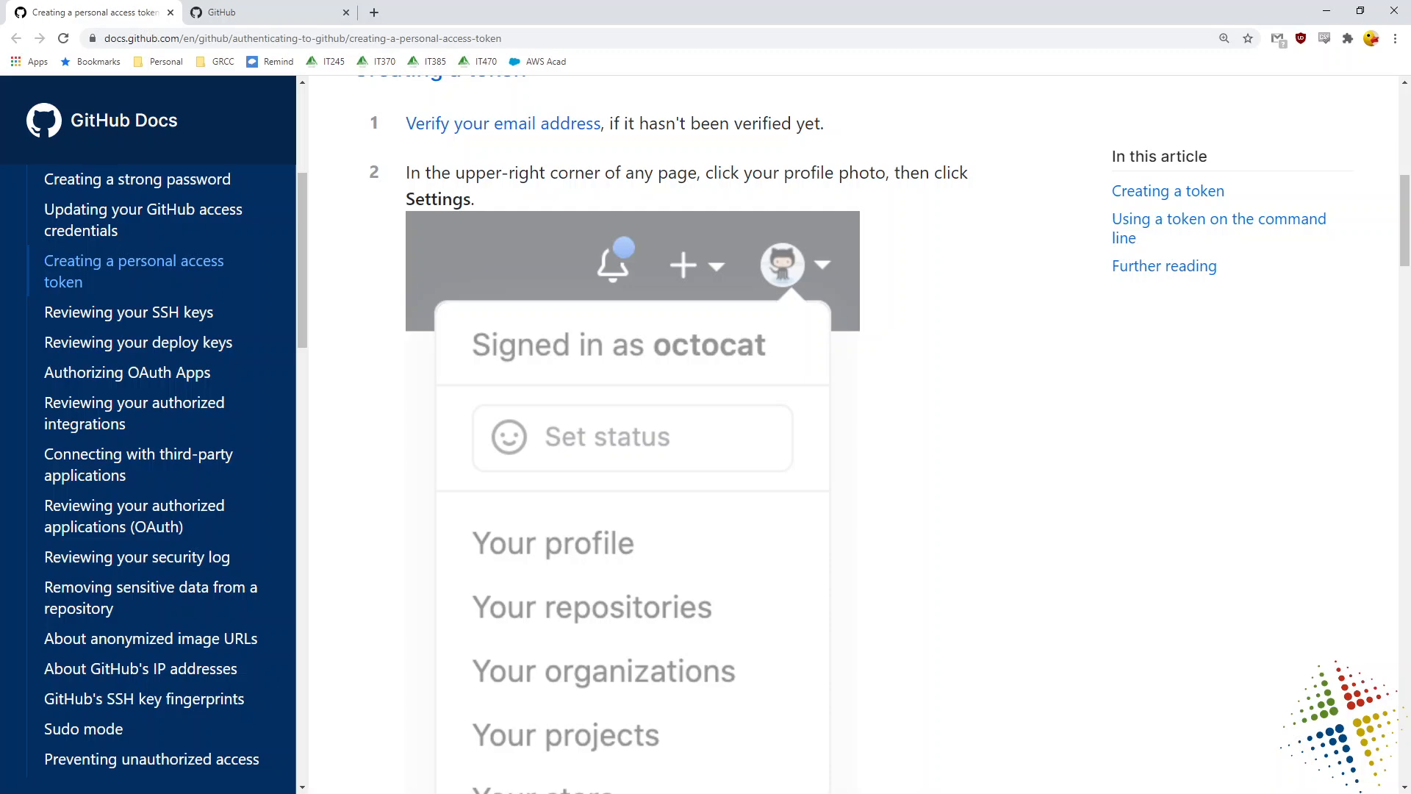
scroll(down, 3)
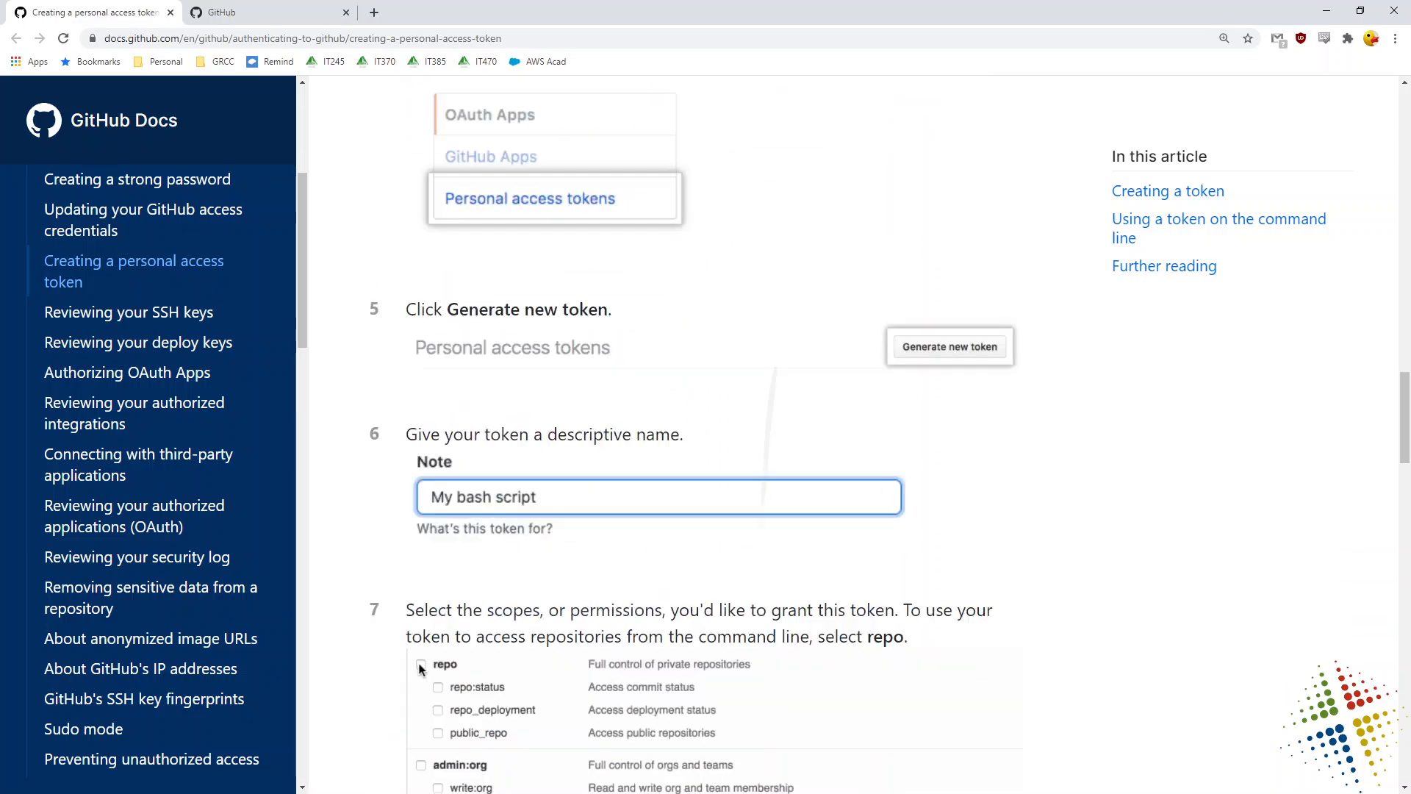
scroll(up, 3)
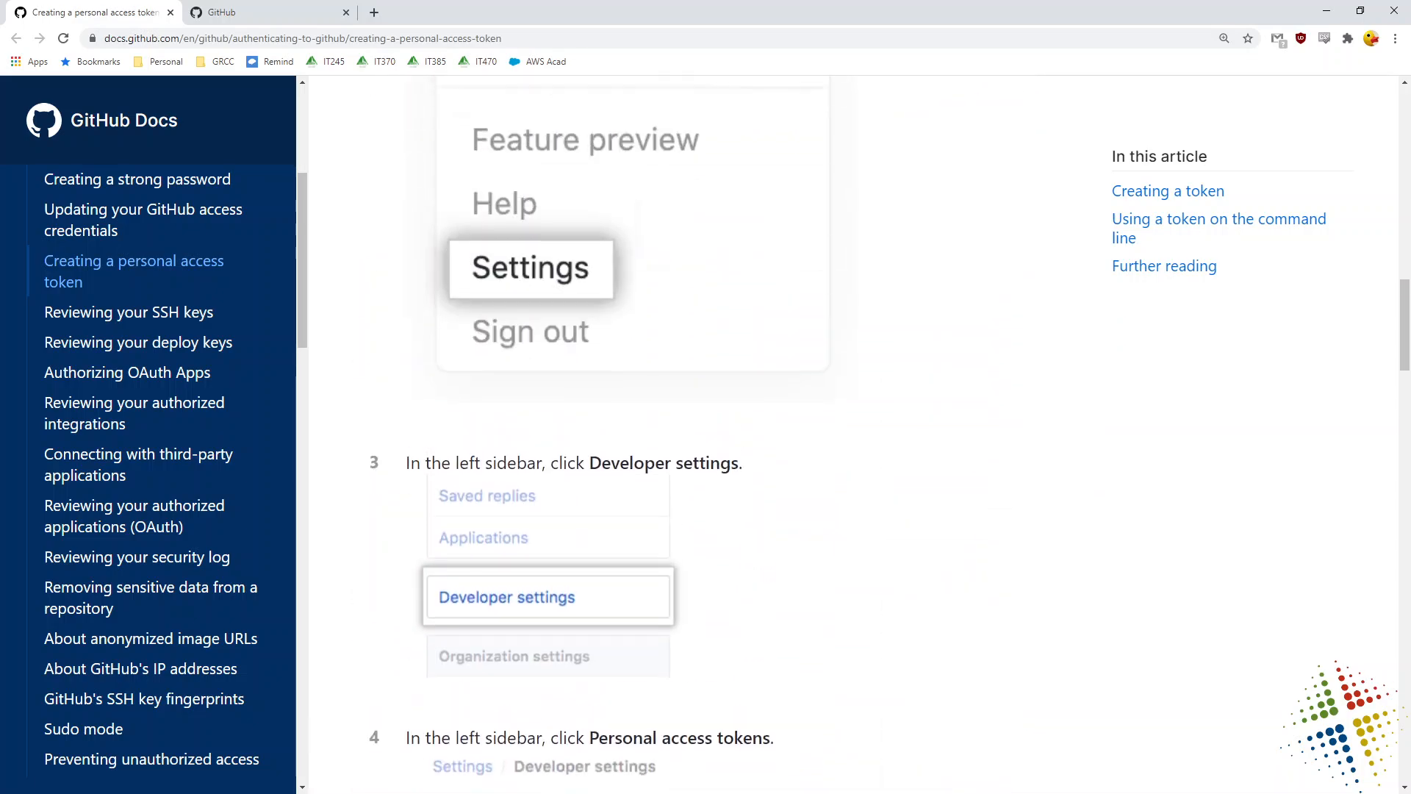
scroll(up, 3)
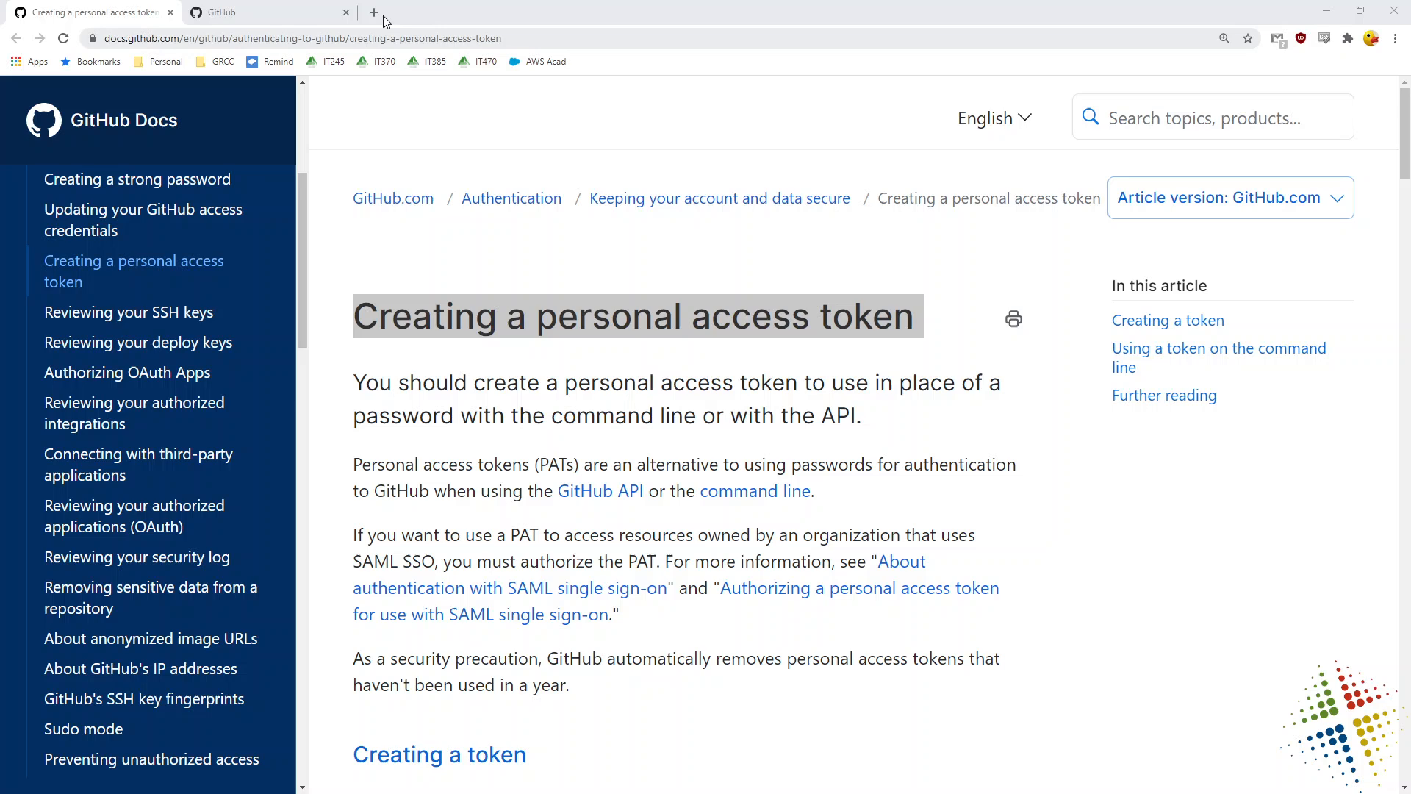
click(262, 12)
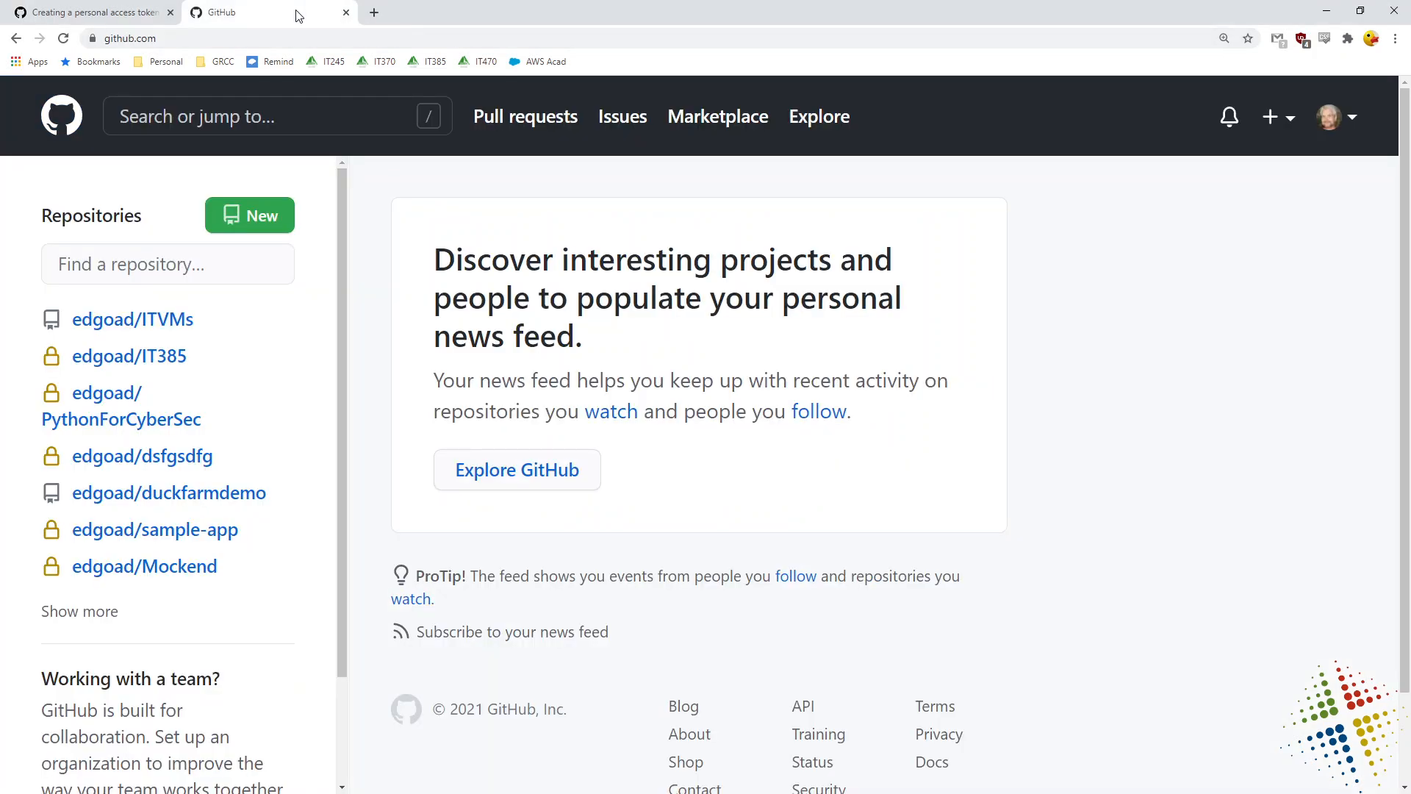
mouse_move(1329, 125)
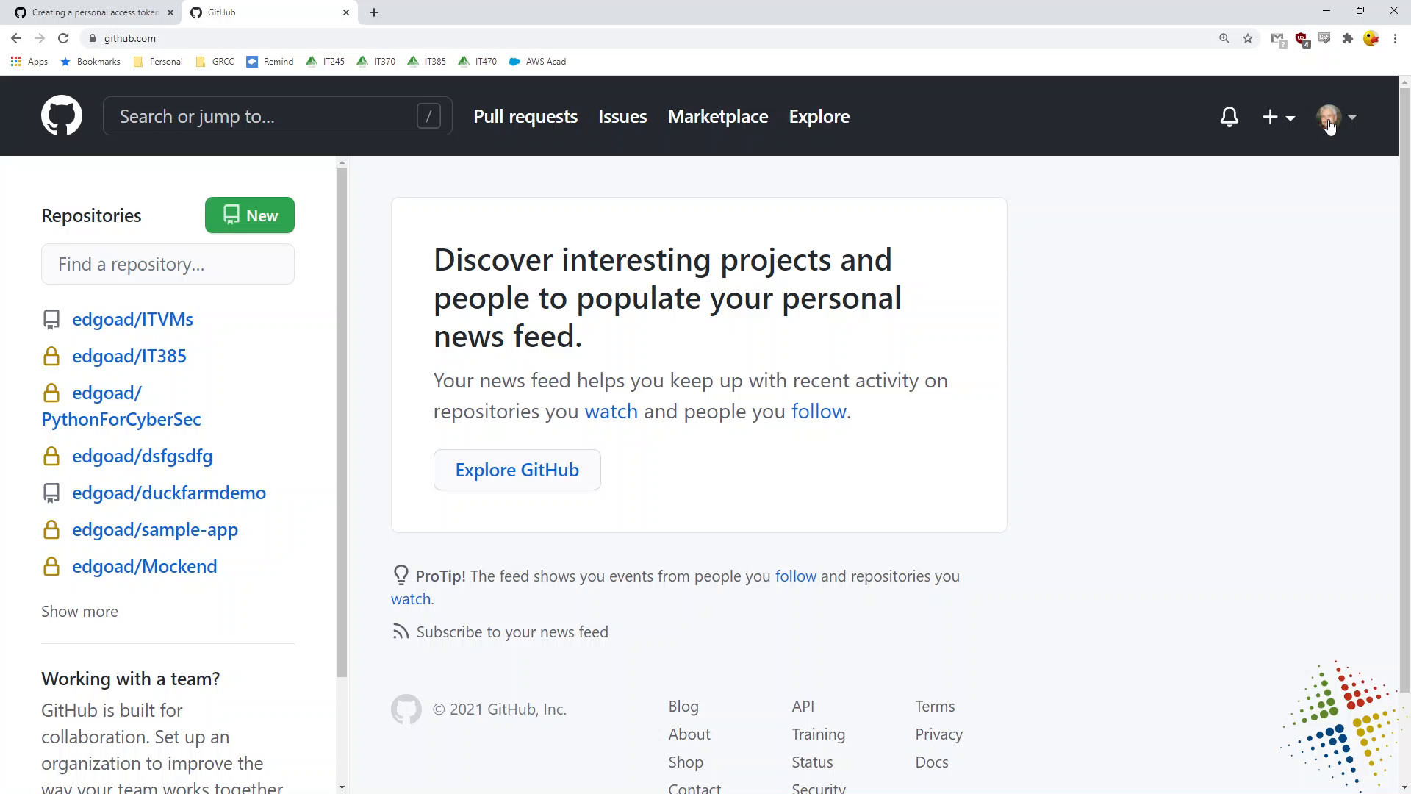
click(1330, 116)
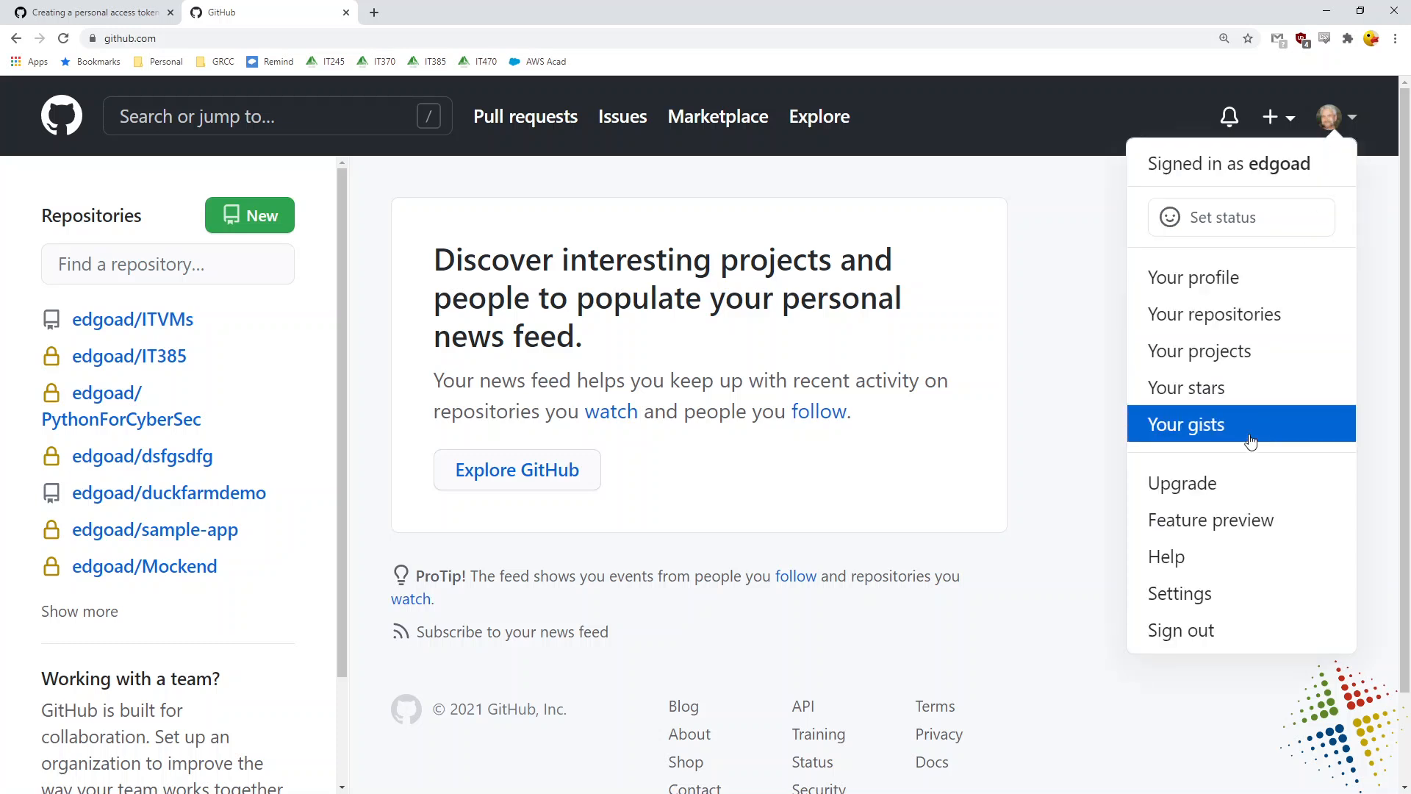
click(1178, 592)
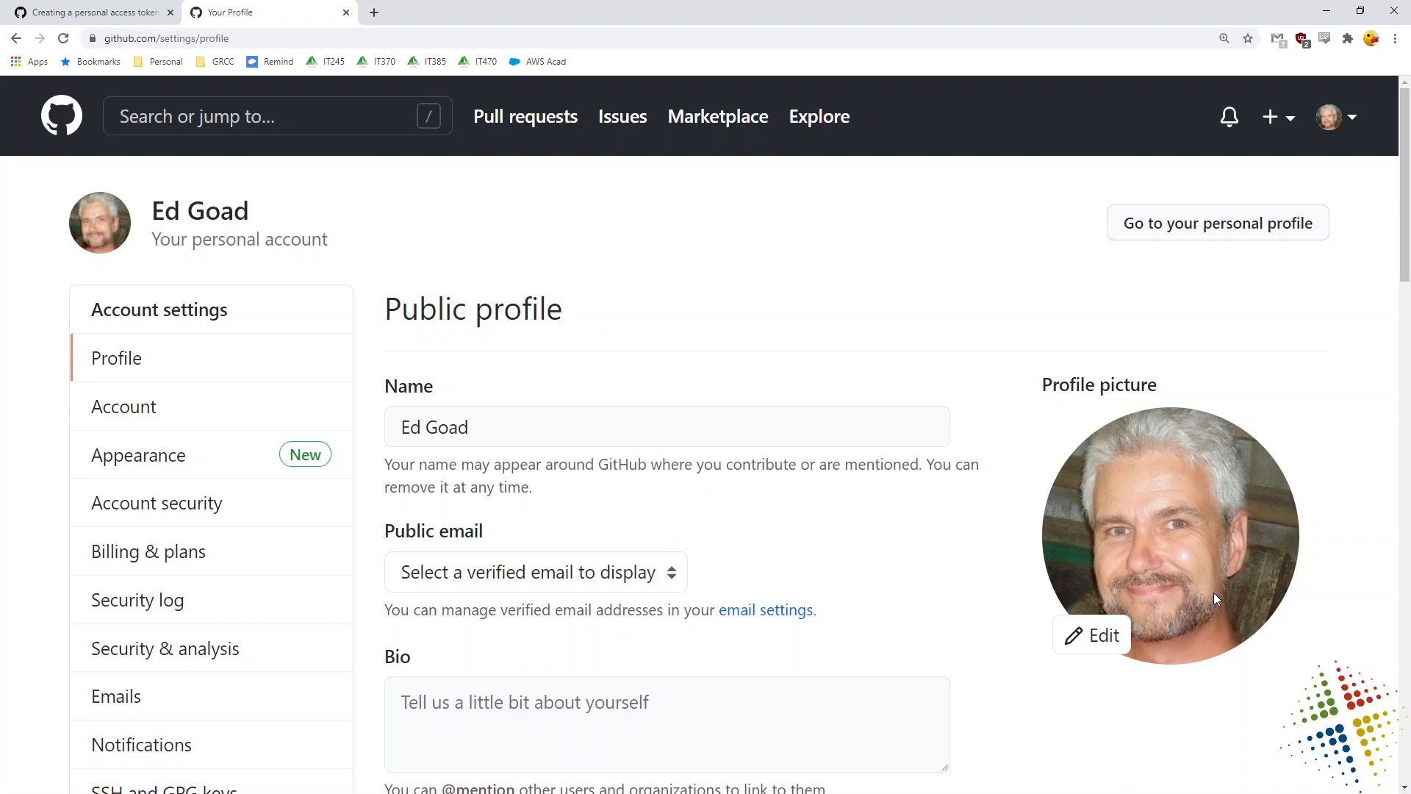
Step: Navigate from the settings sidebar into Developer settings
scroll(down, 3)
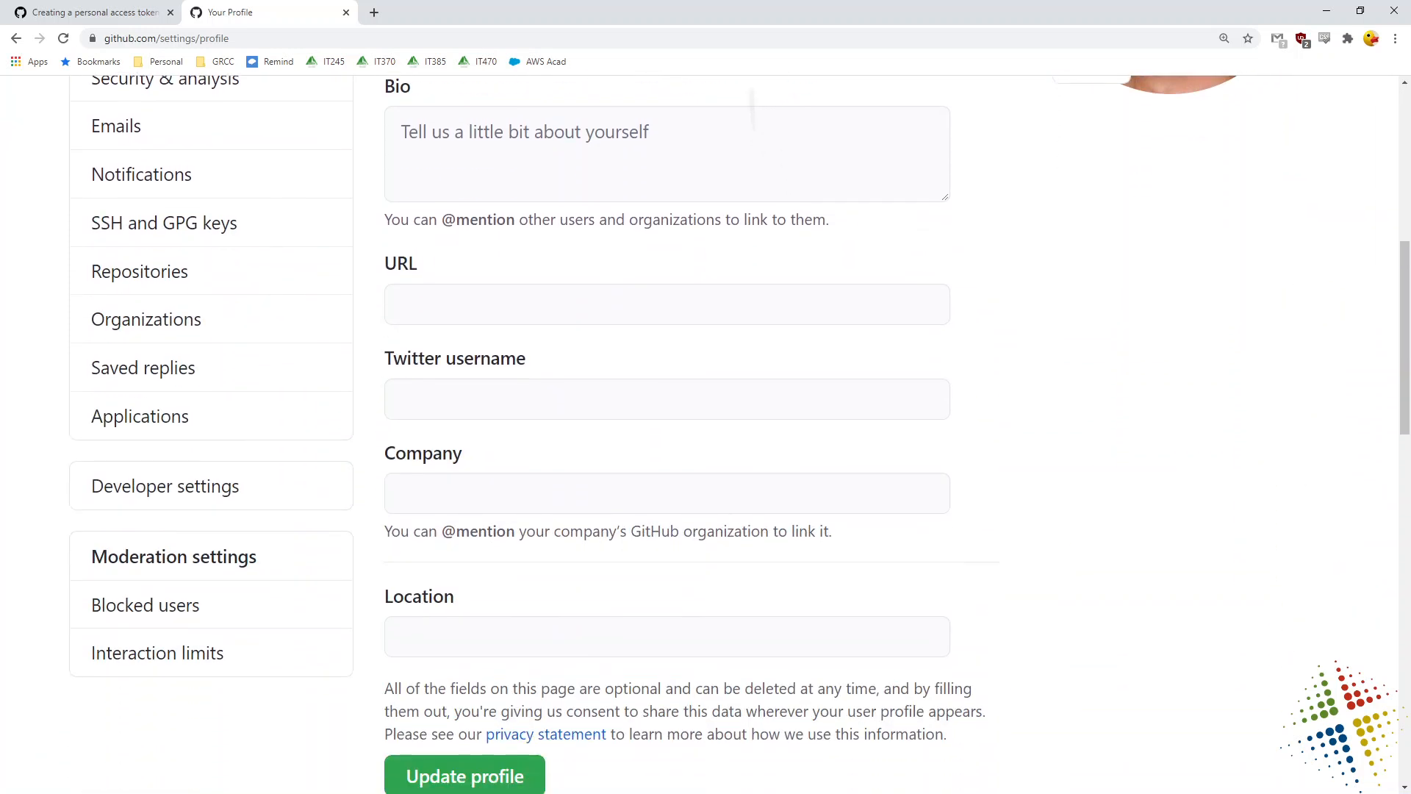
scroll(down, 3)
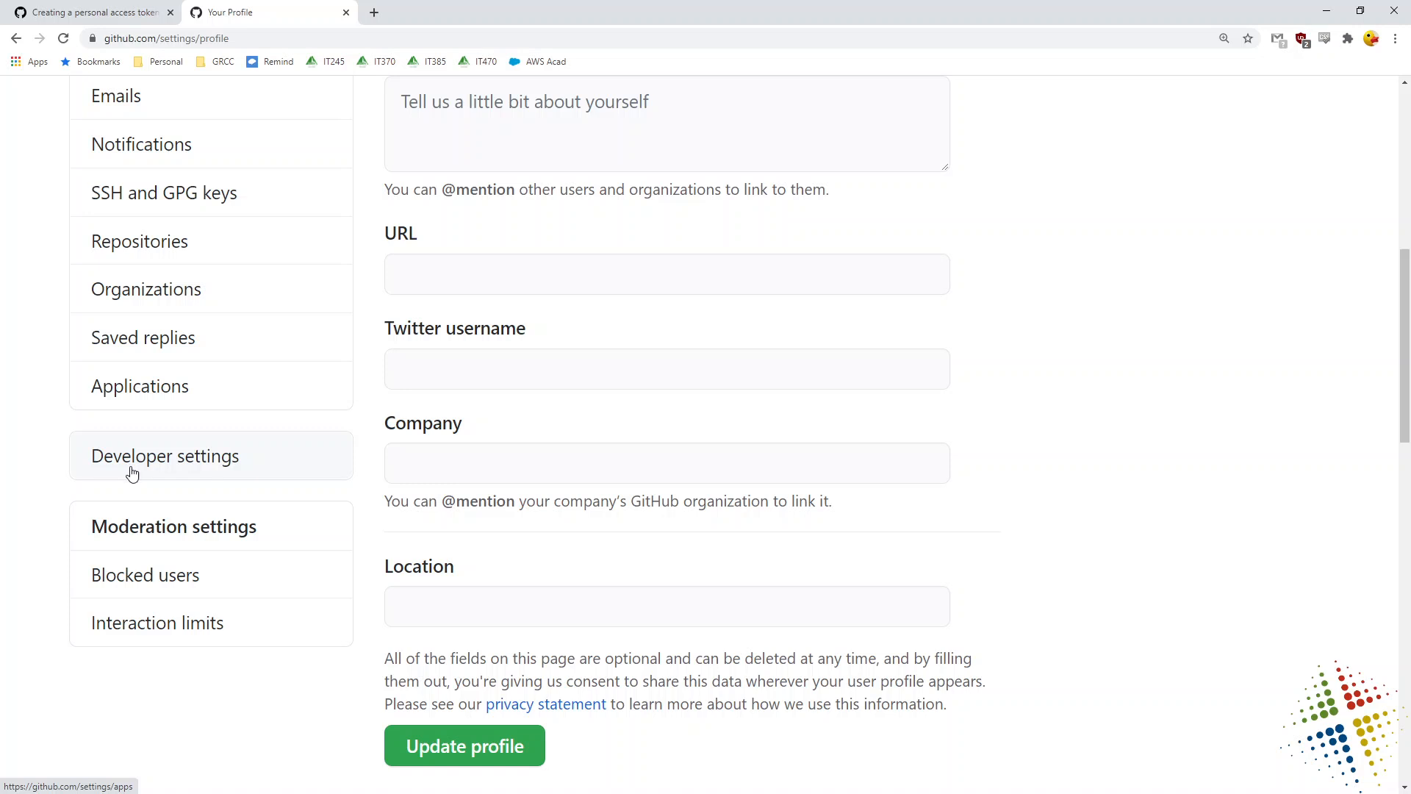
click(166, 456)
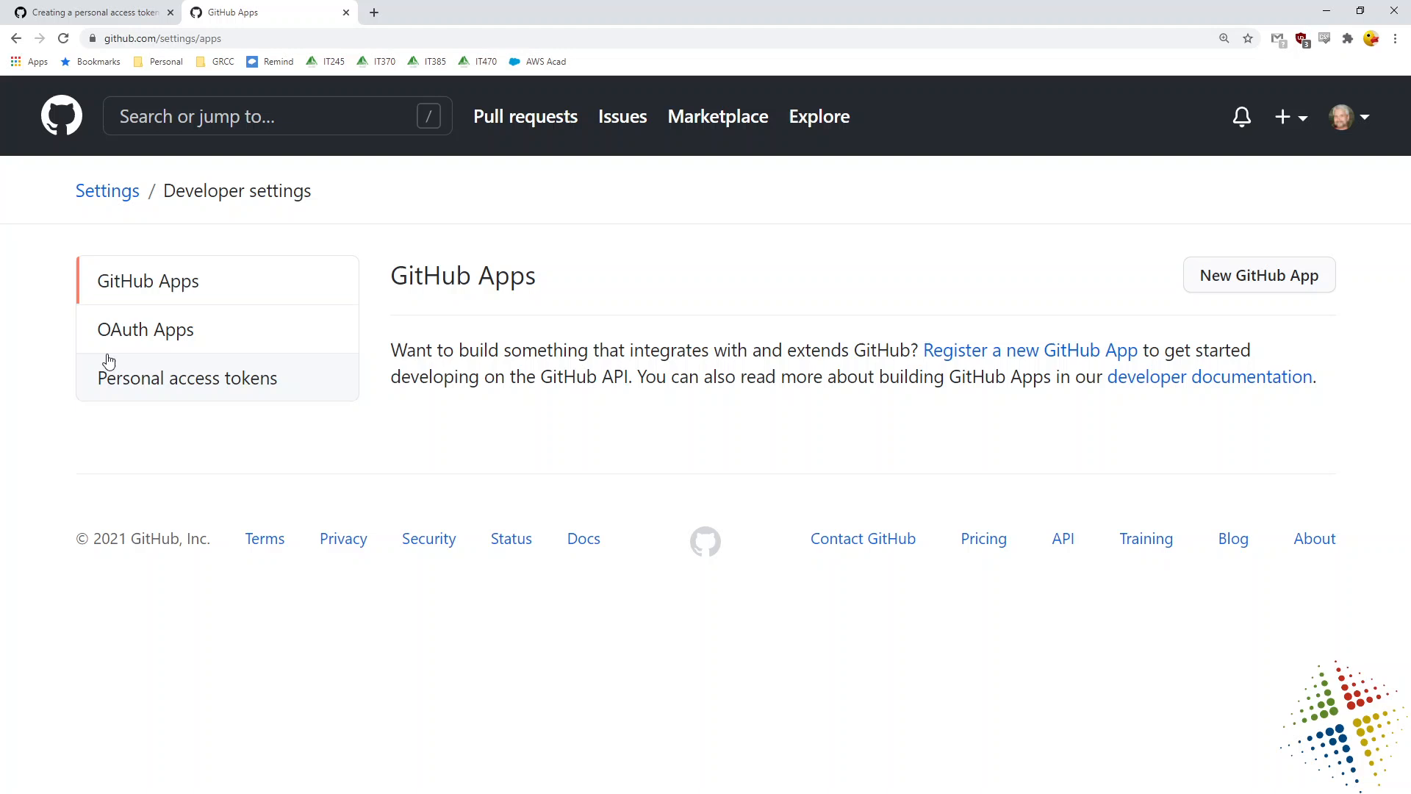
mouse_move(114, 382)
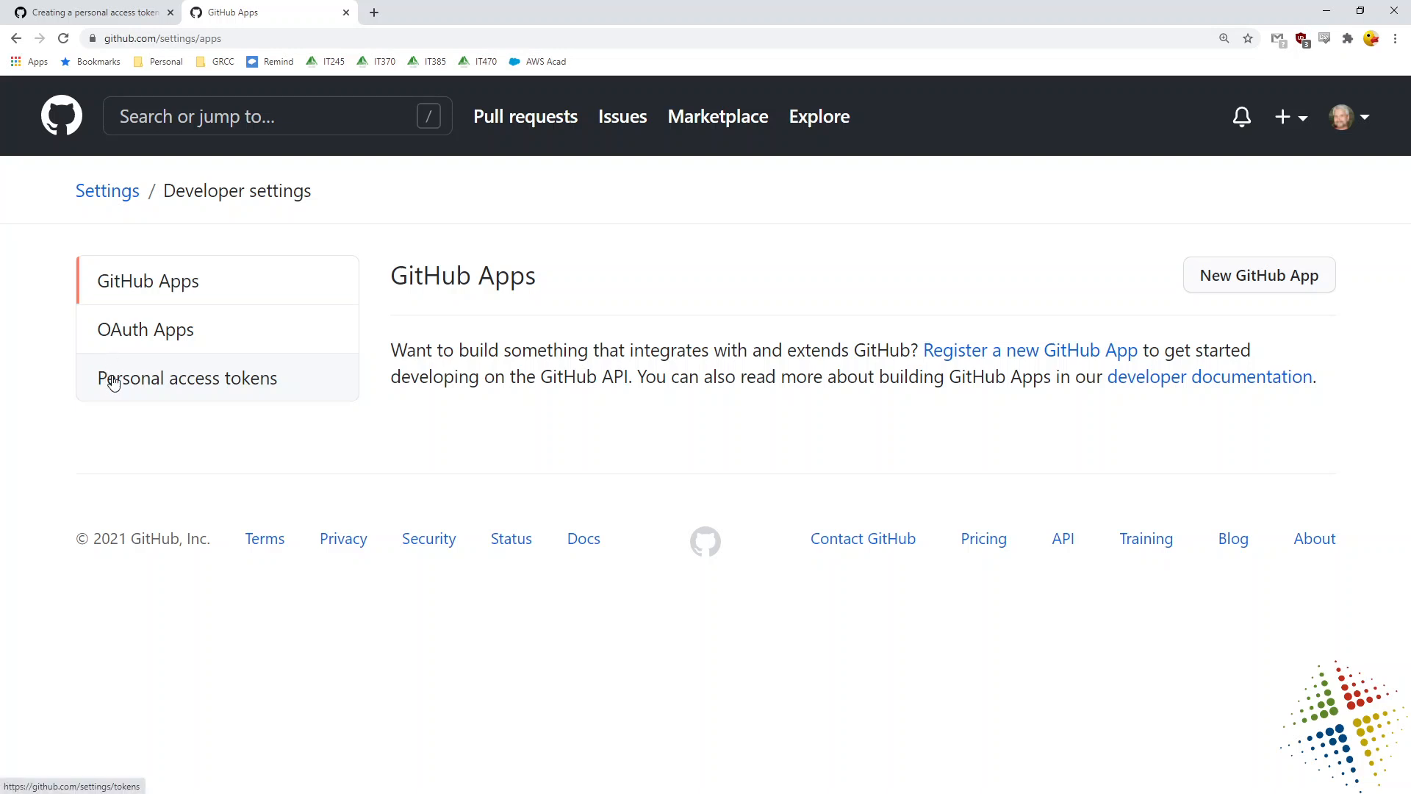
Step: Show the Personal access tokens page and begin generating a new token
click(189, 378)
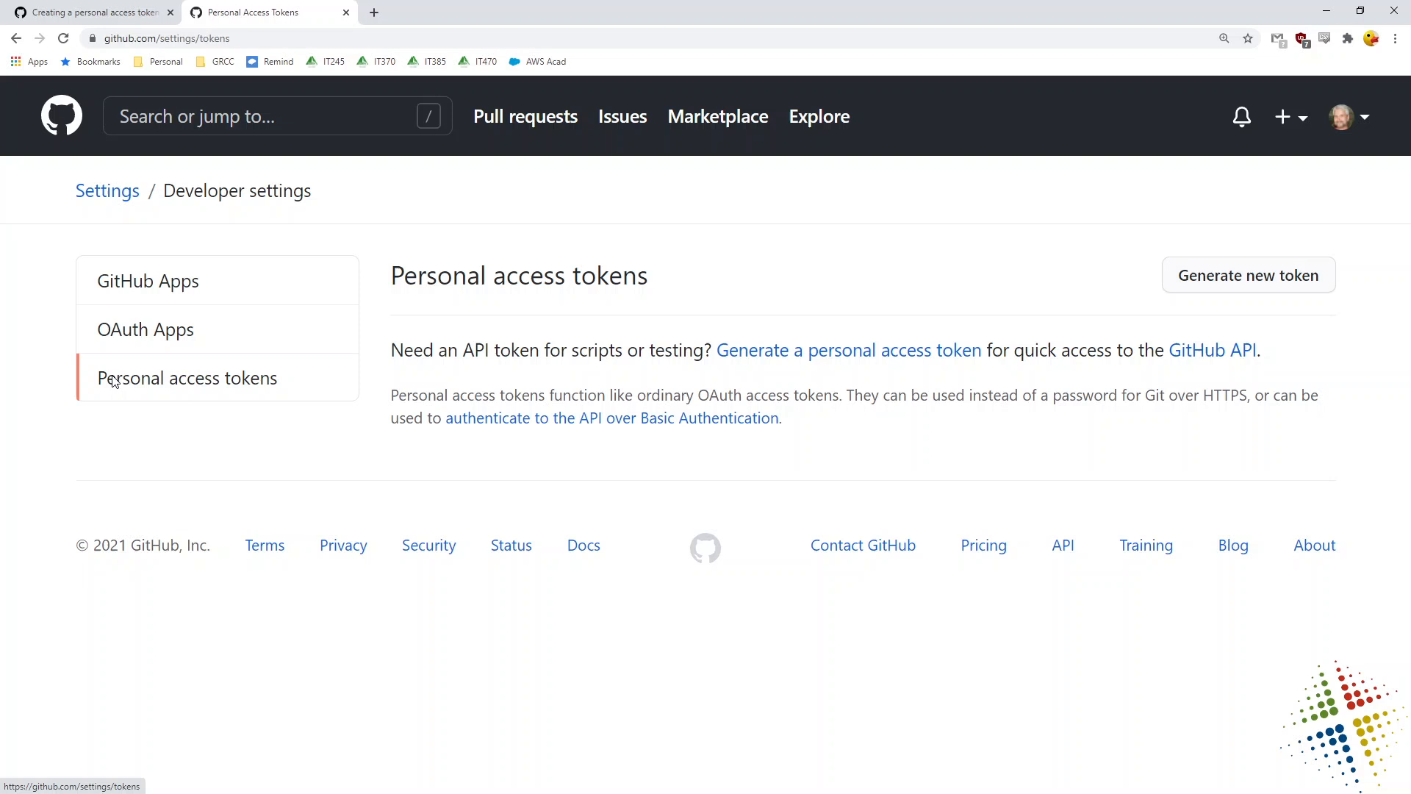
mouse_move(1251, 222)
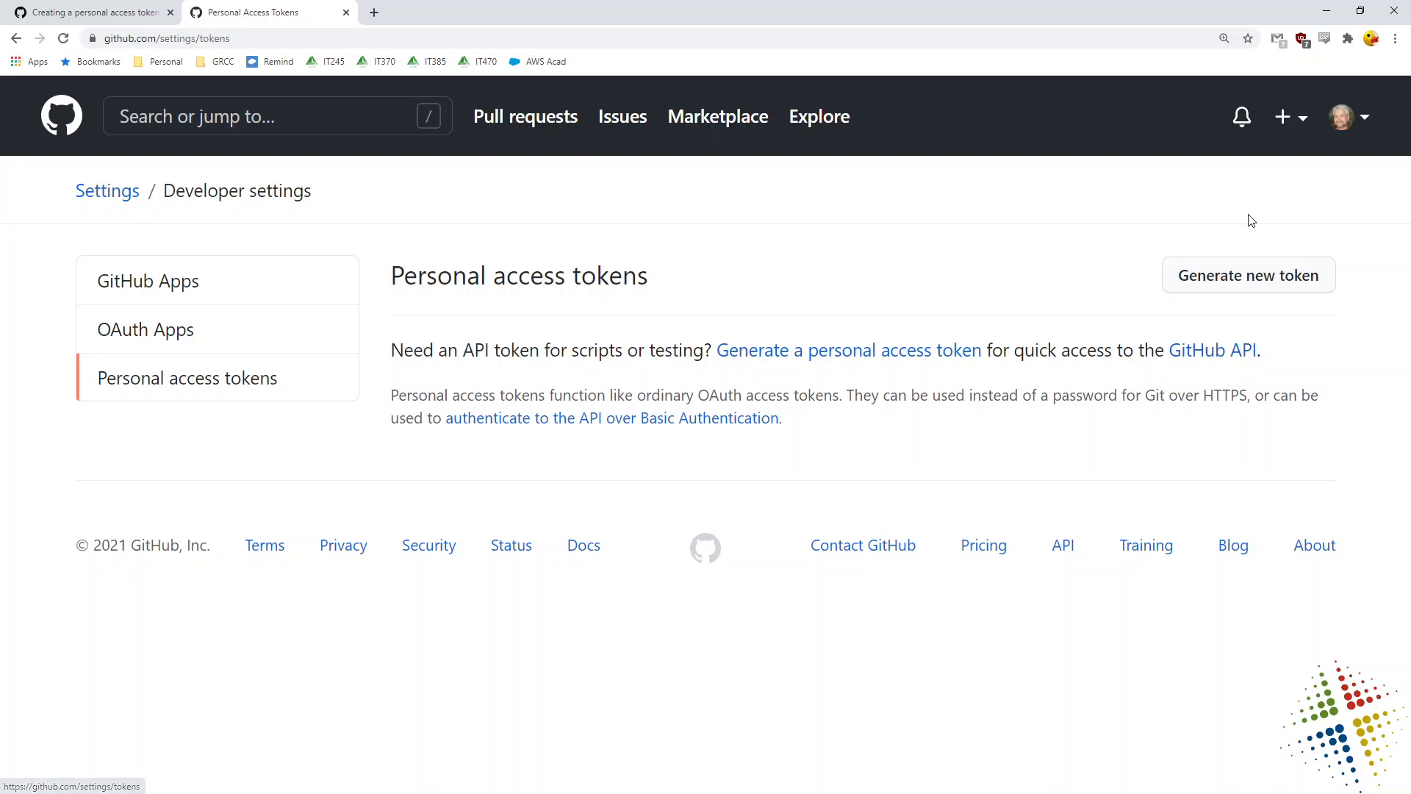
click(1247, 275)
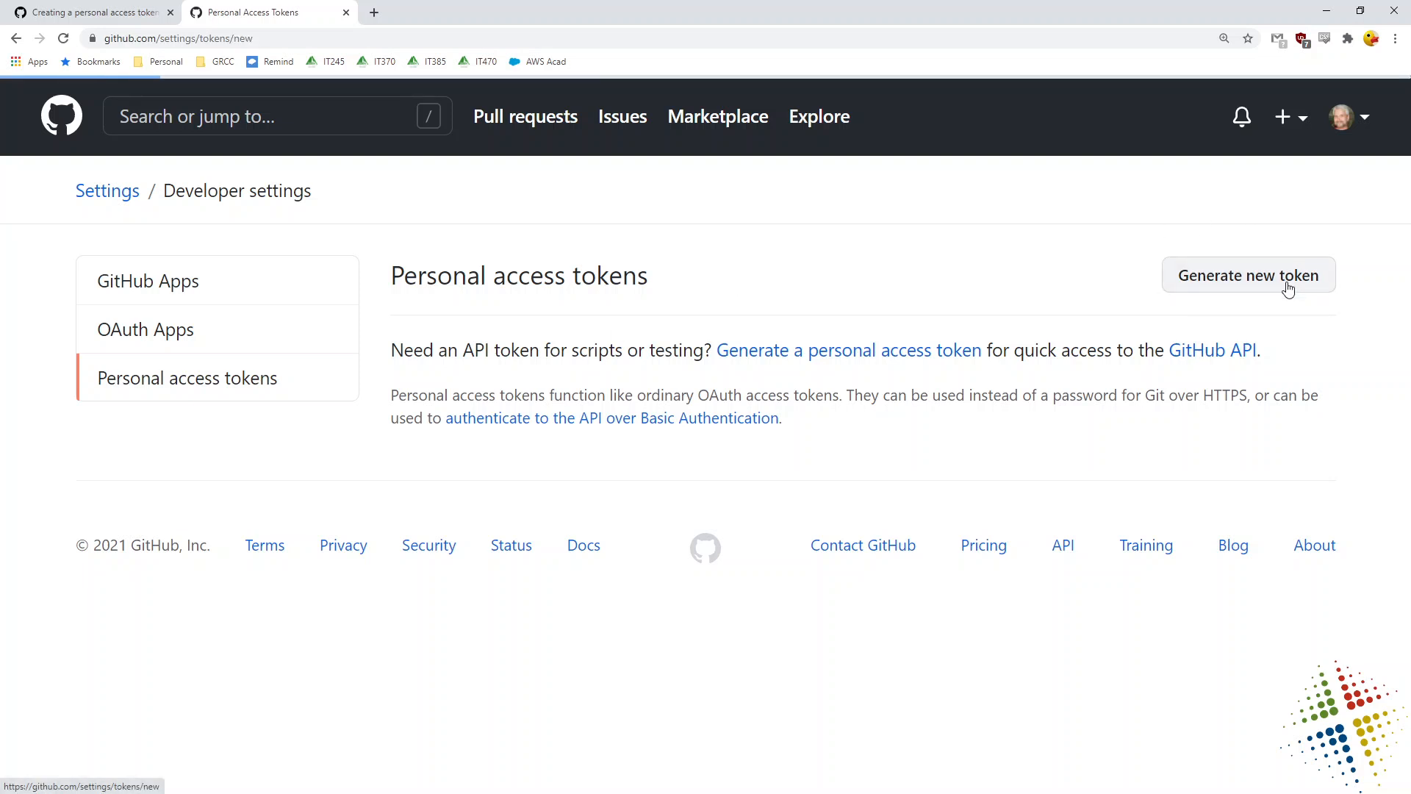
Step: Start a new personal access token and set its note to 'Test repo access'
click(1248, 275)
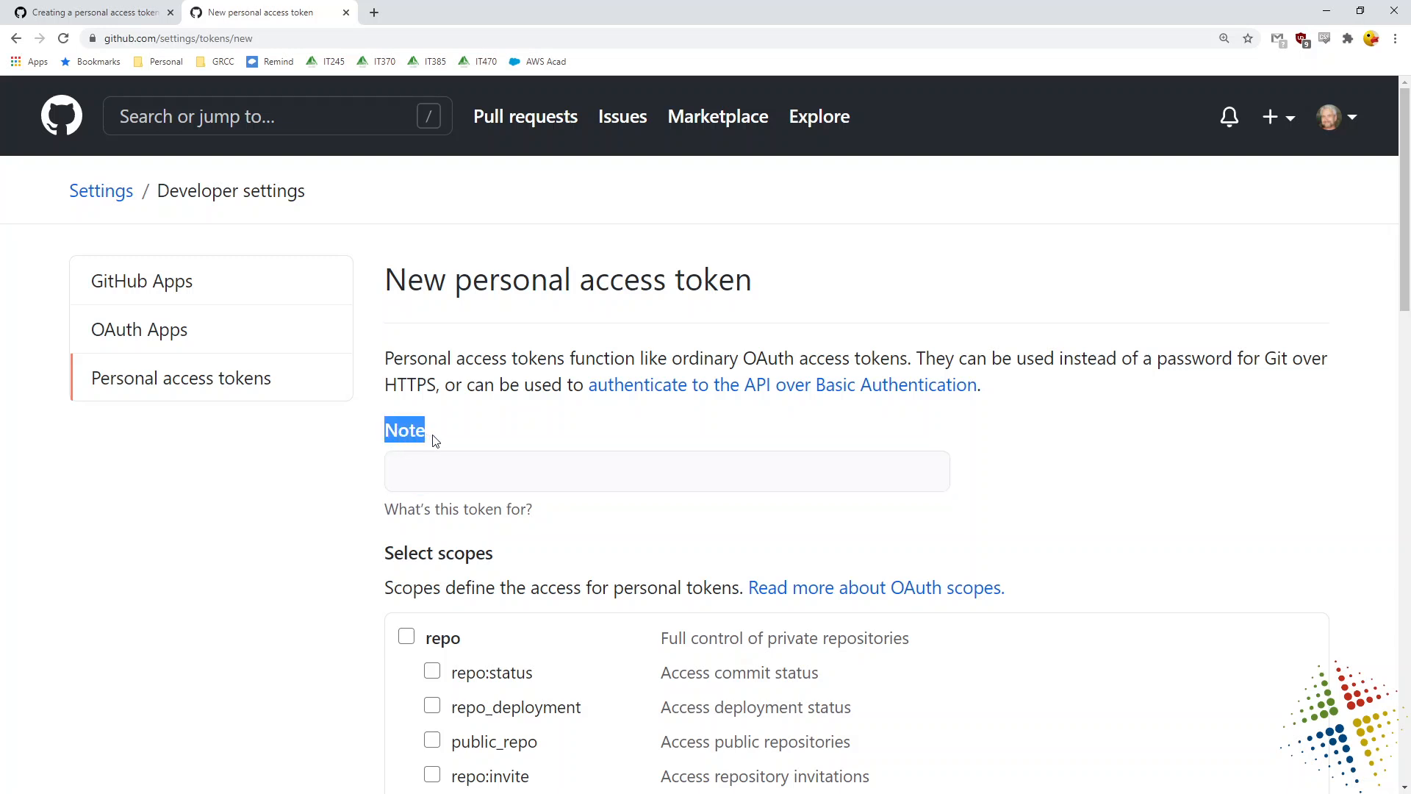
click(666, 471)
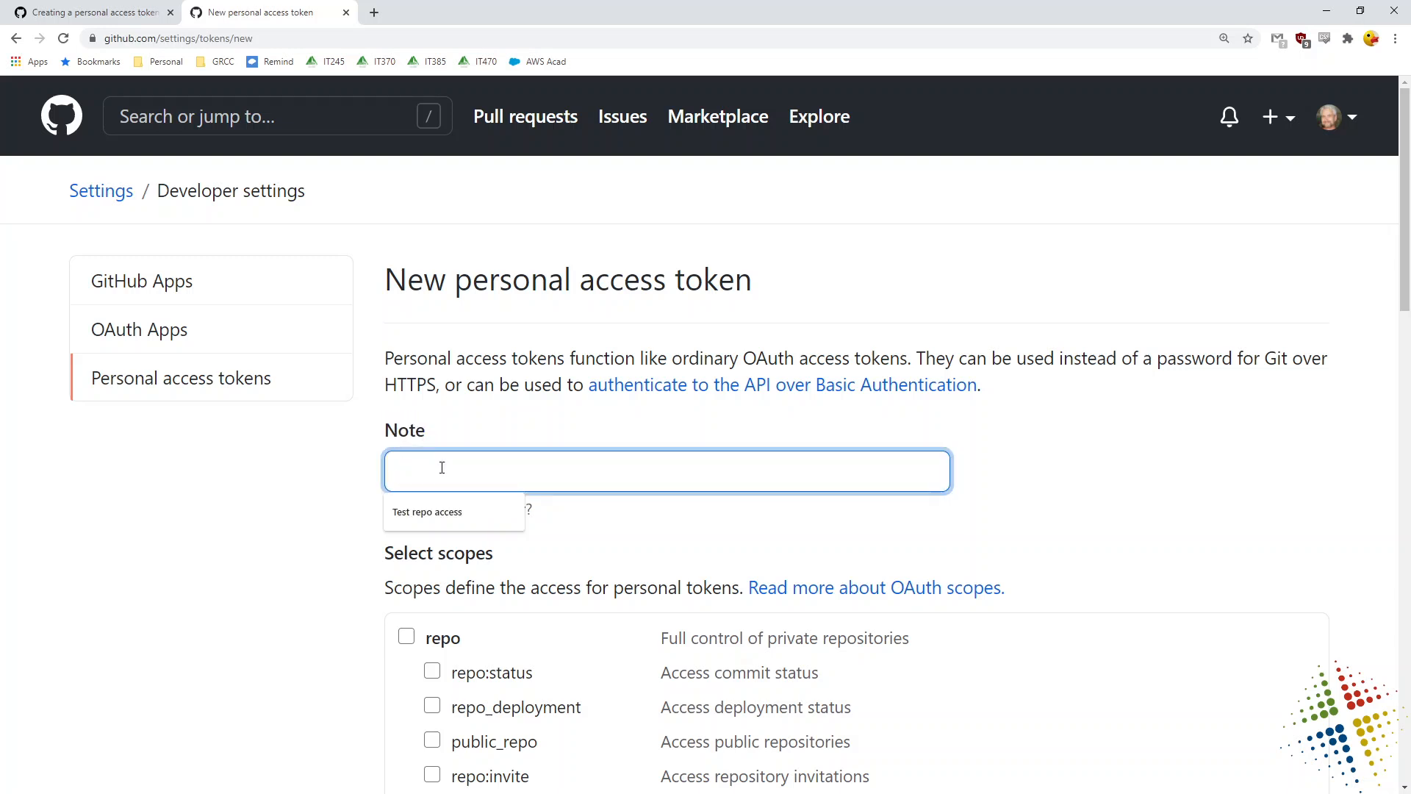
text(Test)
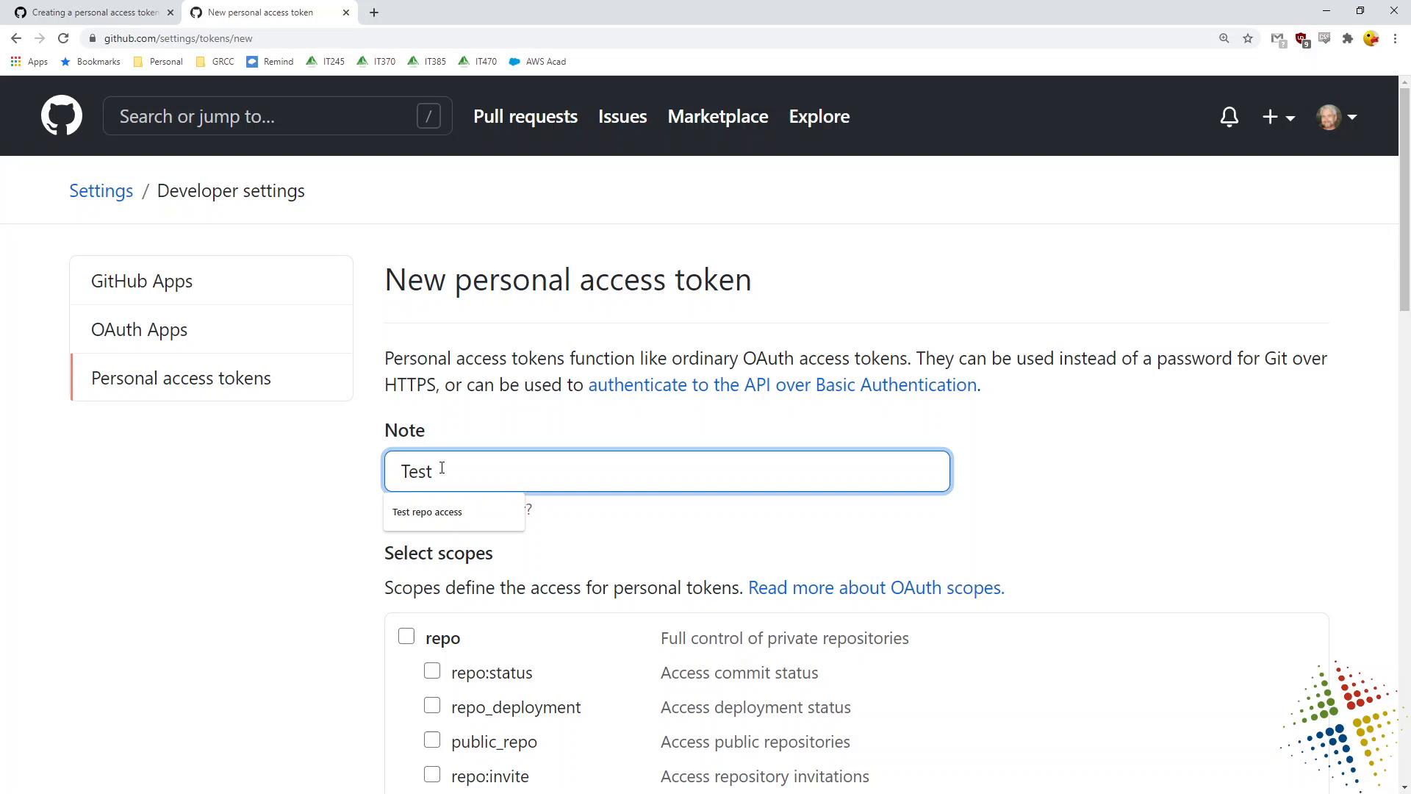
click(427, 512)
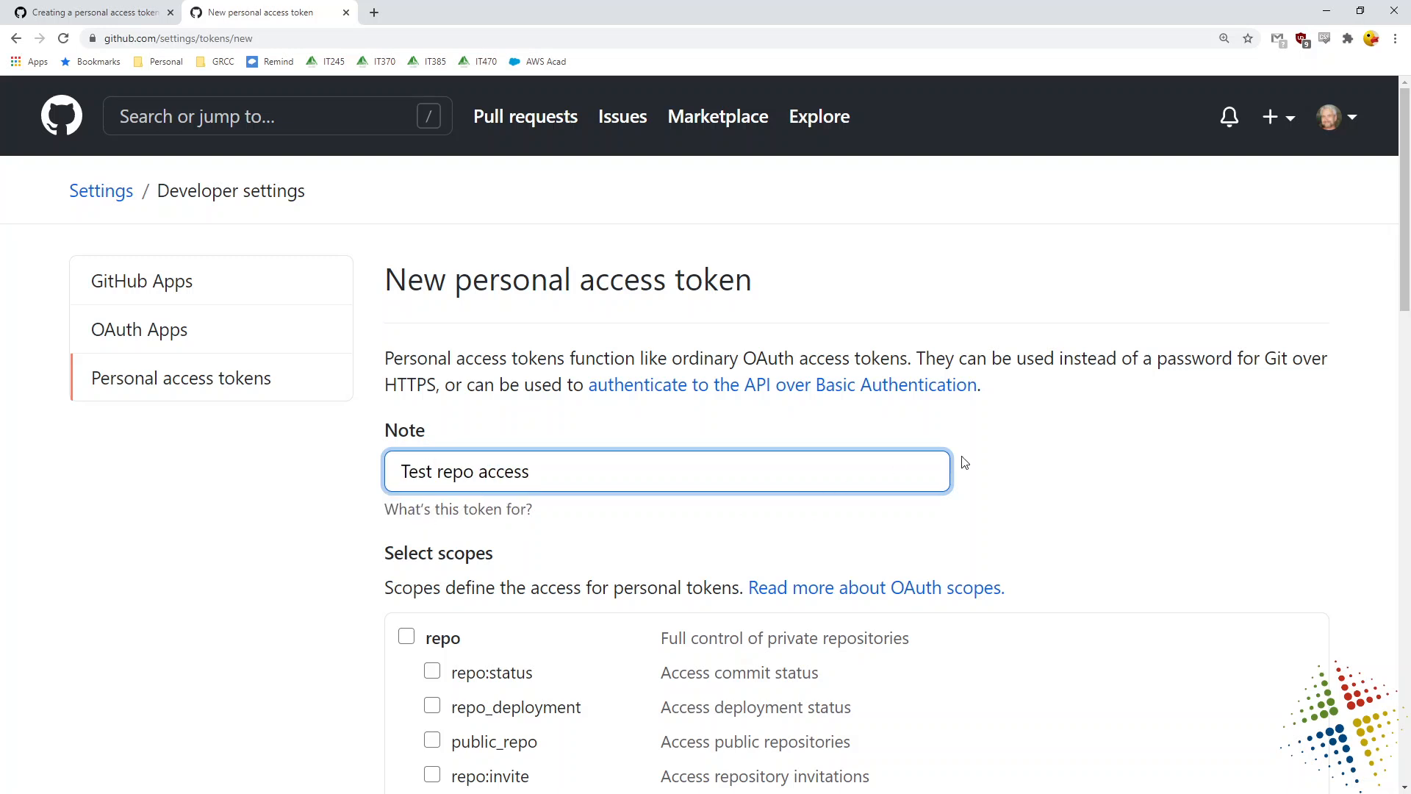
click(964, 461)
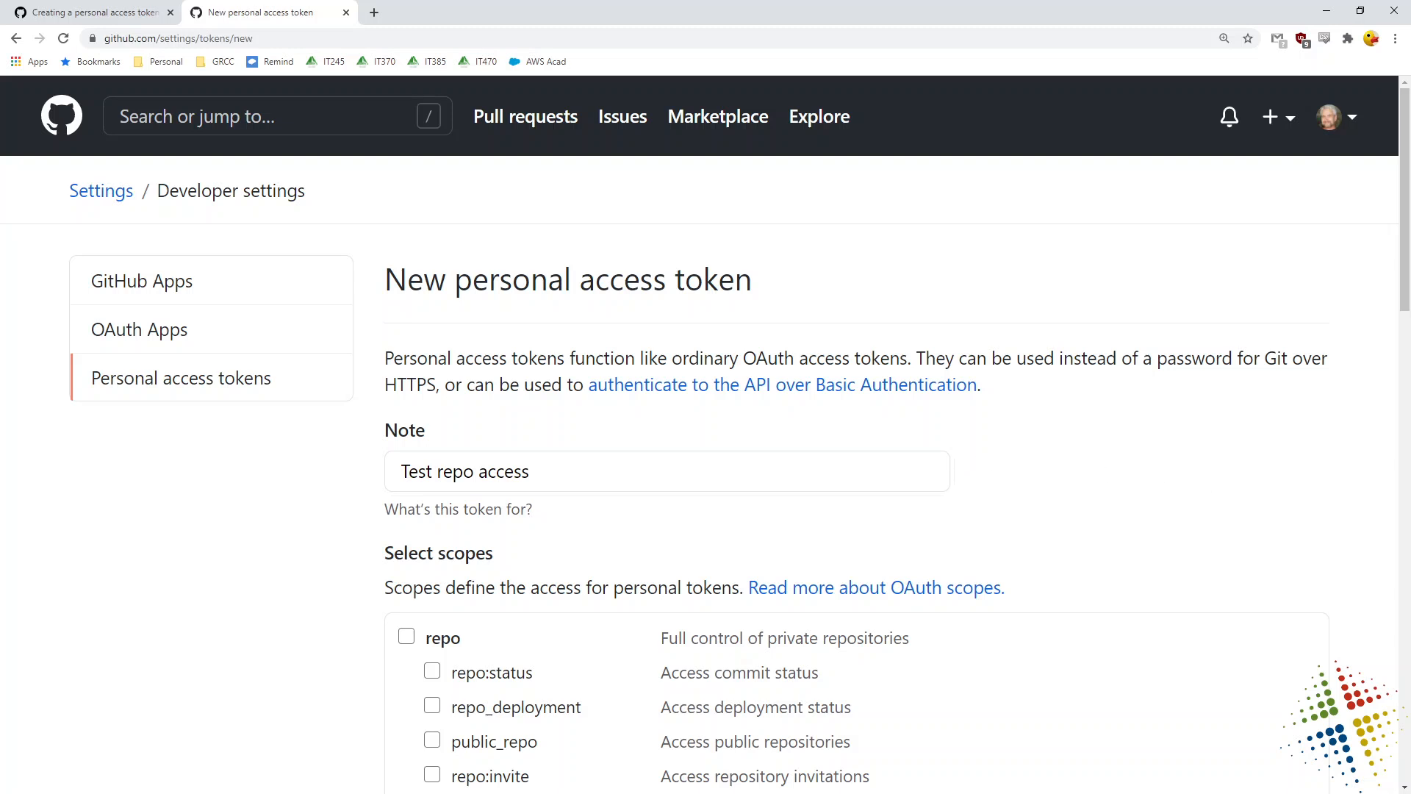
Step: Look through the Select scopes list, then go to 'Read more about OAuth scopes'
scroll(down, 3)
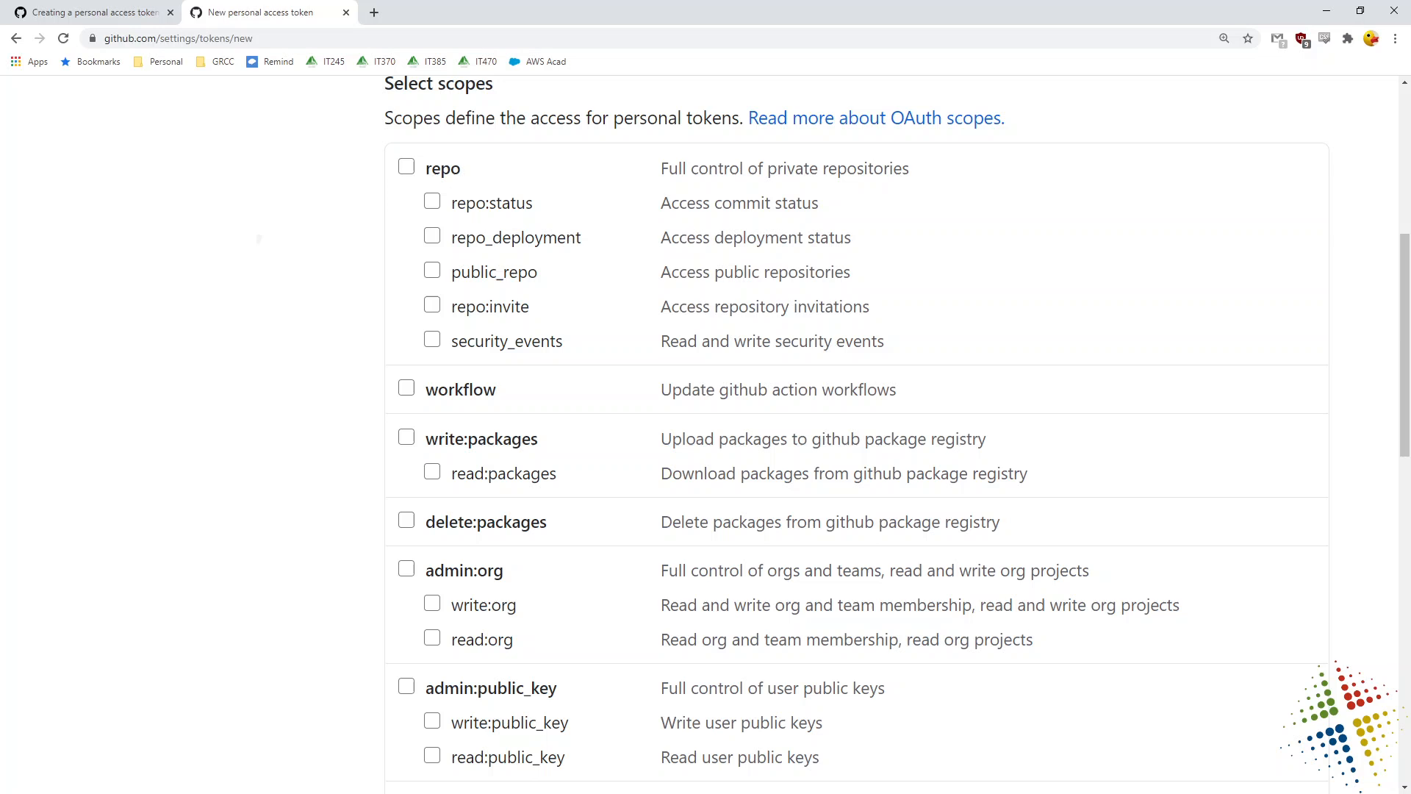
scroll(down, 3)
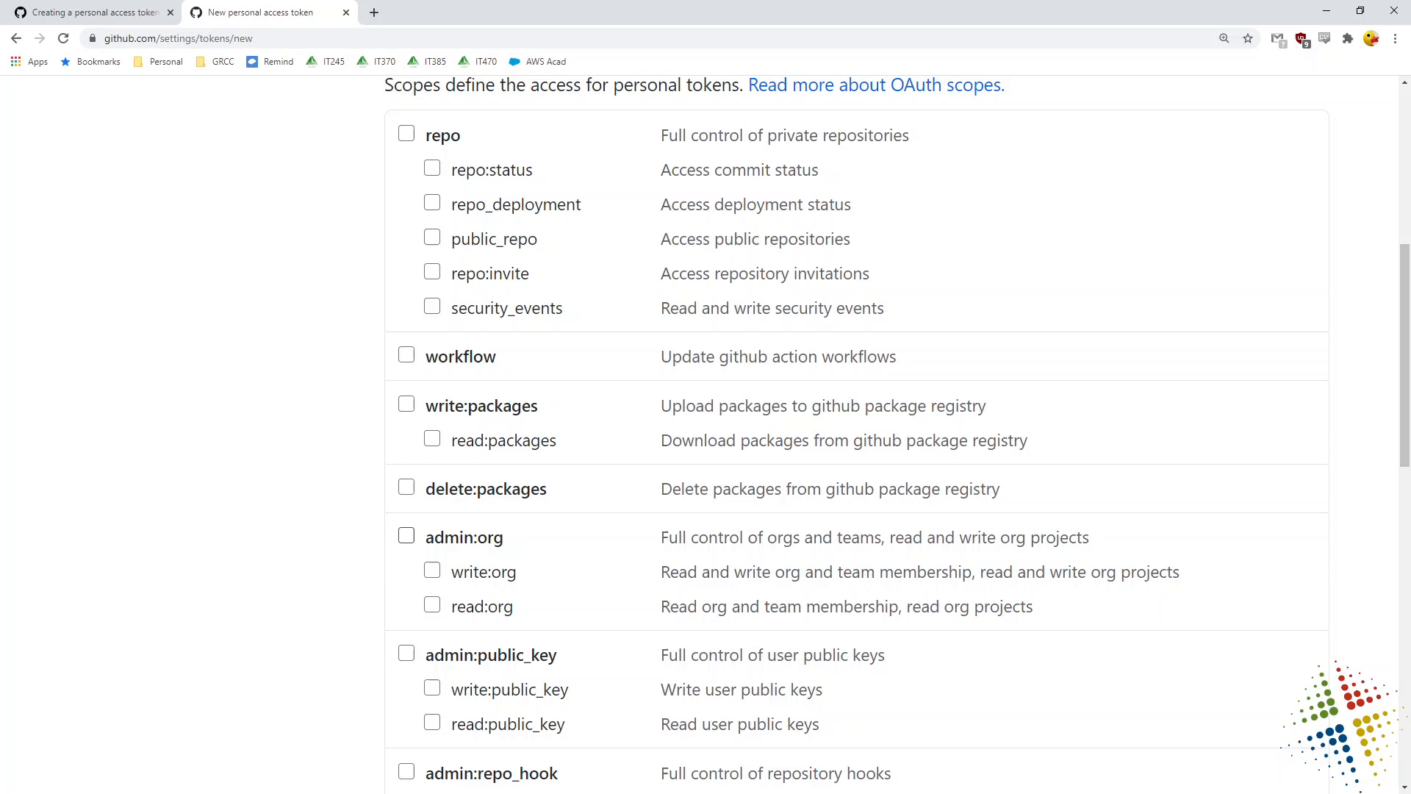
scroll(down, 3)
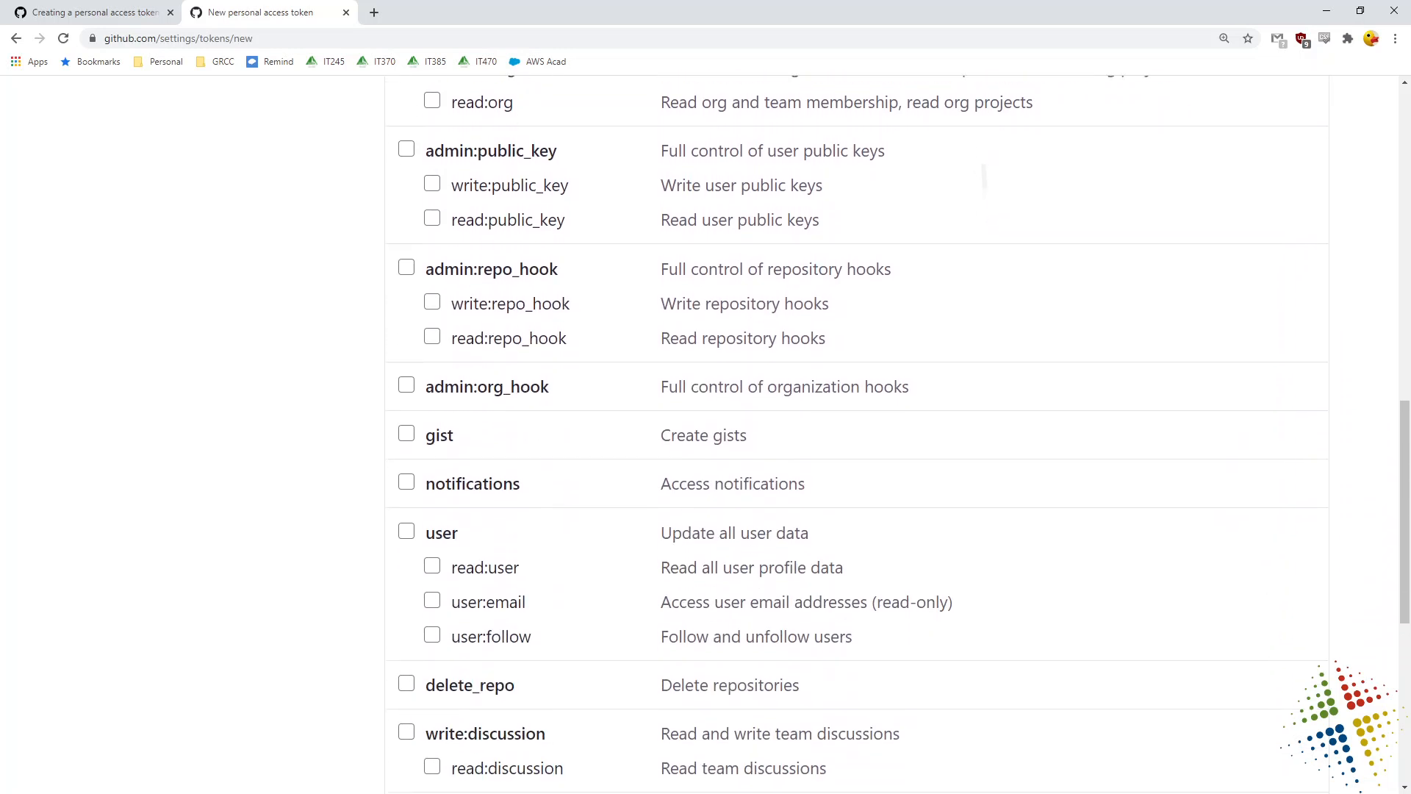
scroll(down, 3)
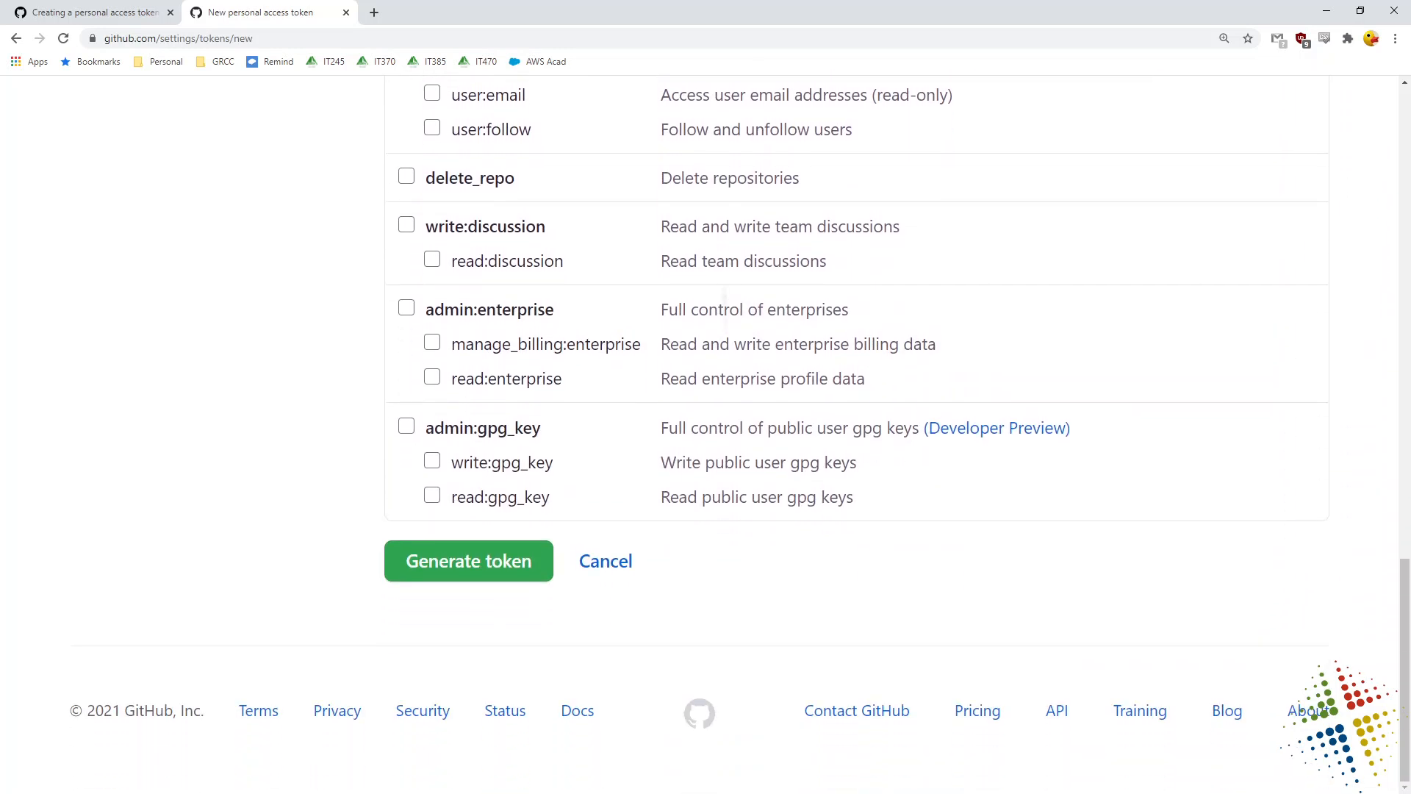
scroll(up, 3)
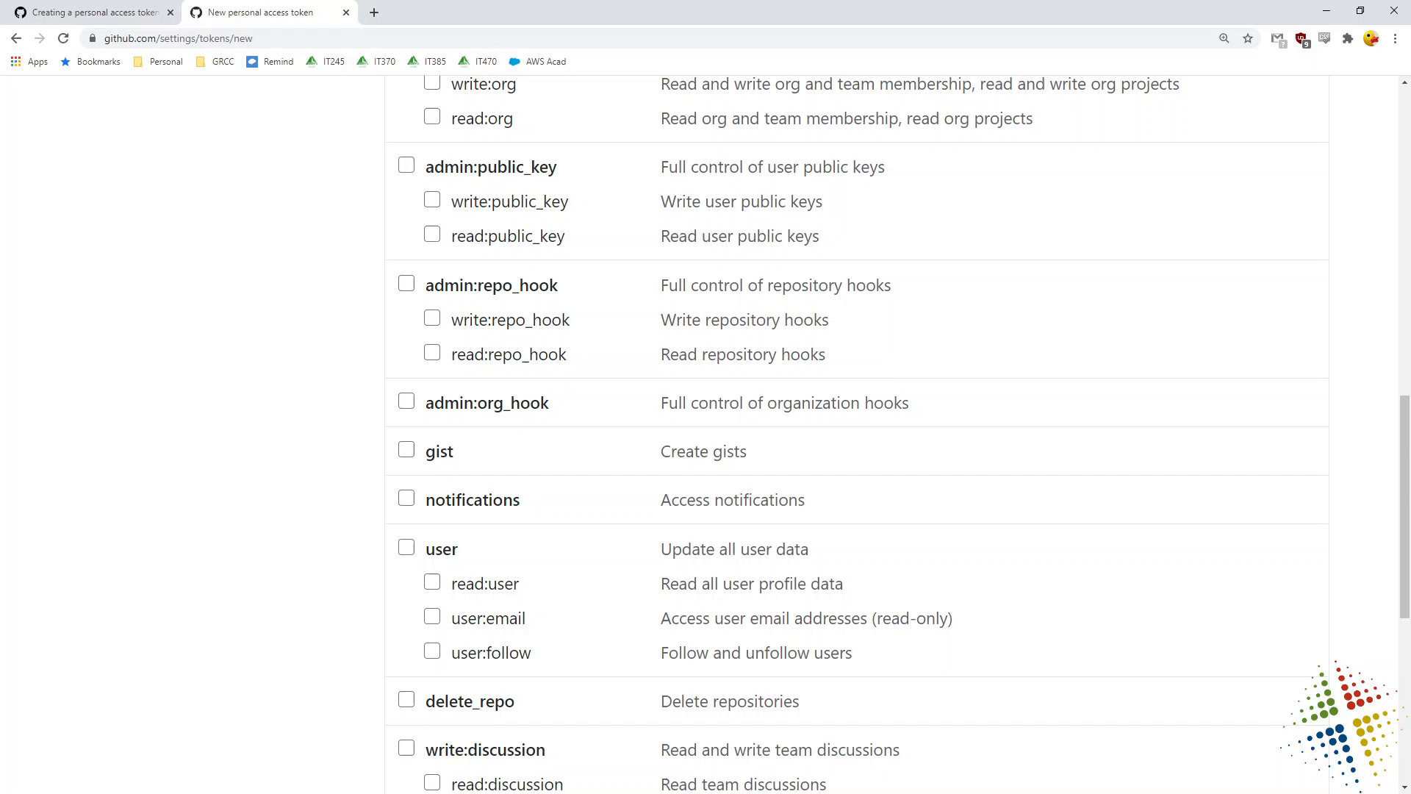
scroll(up, 3)
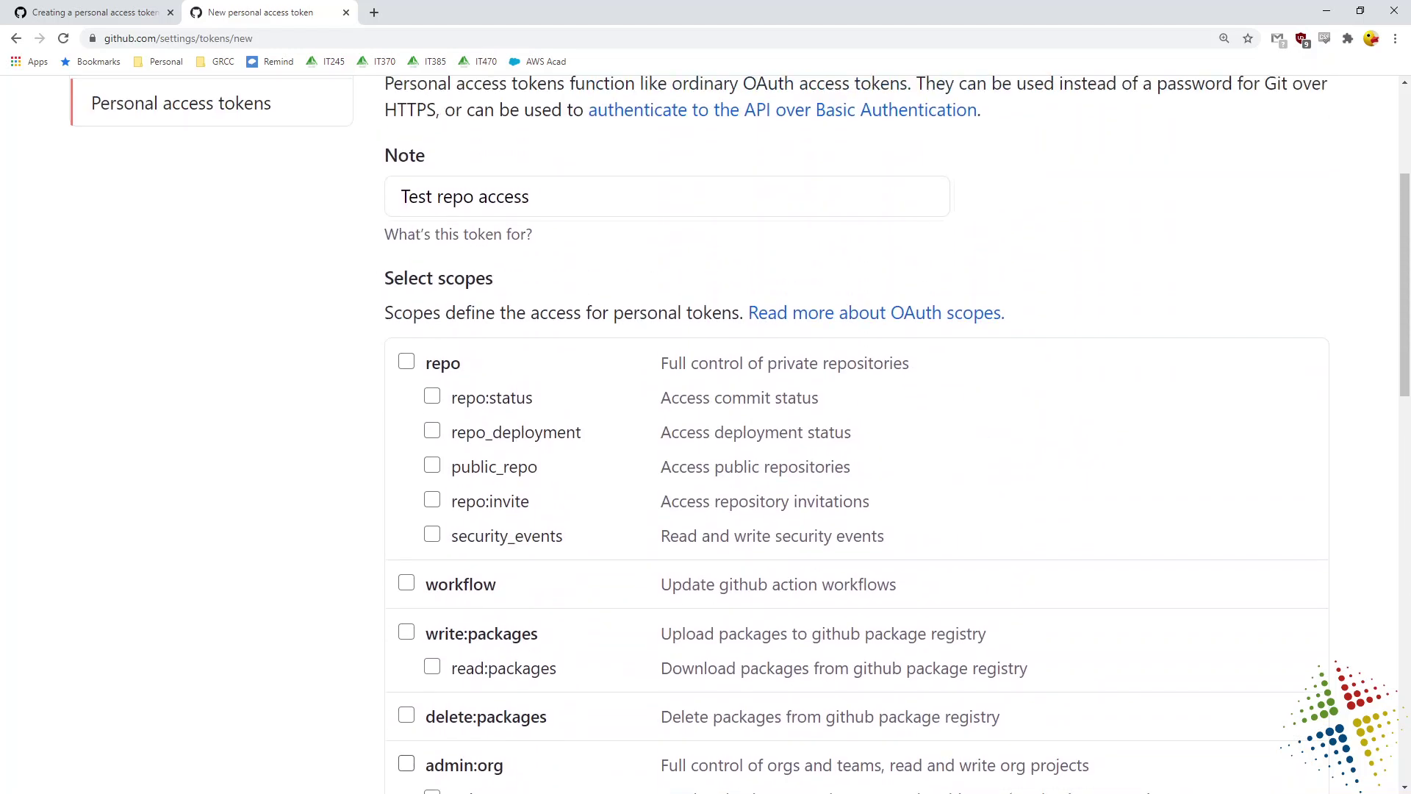
mouse_move(911, 311)
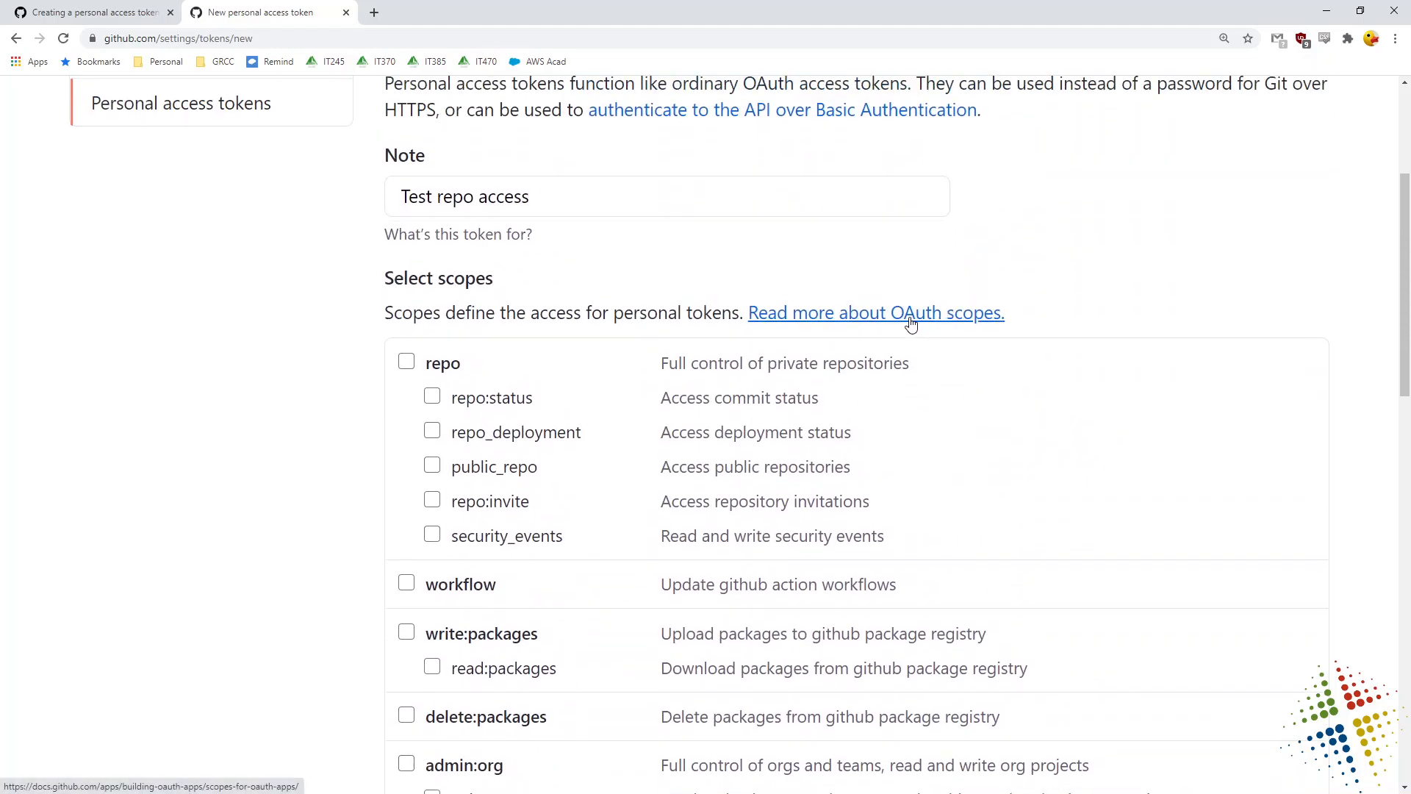
click(875, 311)
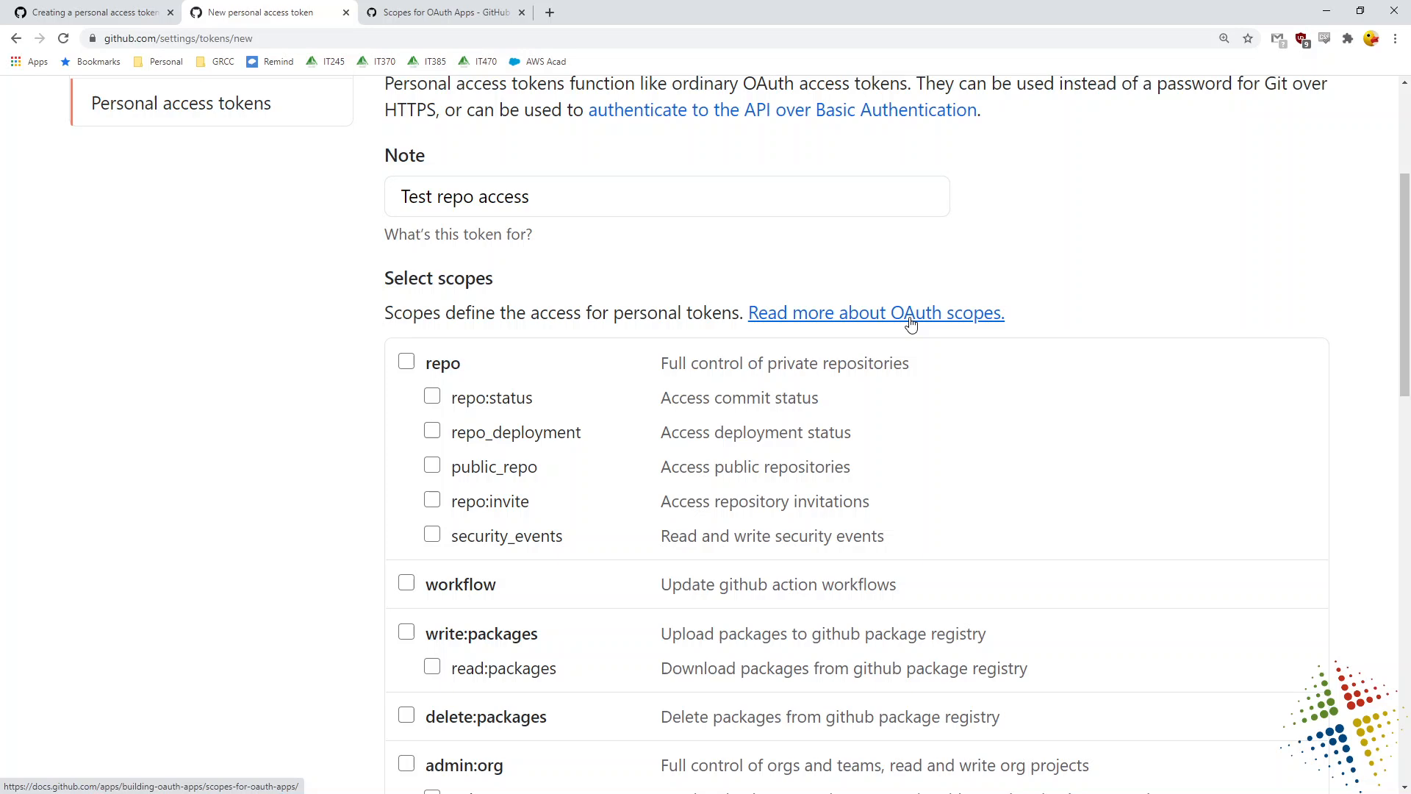
Step: Read the Scopes for OAuth Apps article enlarged, highlighting the repo scope entry
click(875, 312)
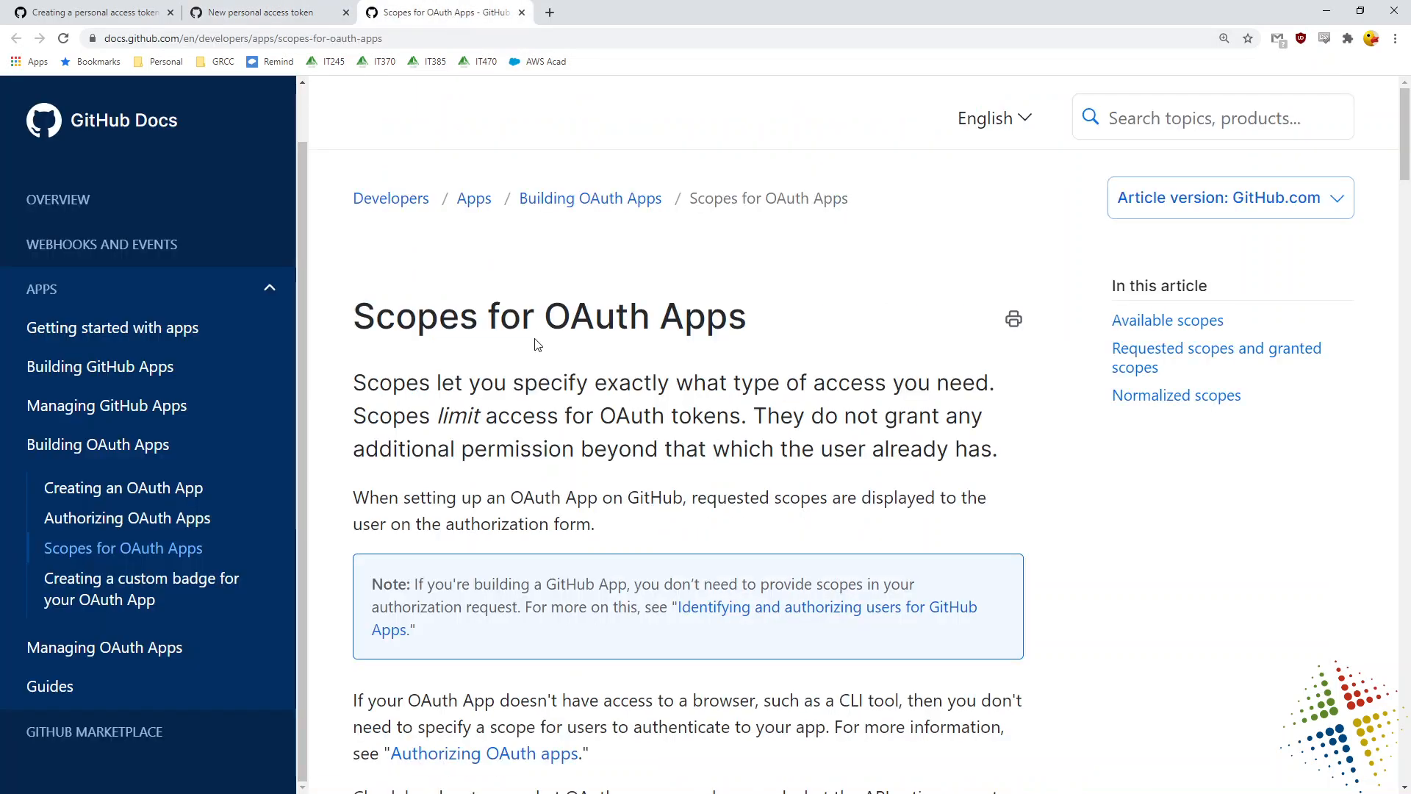
scroll(down, 3)
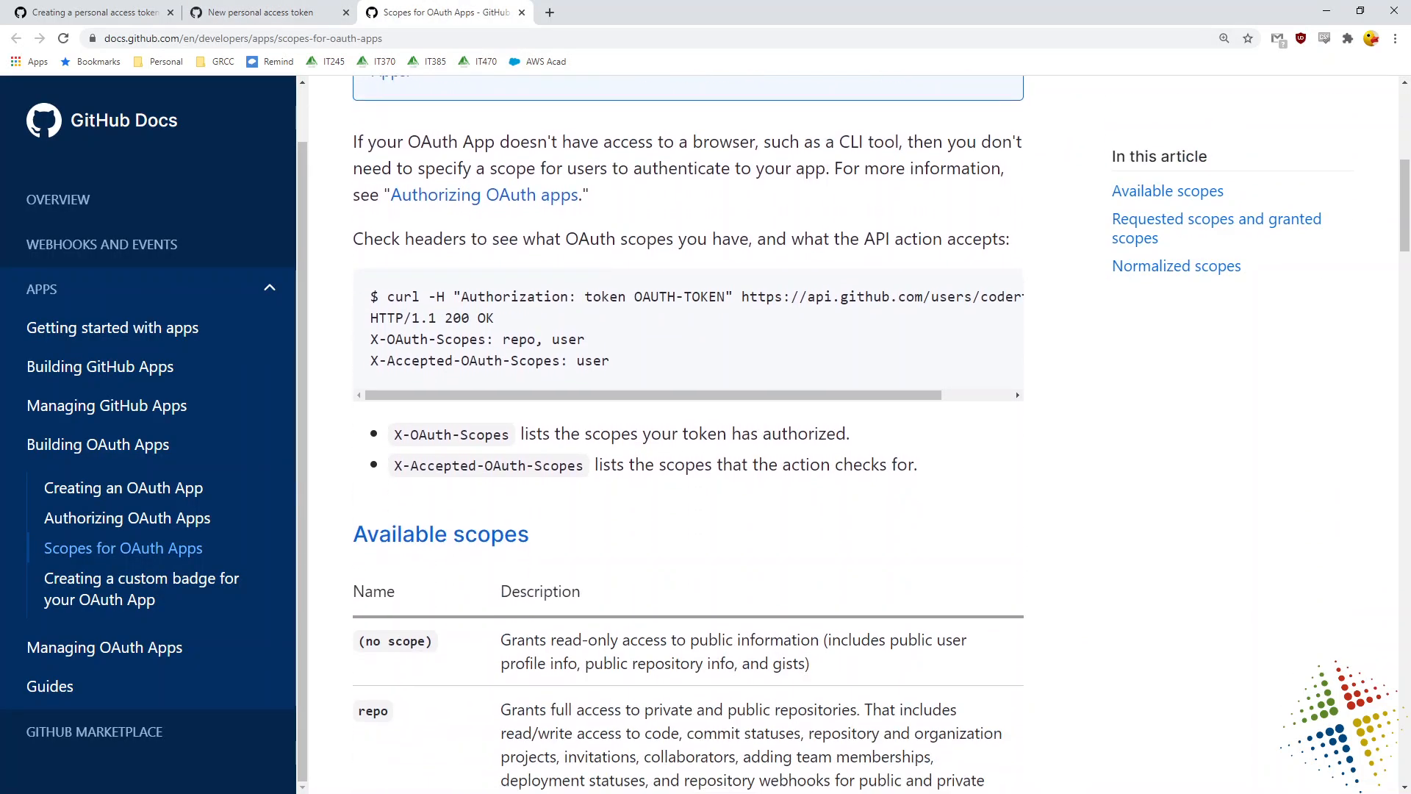
scroll(down, 3)
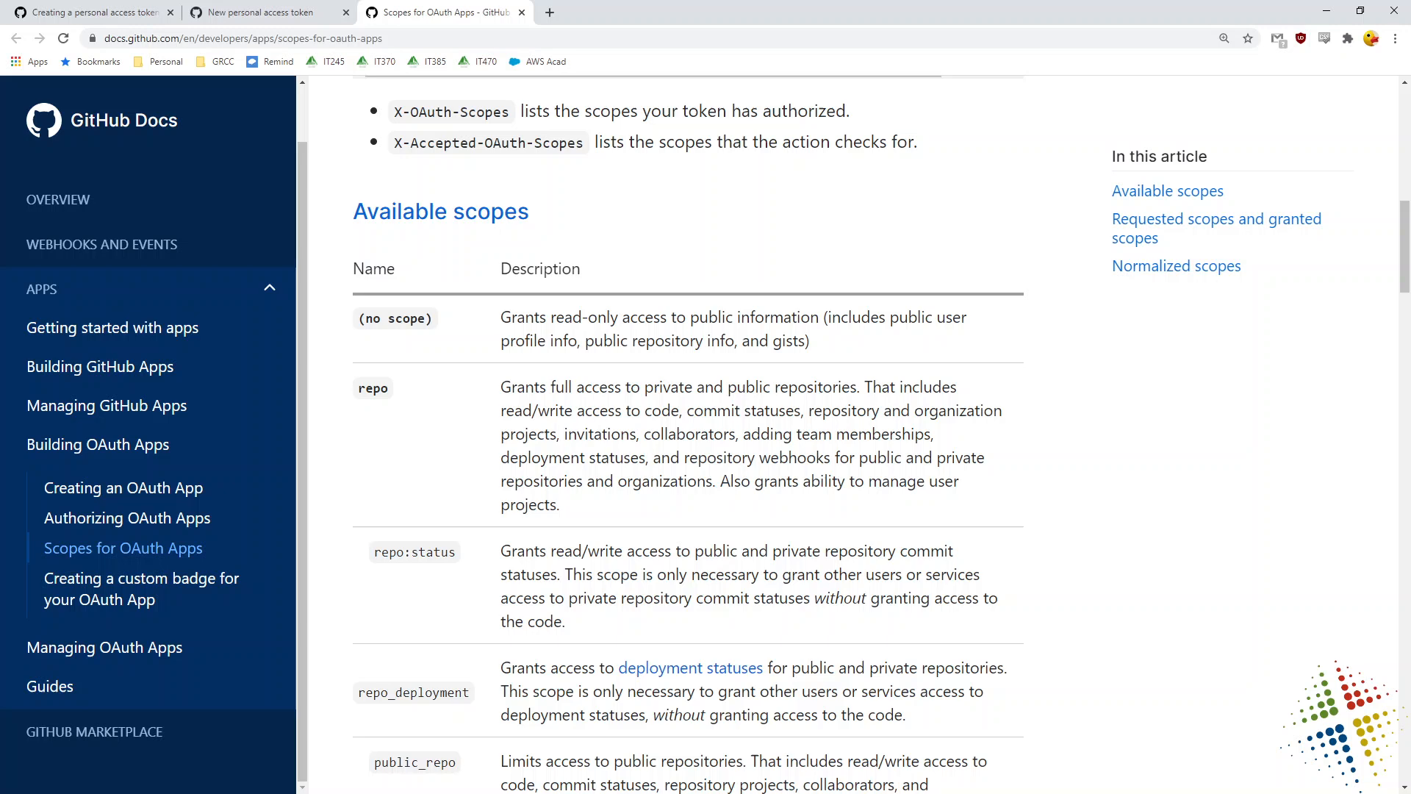
key(ctrl+plus)
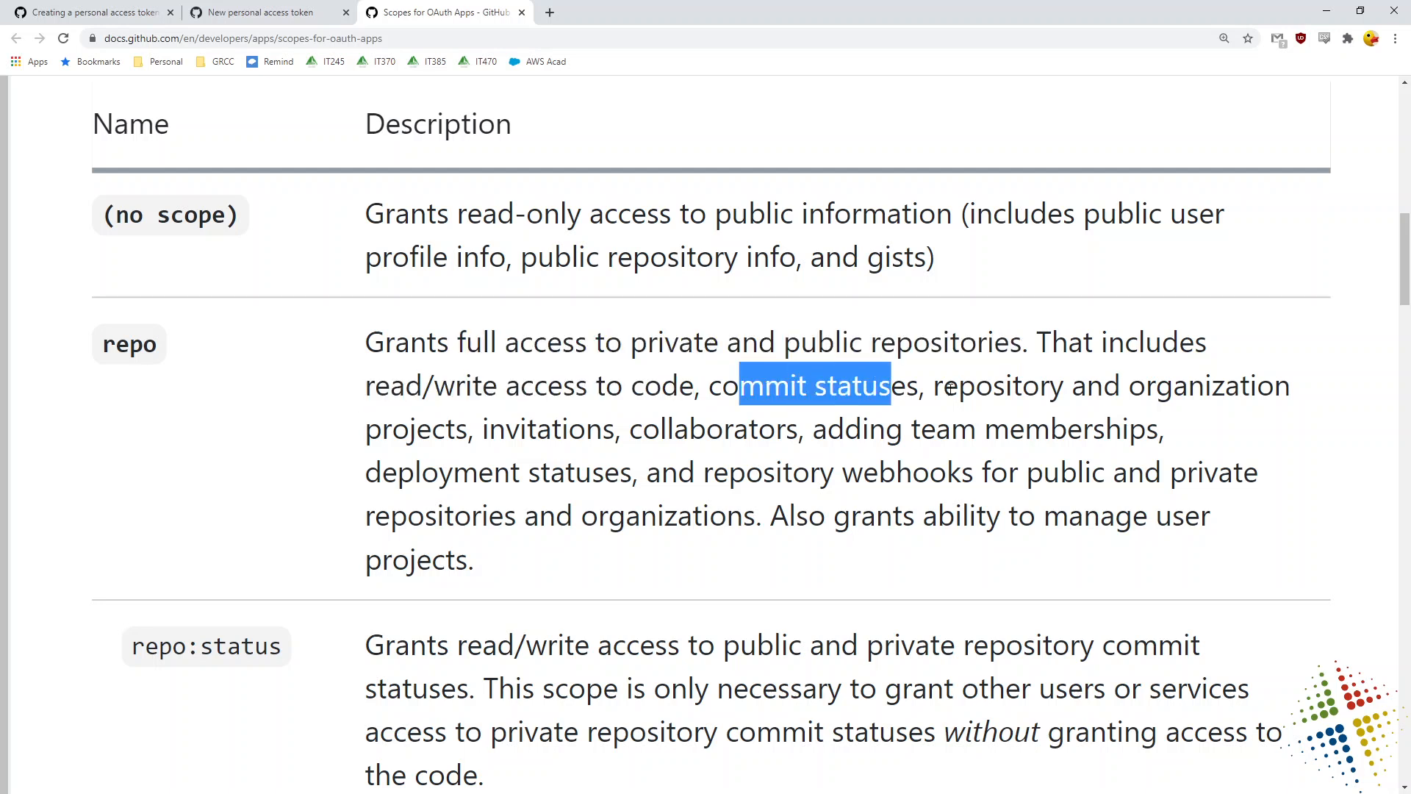
mouse_move(697, 435)
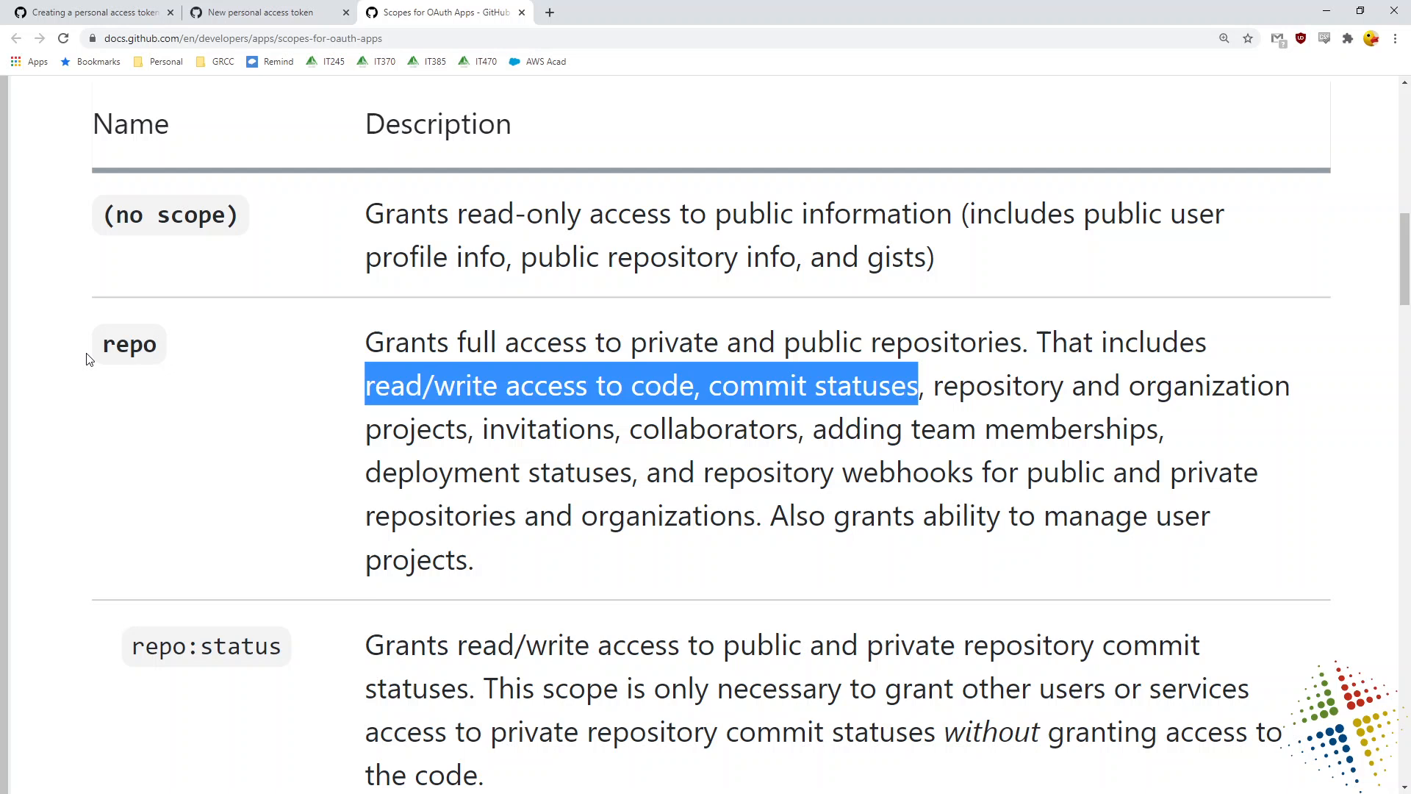
double_click(129, 344)
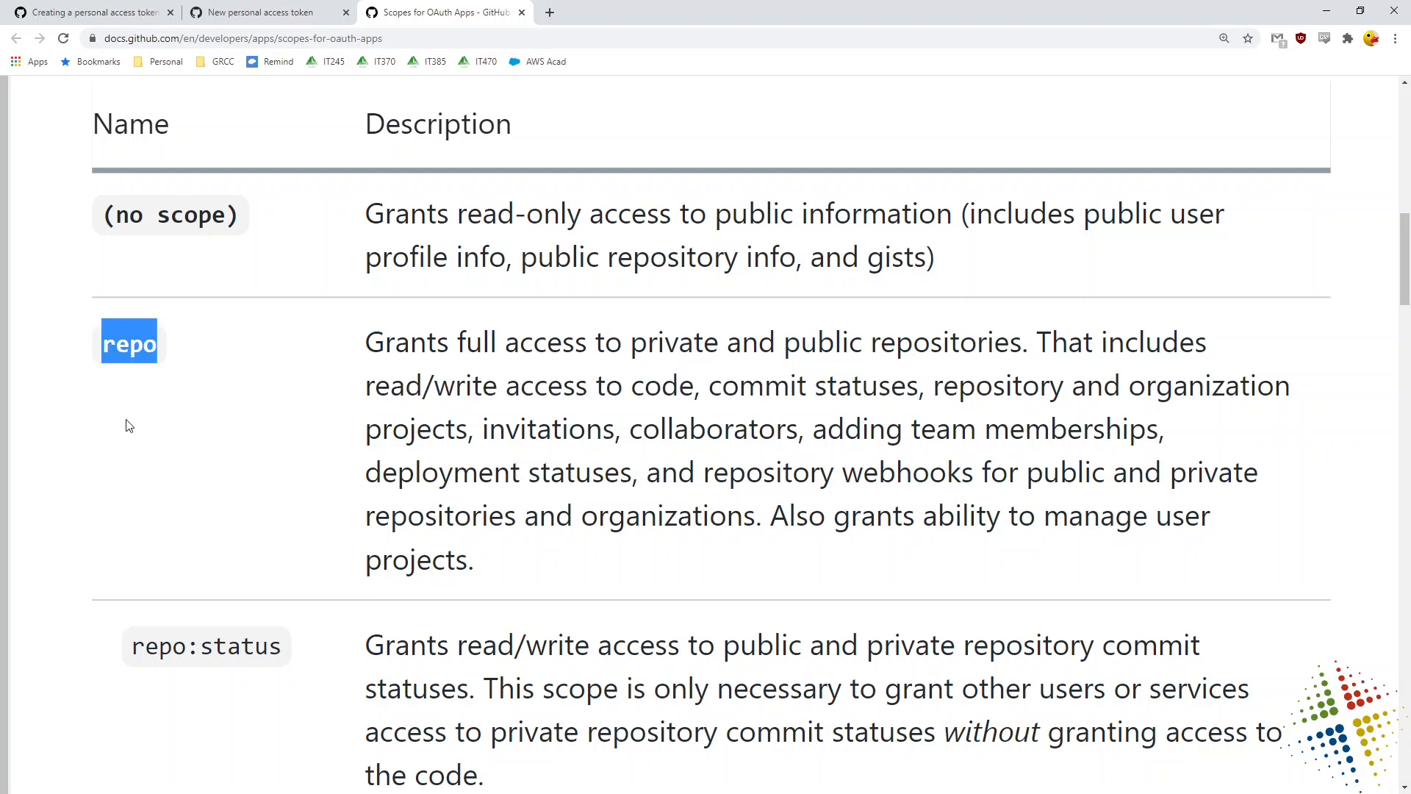
Step: Highlight the repo:status scope entry and return to the New personal access token tab
scroll(down, 3)
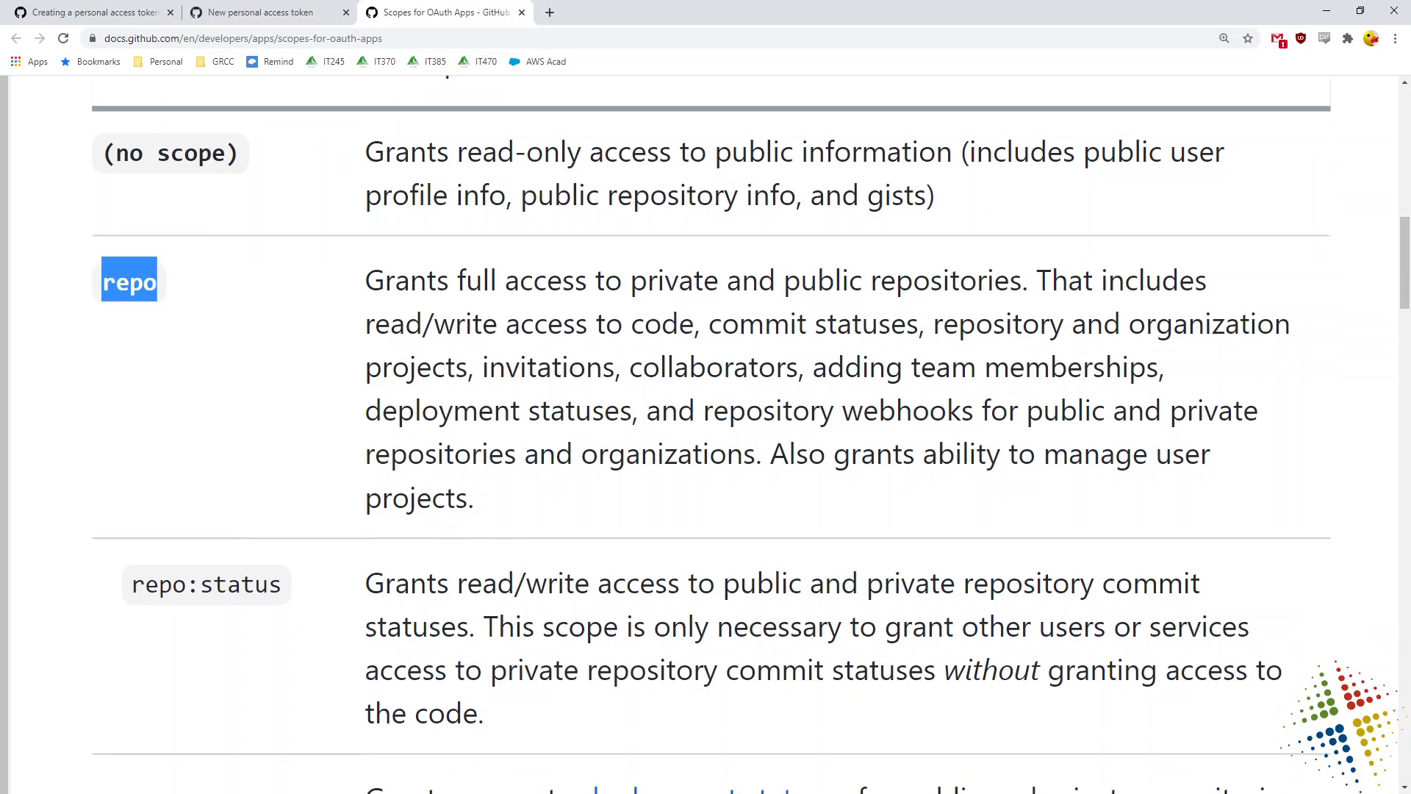
scroll(down, 3)
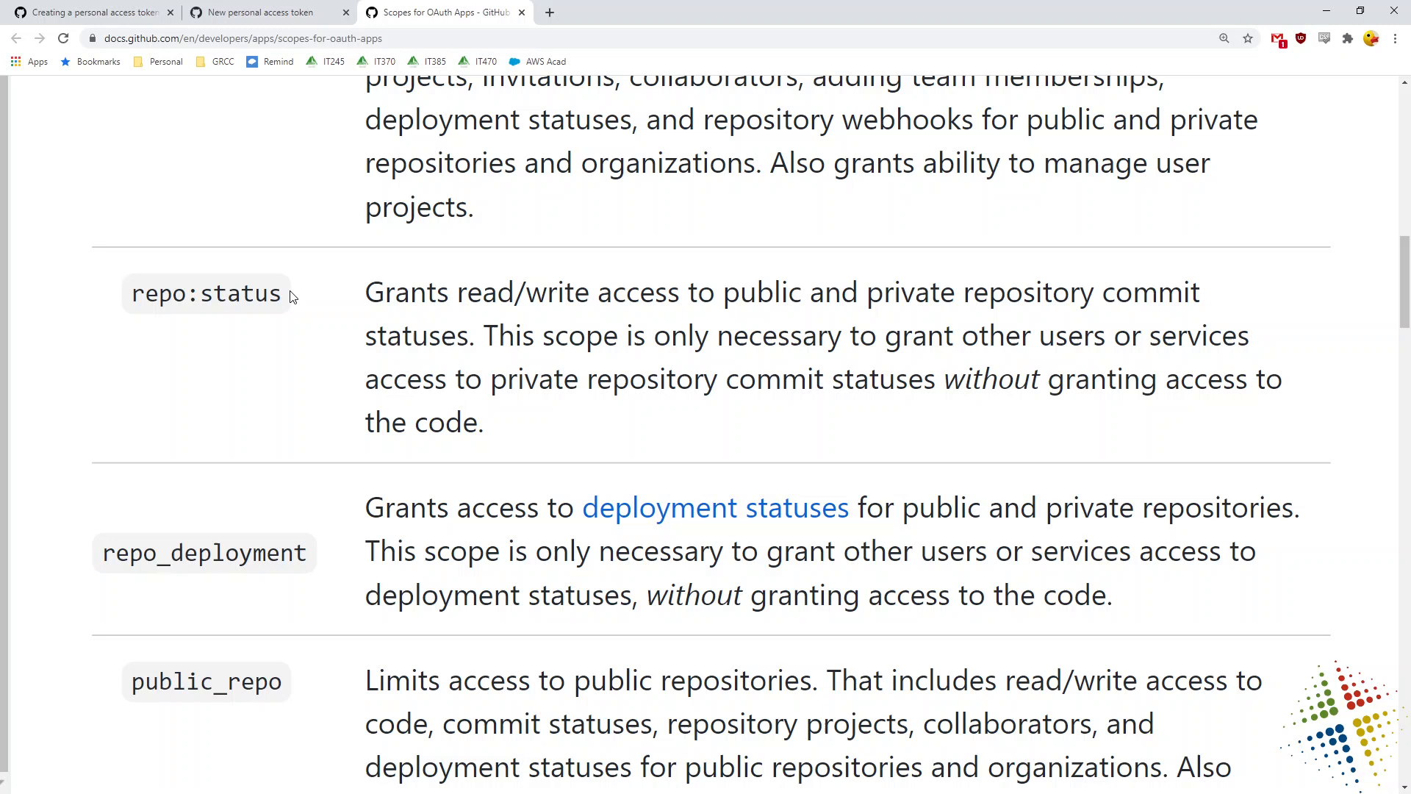
double_click(239, 292)
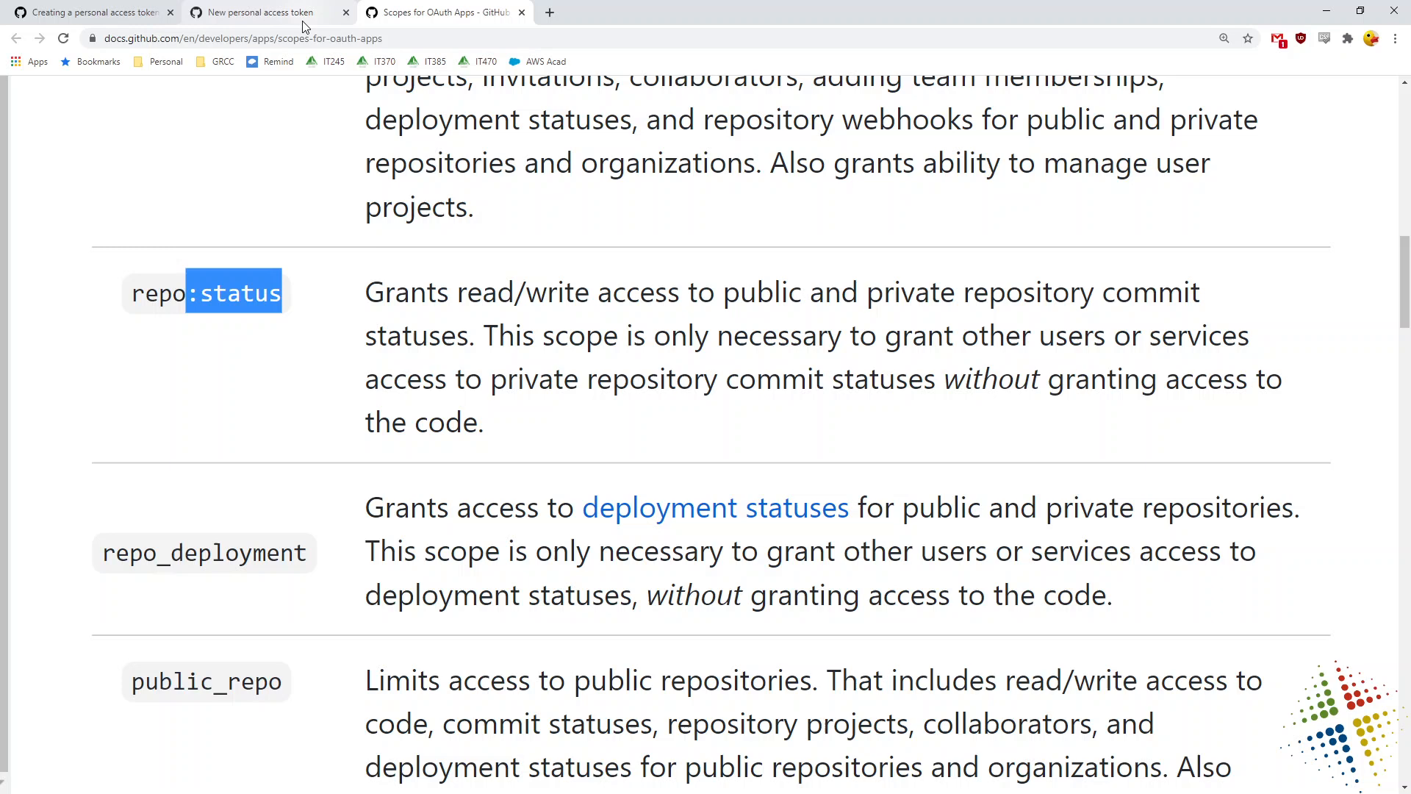
click(261, 12)
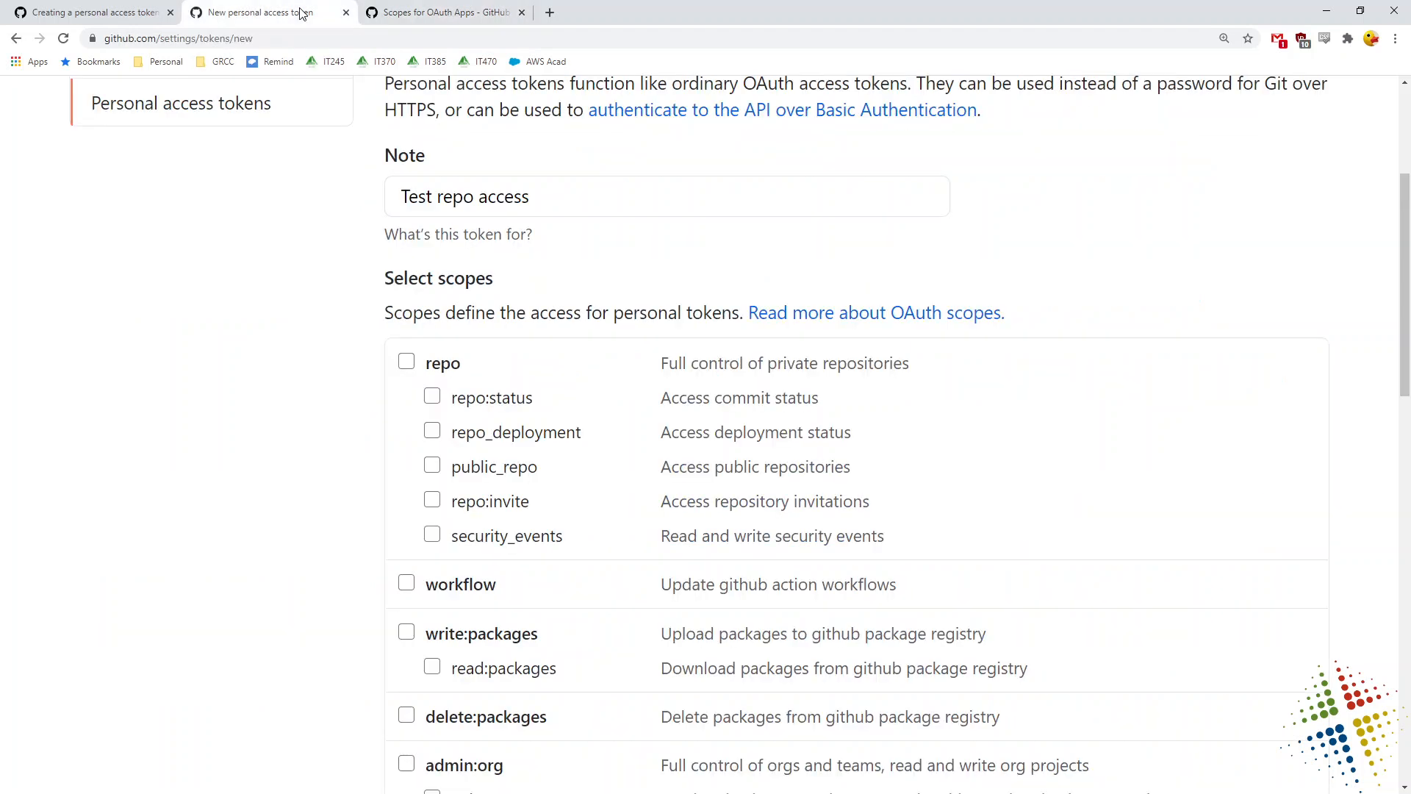
Step: Grant the token full repo scope and generate it
click(406, 362)
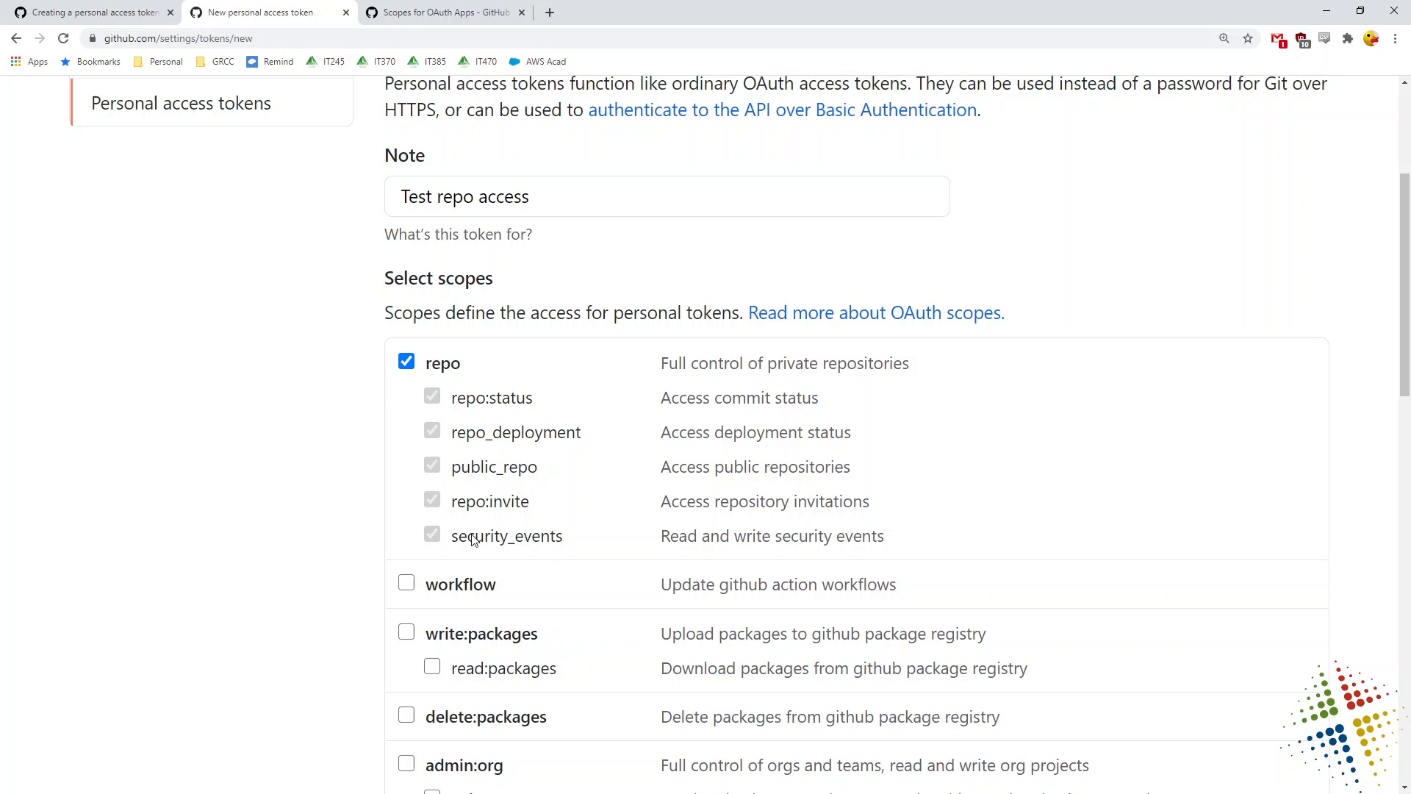
mouse_move(321, 520)
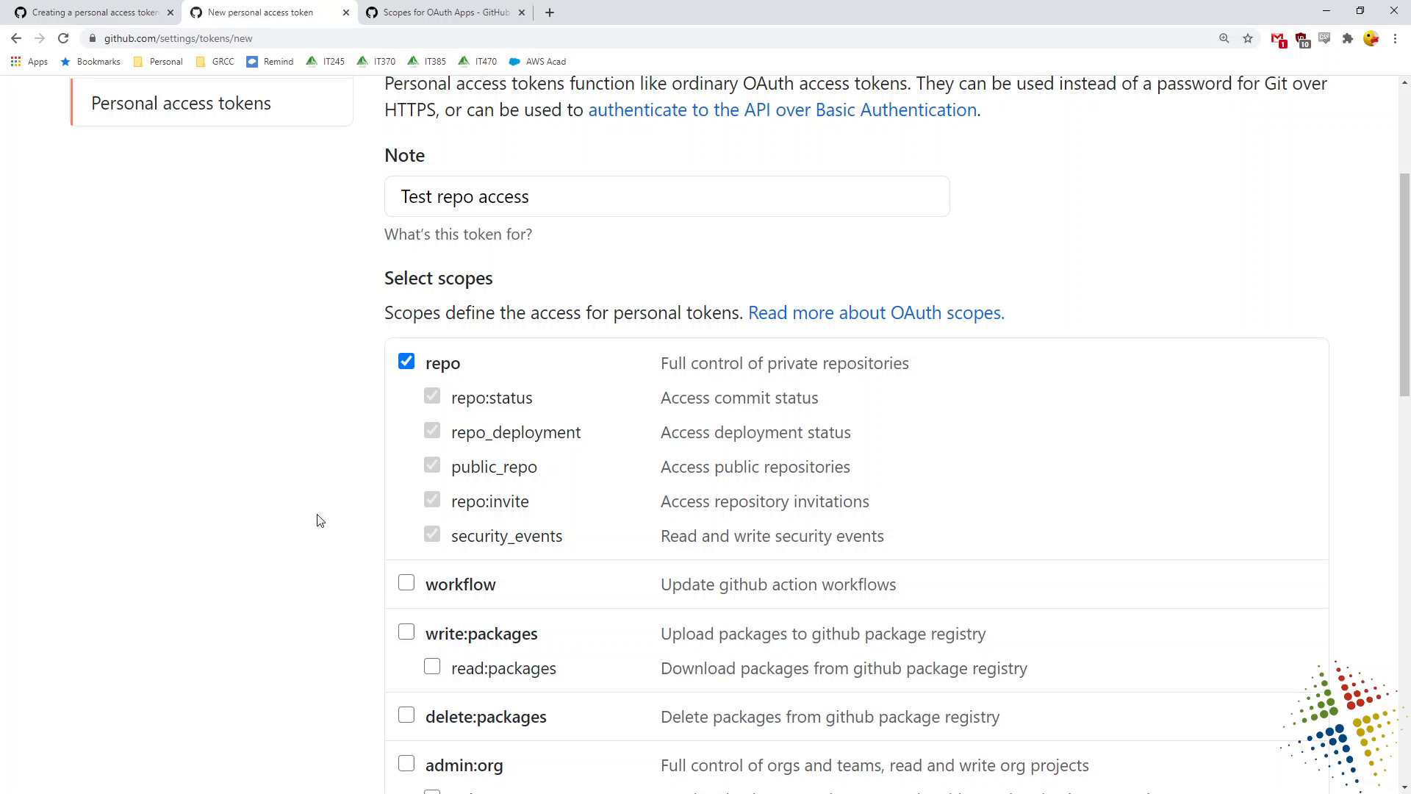
scroll(down, 3)
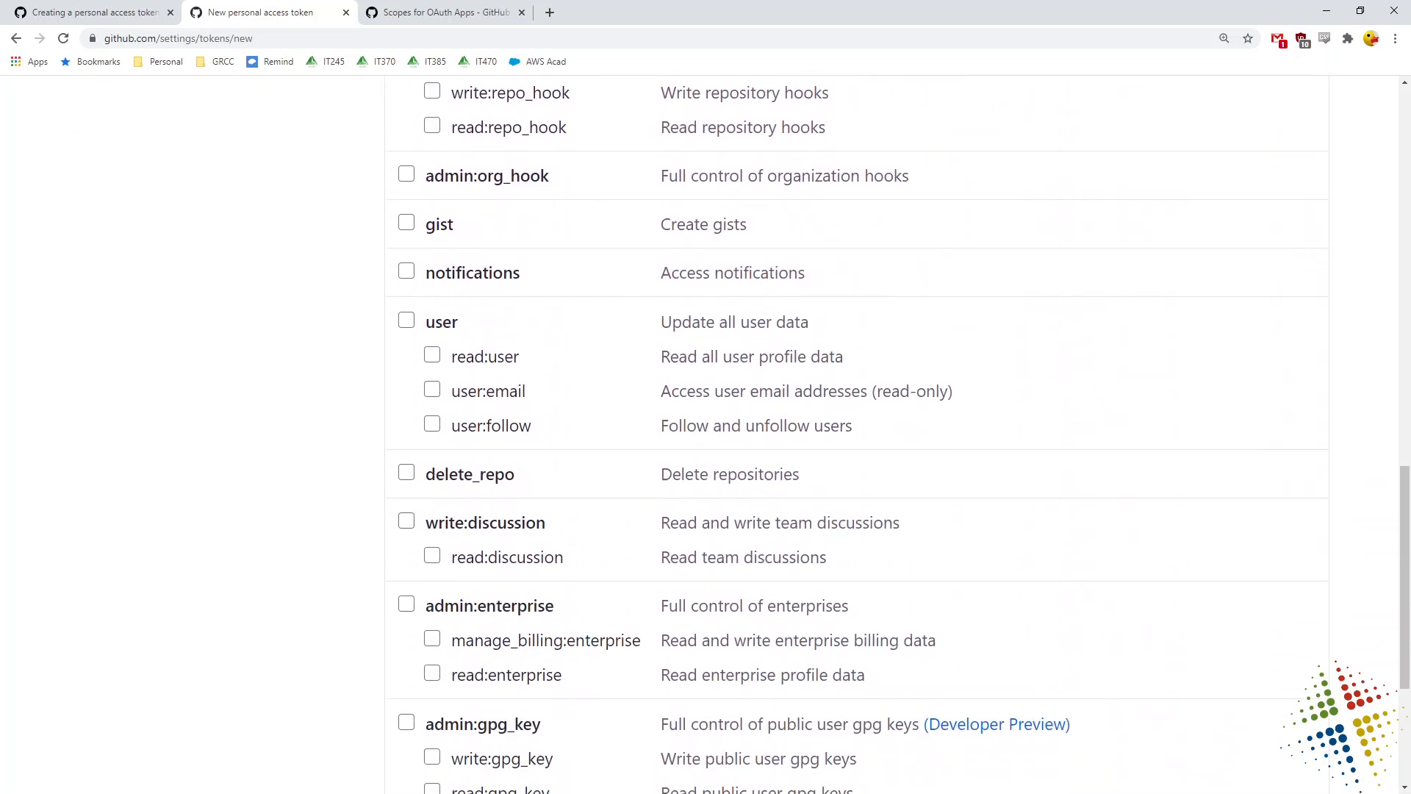
scroll(down, 3)
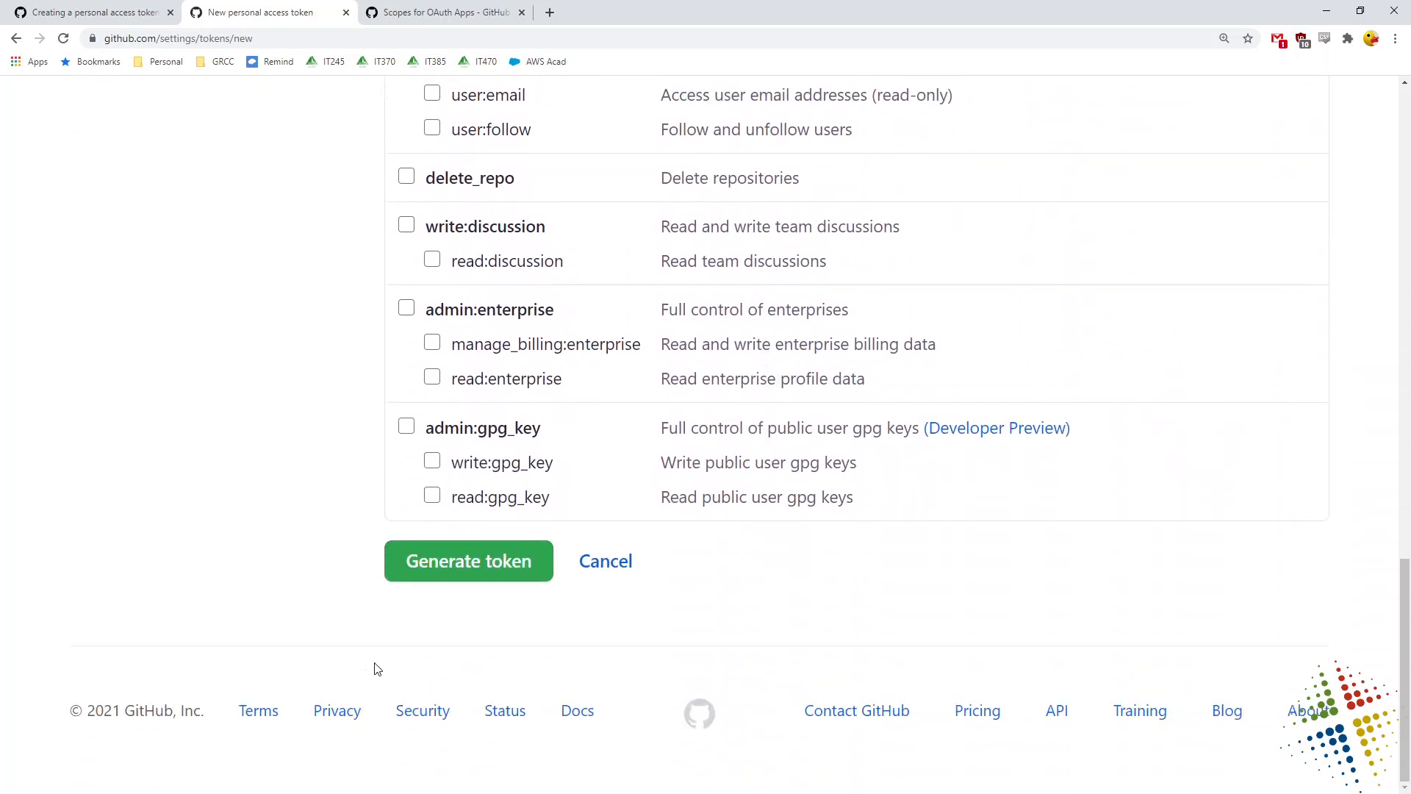
mouse_move(479, 576)
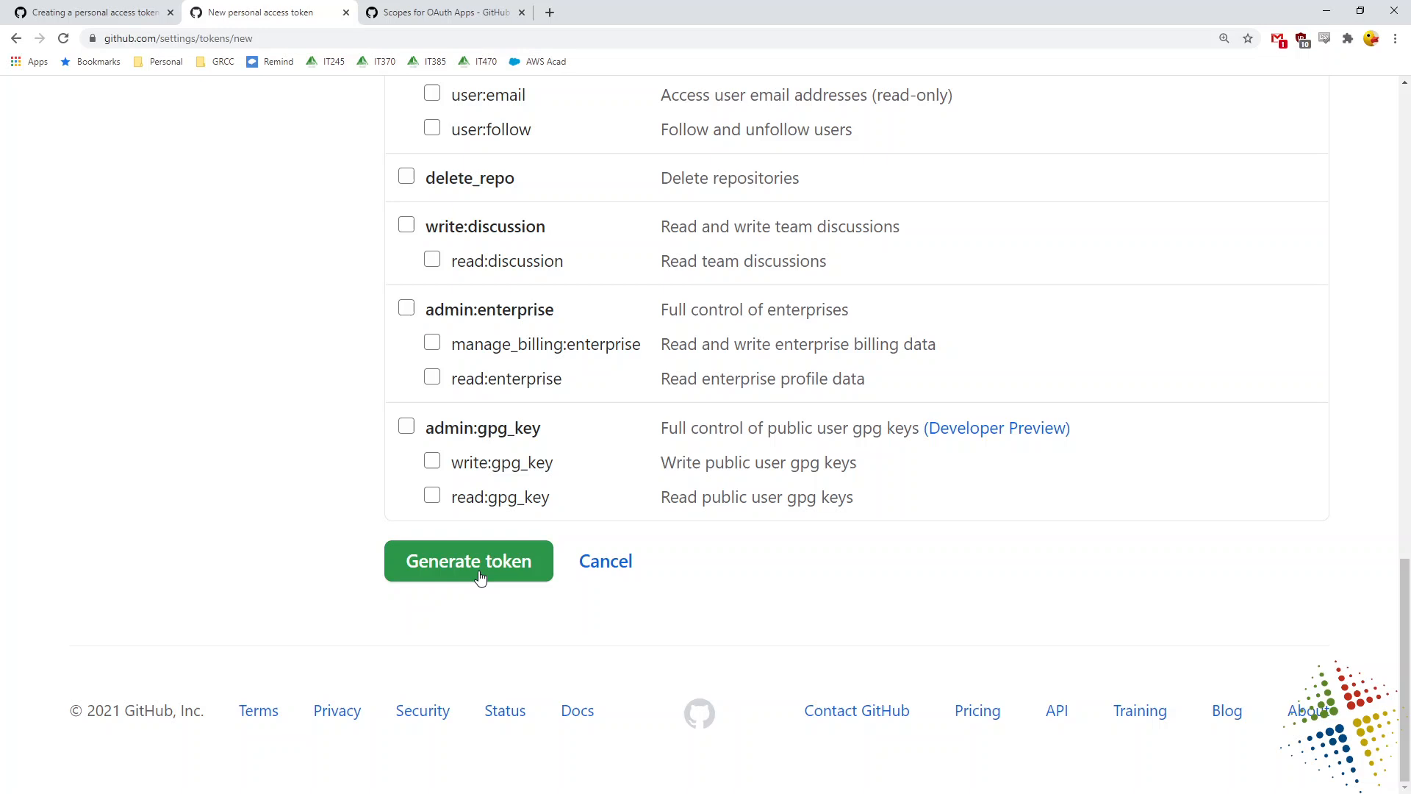
click(468, 560)
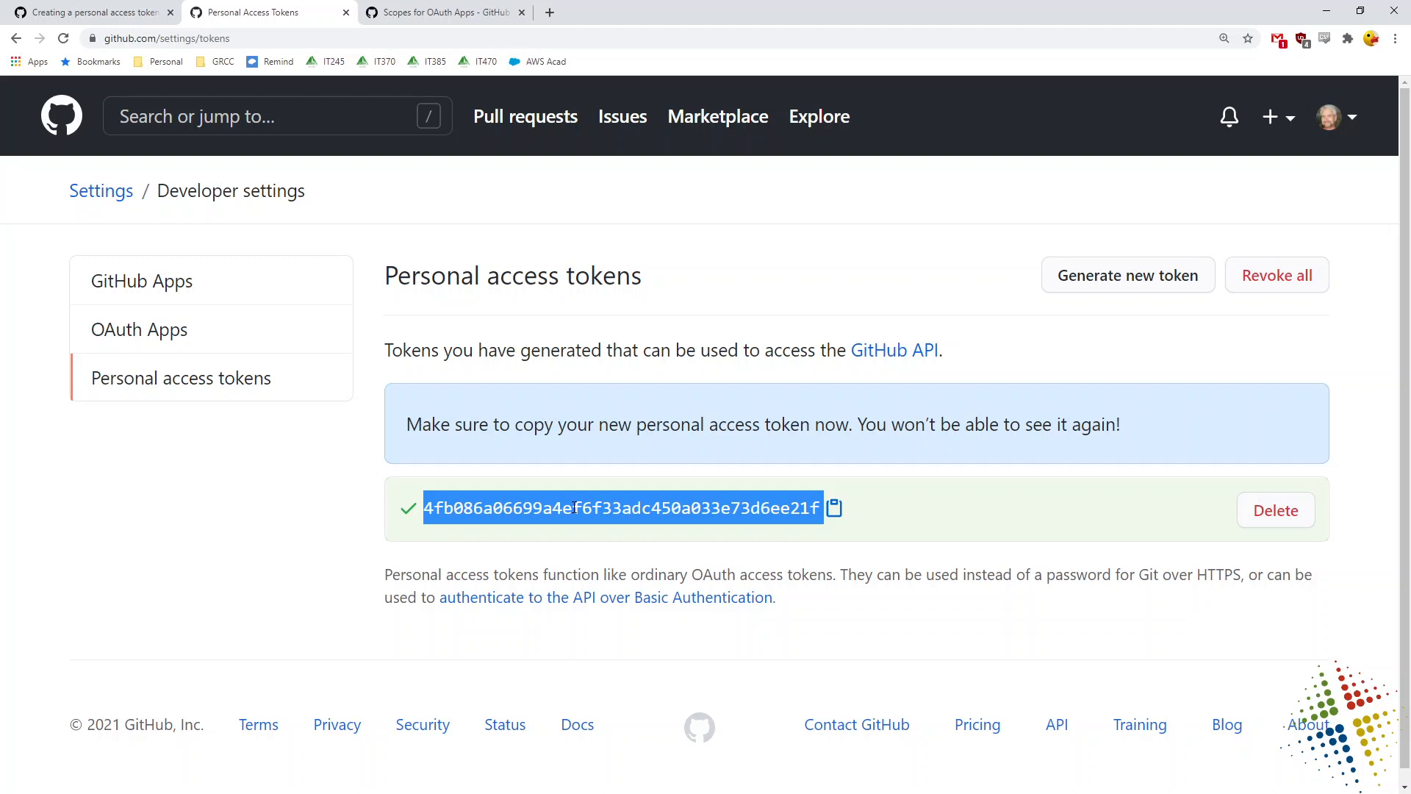
mouse_move(591, 501)
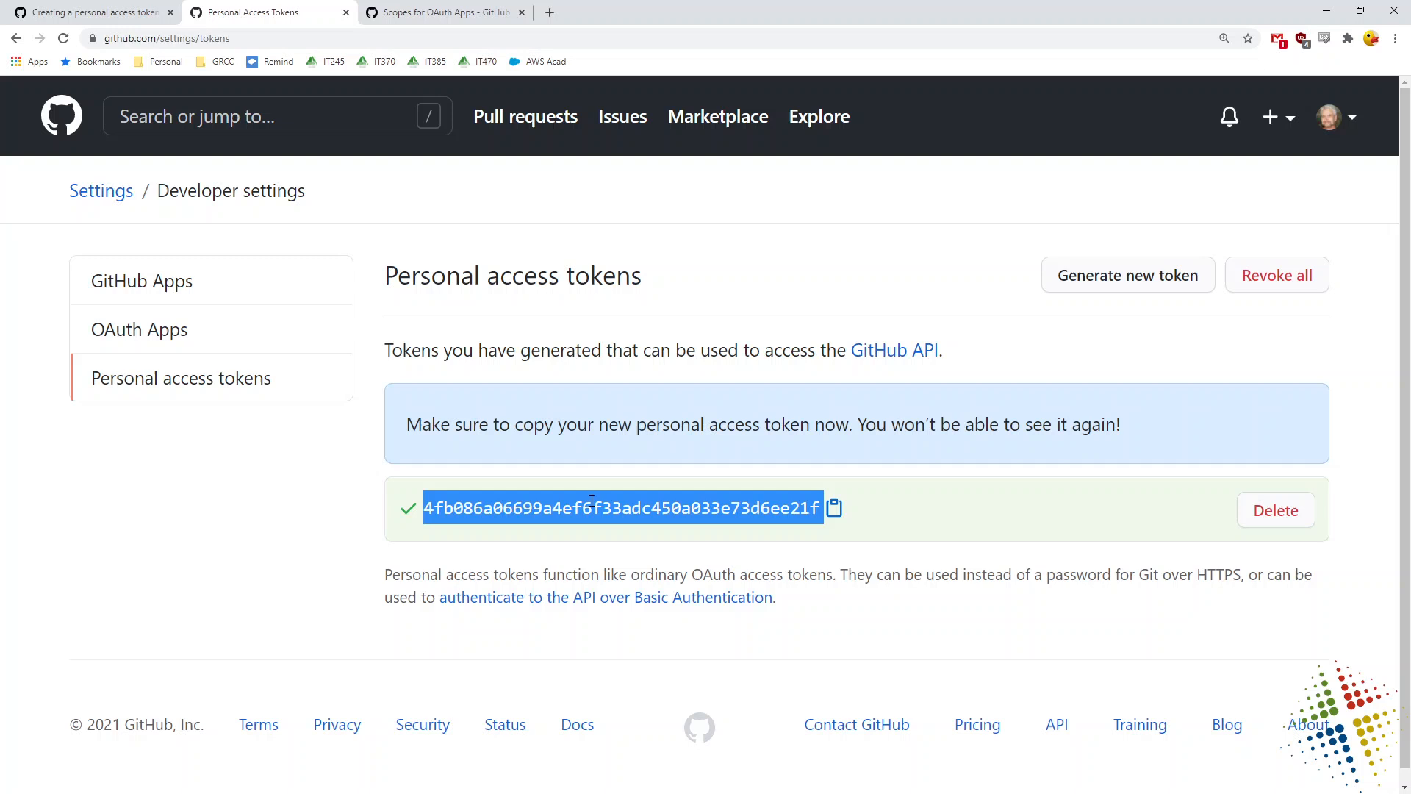
mouse_move(835, 508)
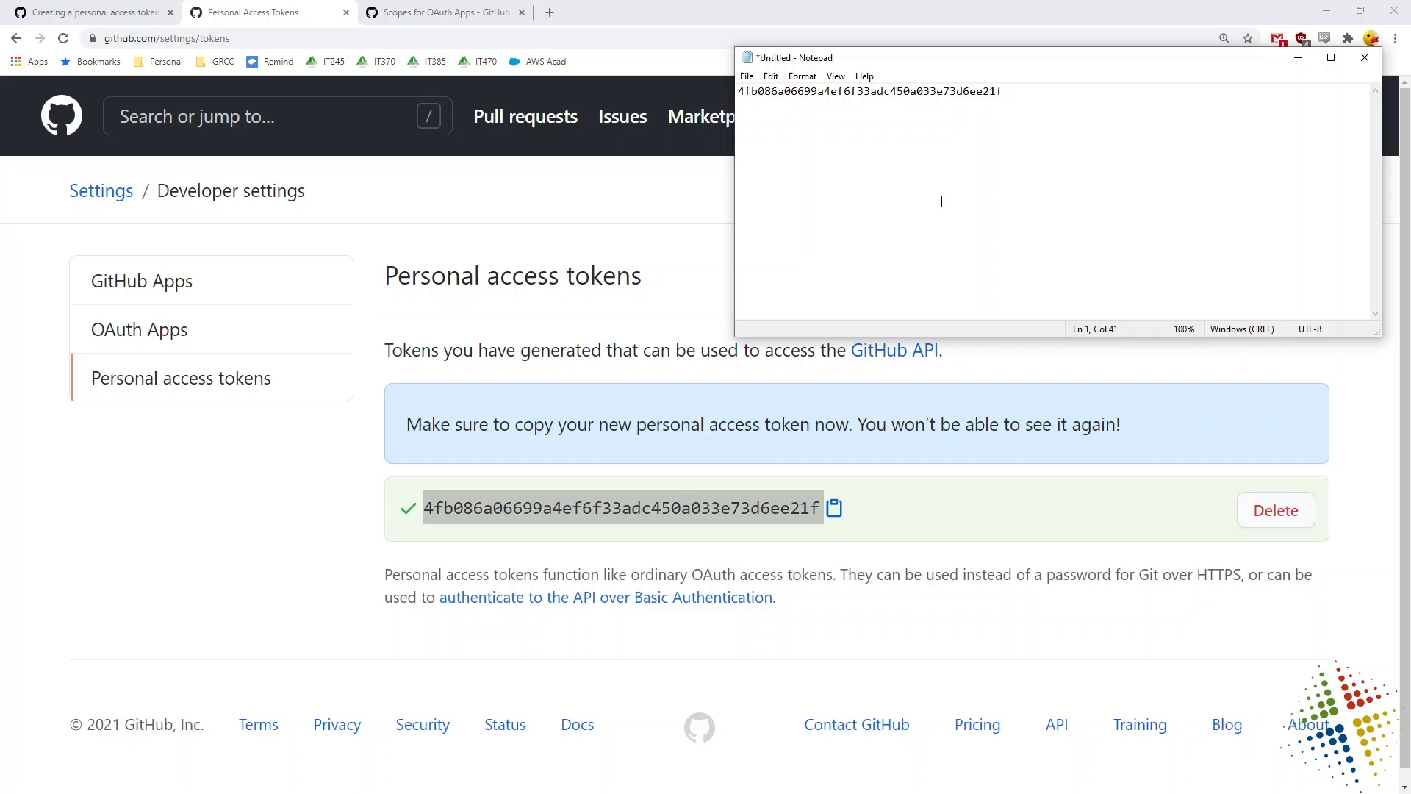
Step: Keep the copied token value in Notepad and switch over to the terminal
scroll(up, 3)
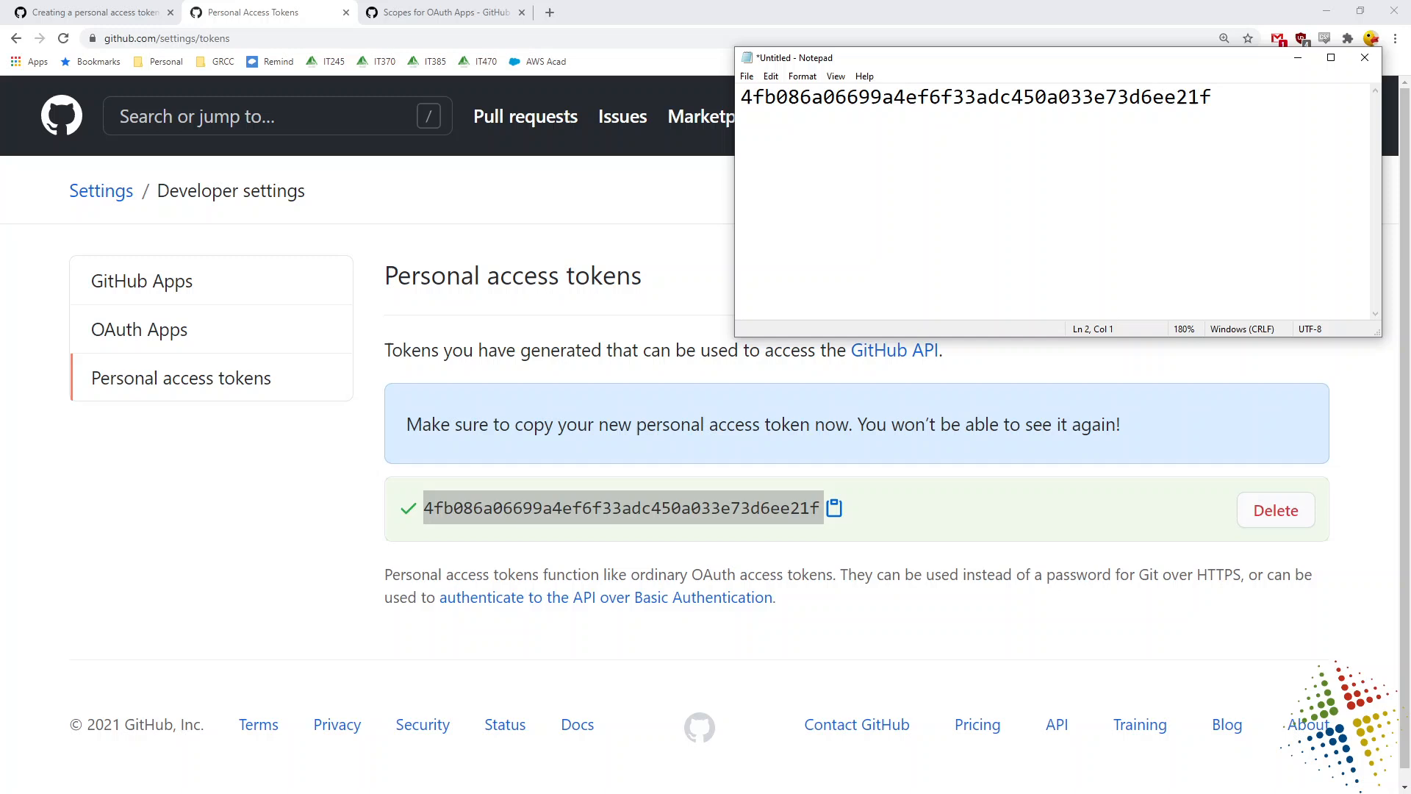
mouse_move(1169, 7)
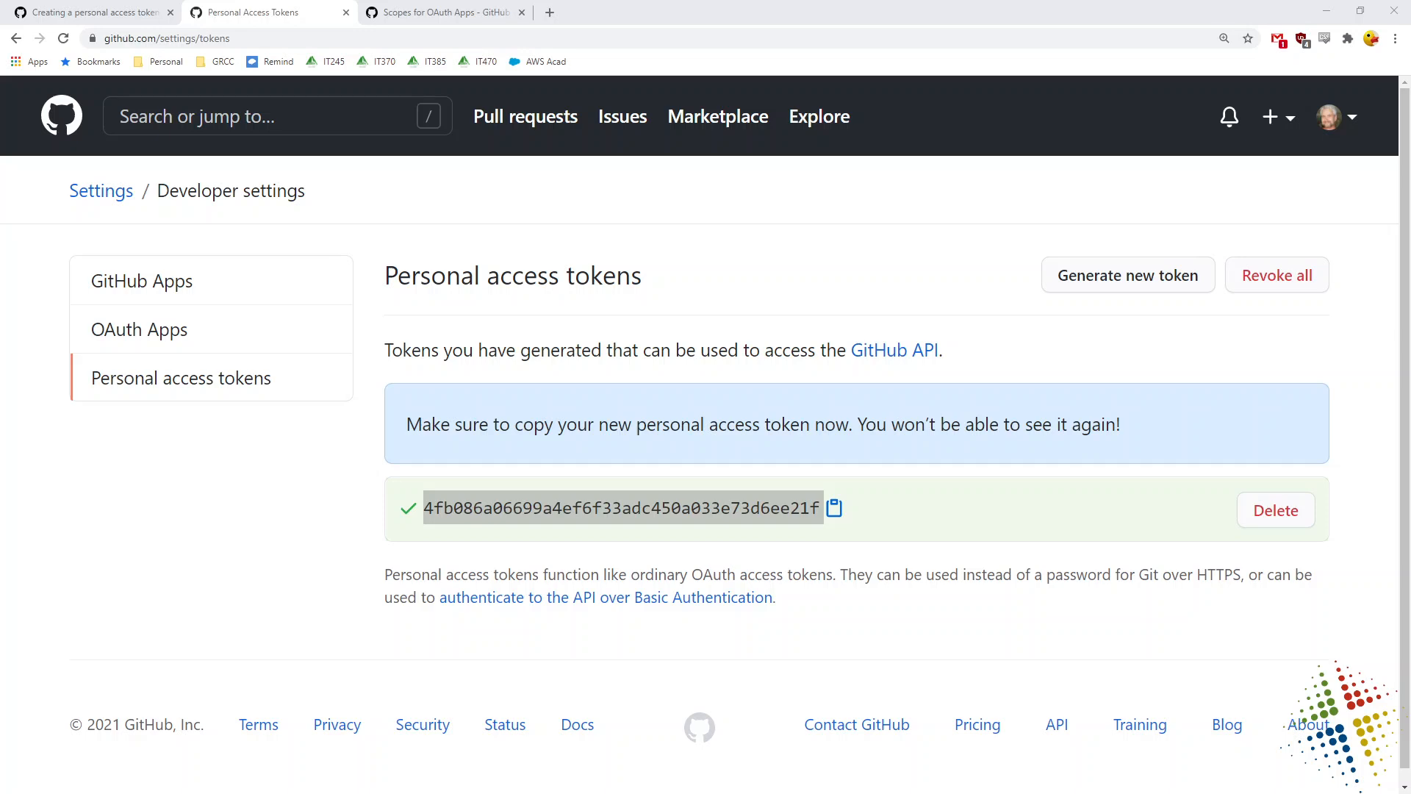
click(26, 401)
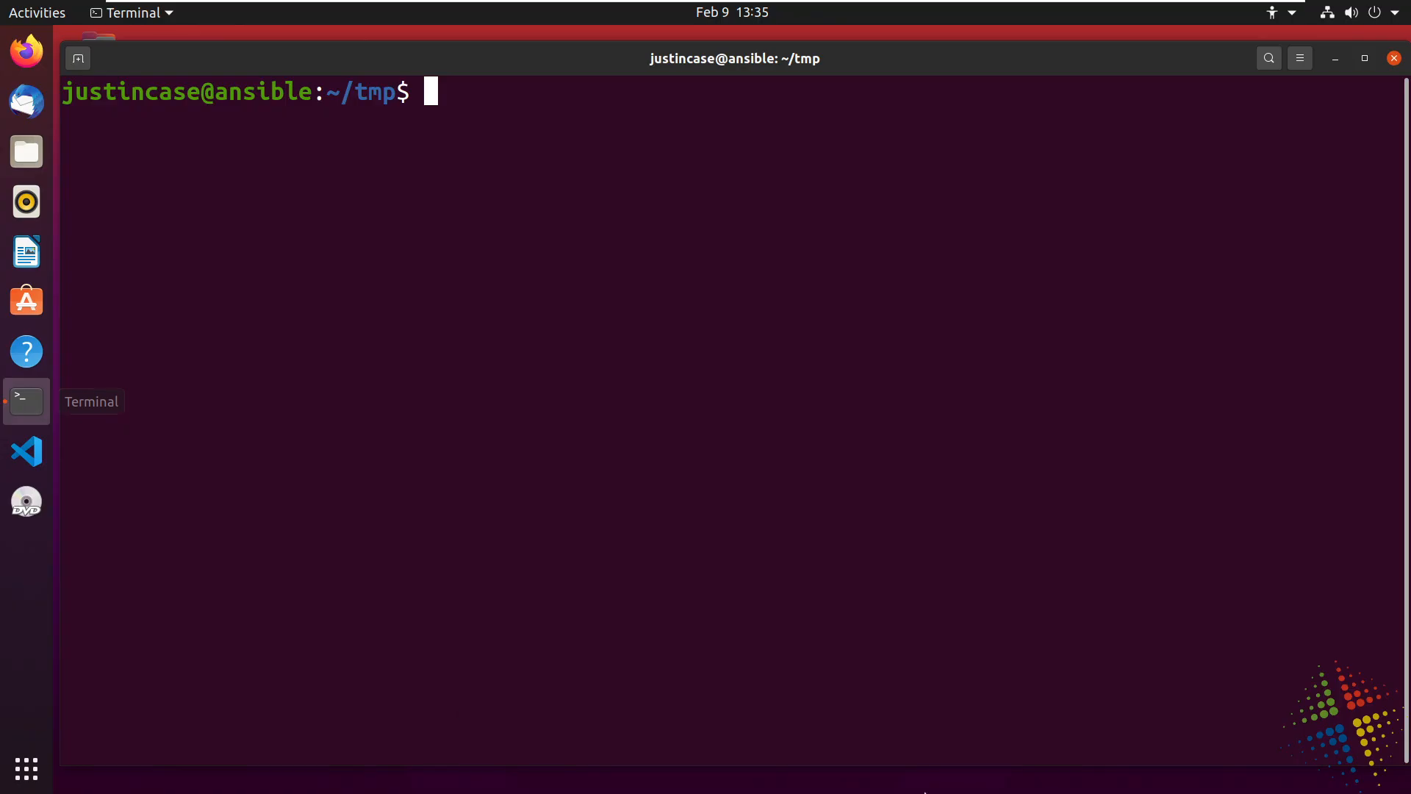
mouse_move(707, 226)
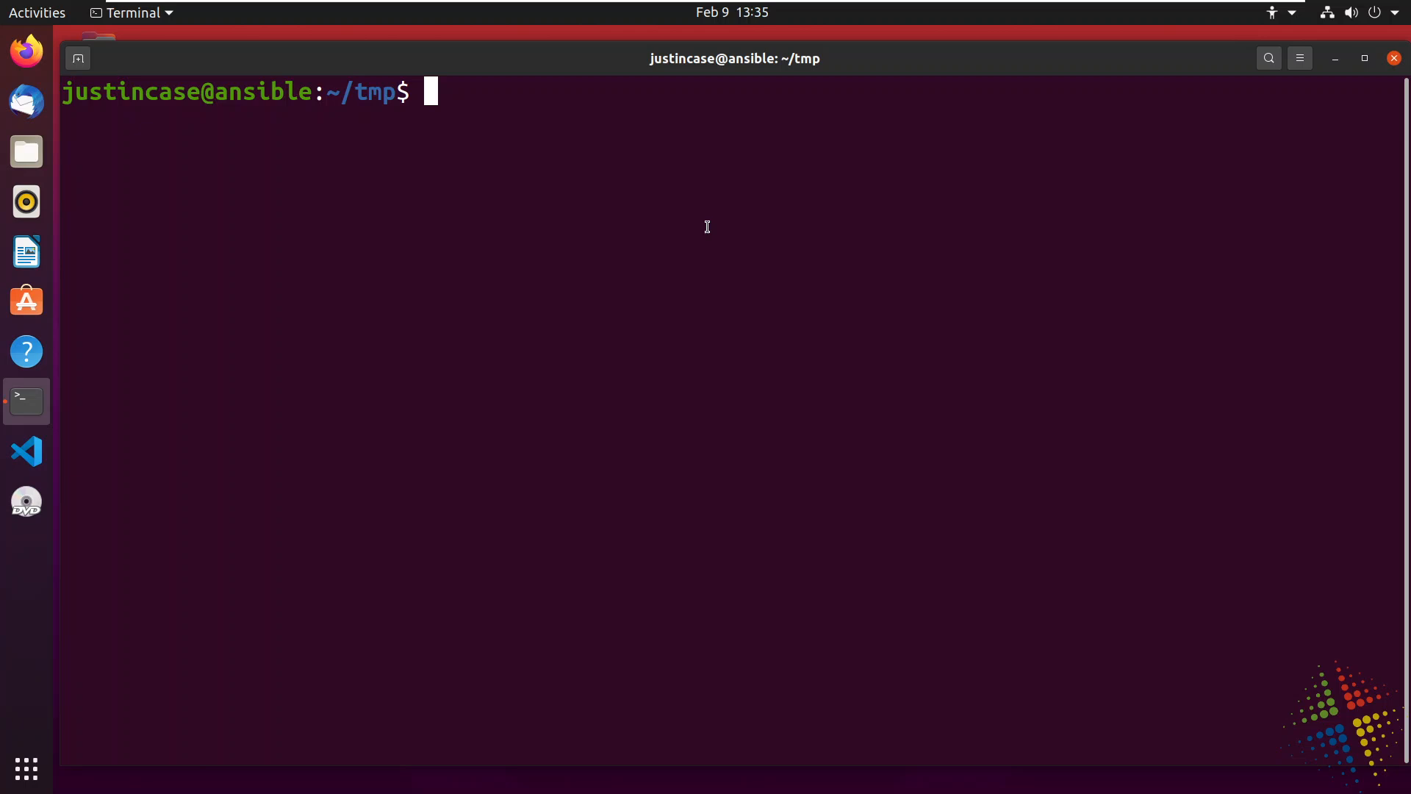
Step: Set the global Git user.name via git config --global
text(git)
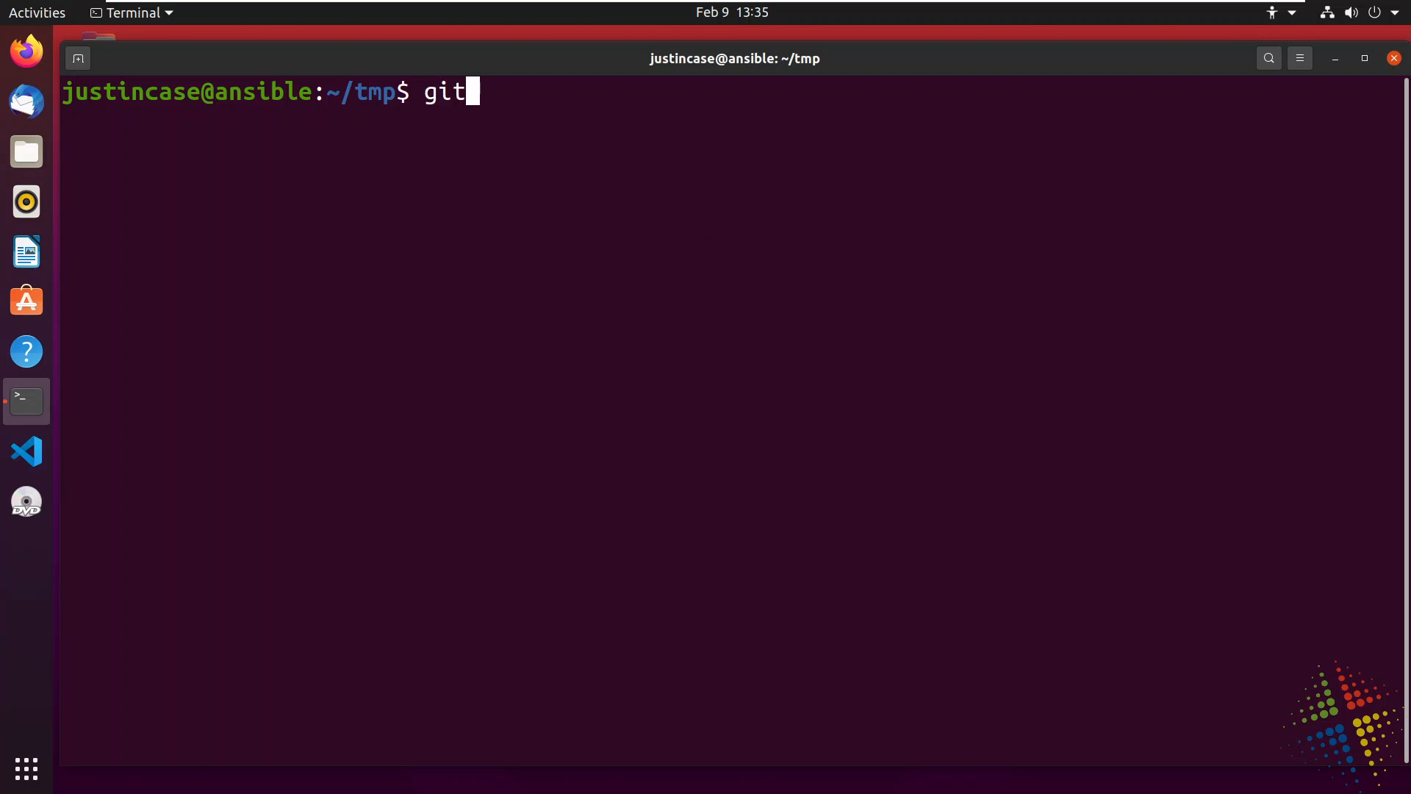
text(config --gl)
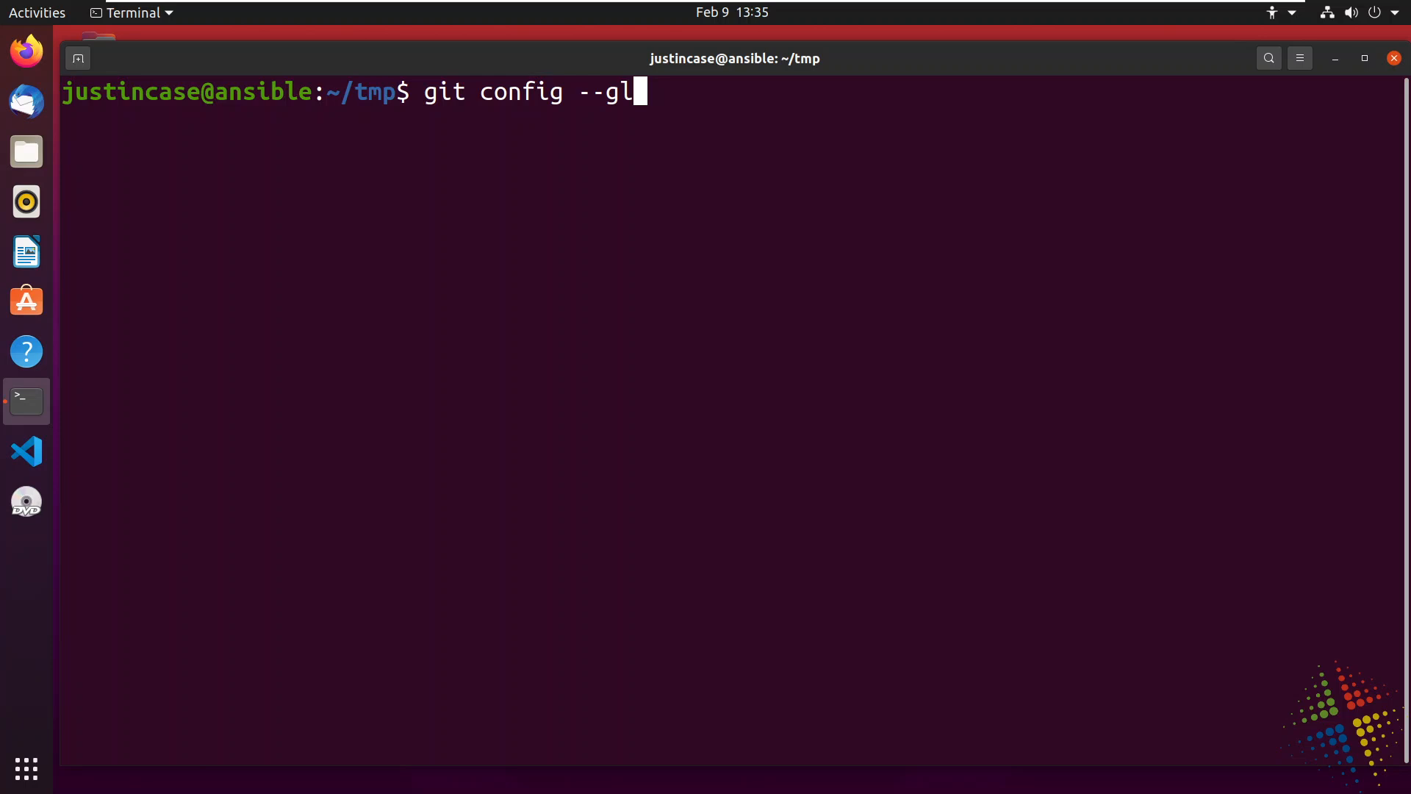
text(obal user.n)
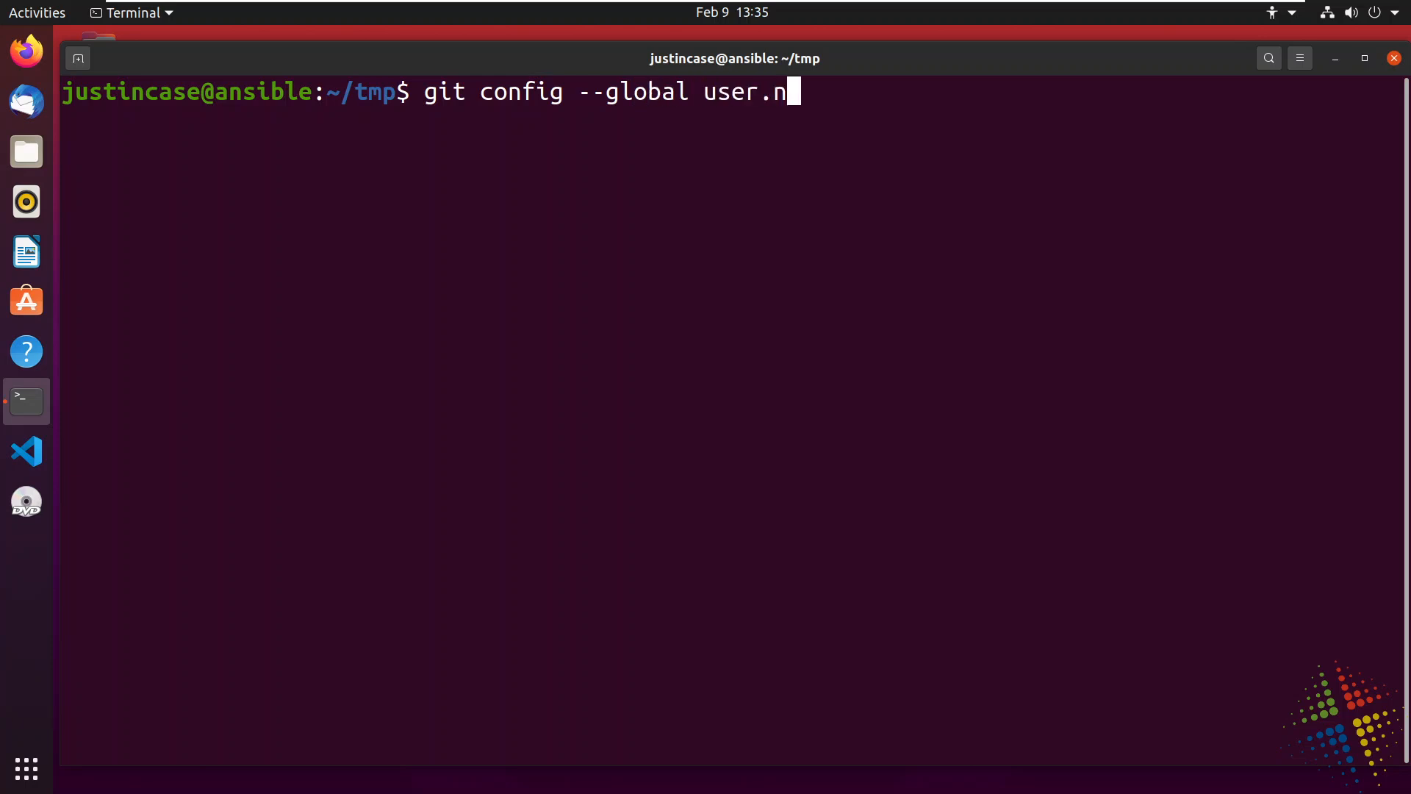
text(ame "e)
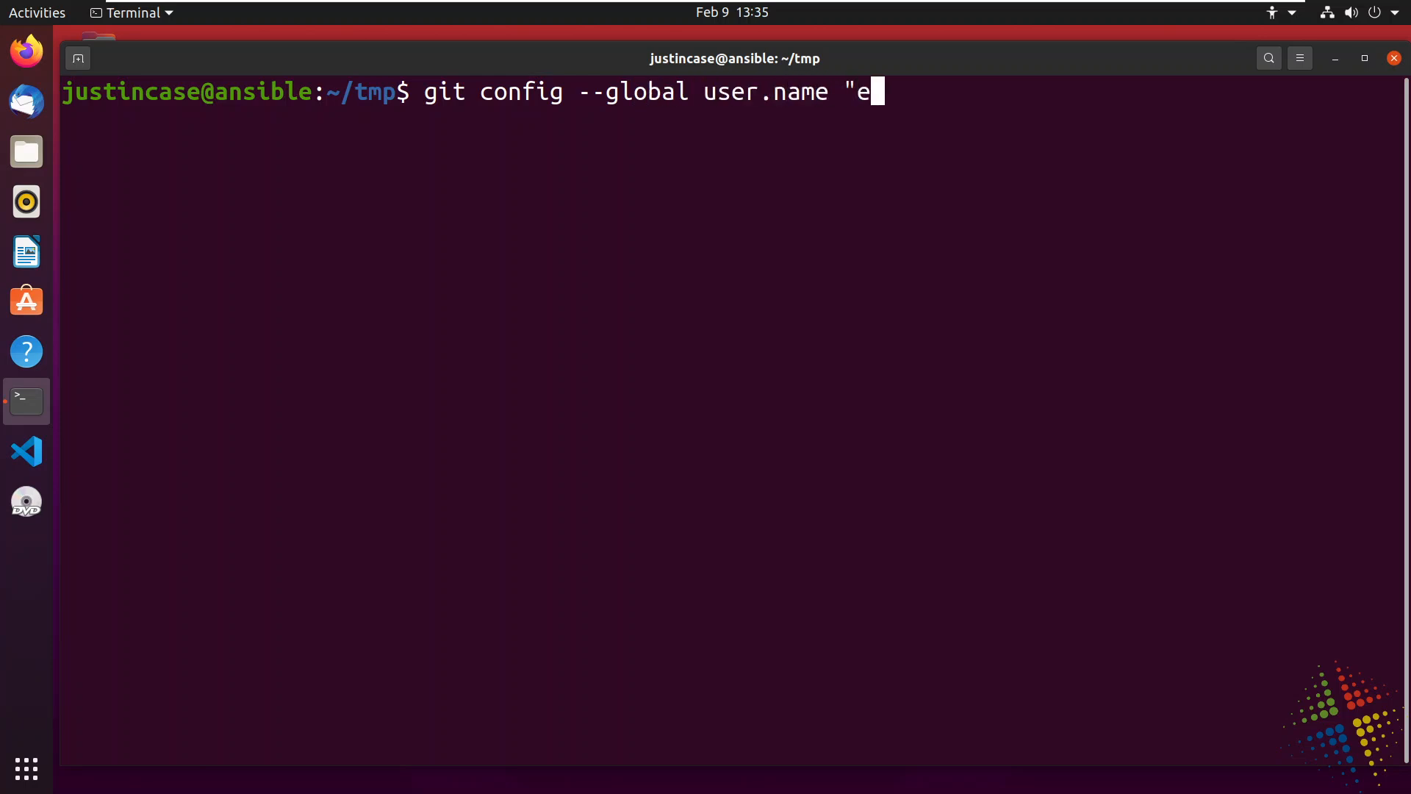
key(Return)
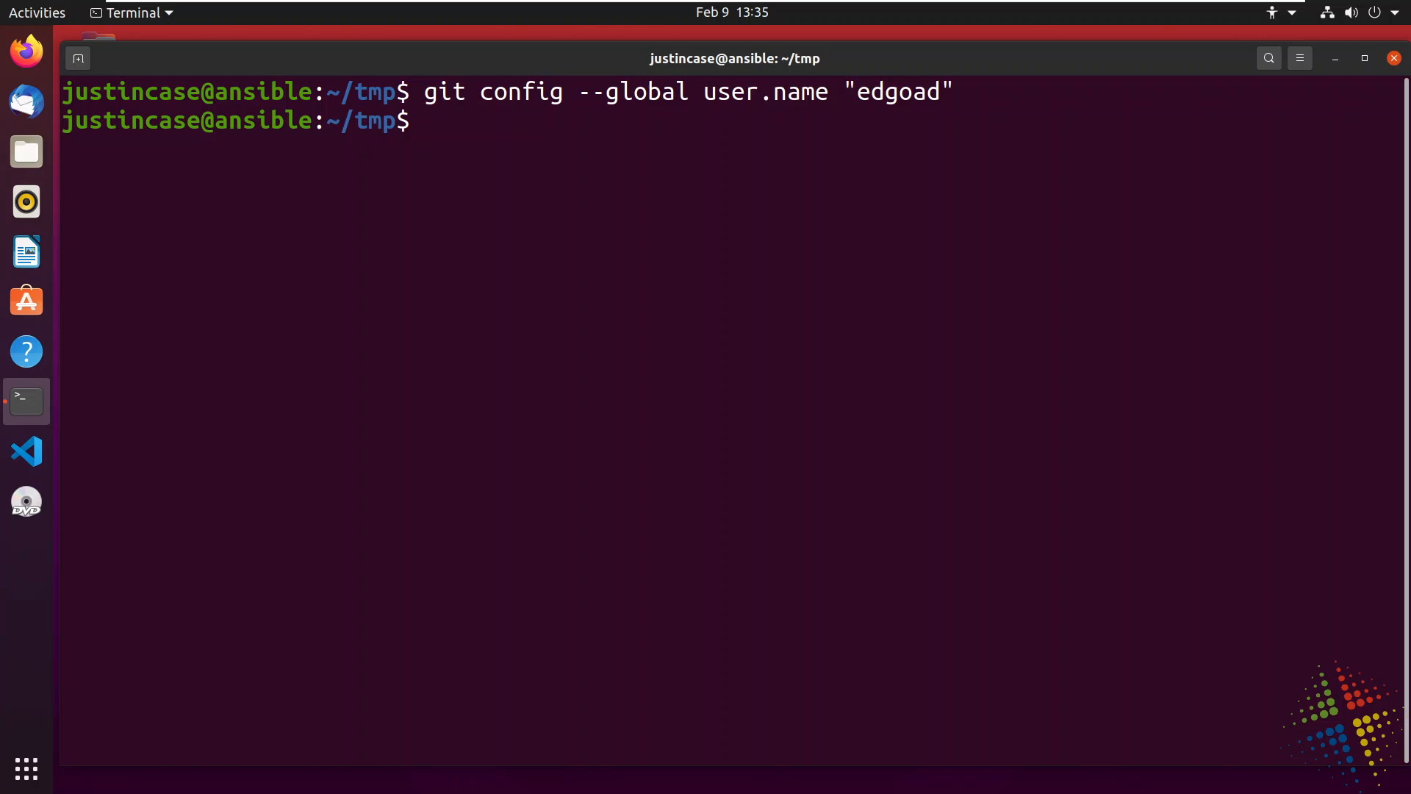
text(git von)
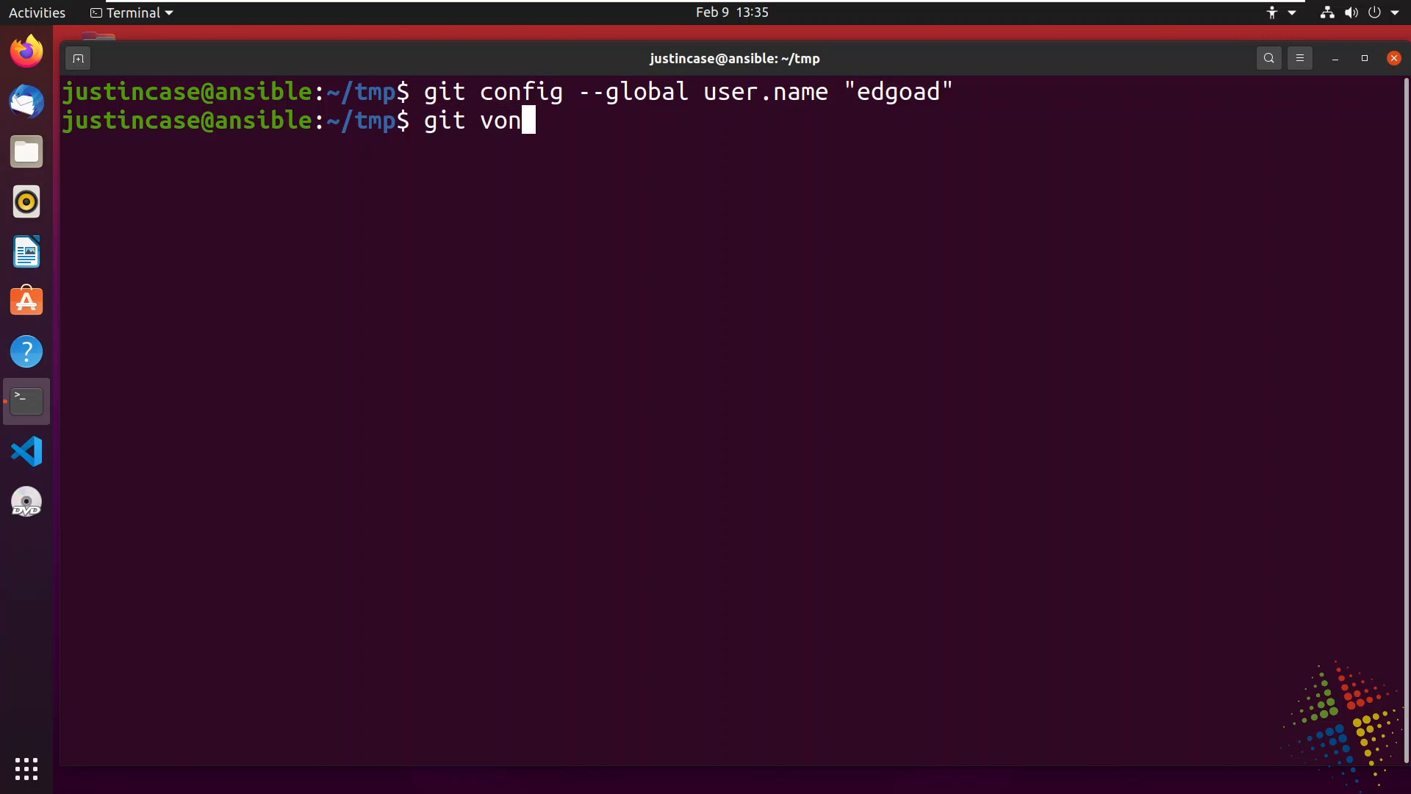
text(config)
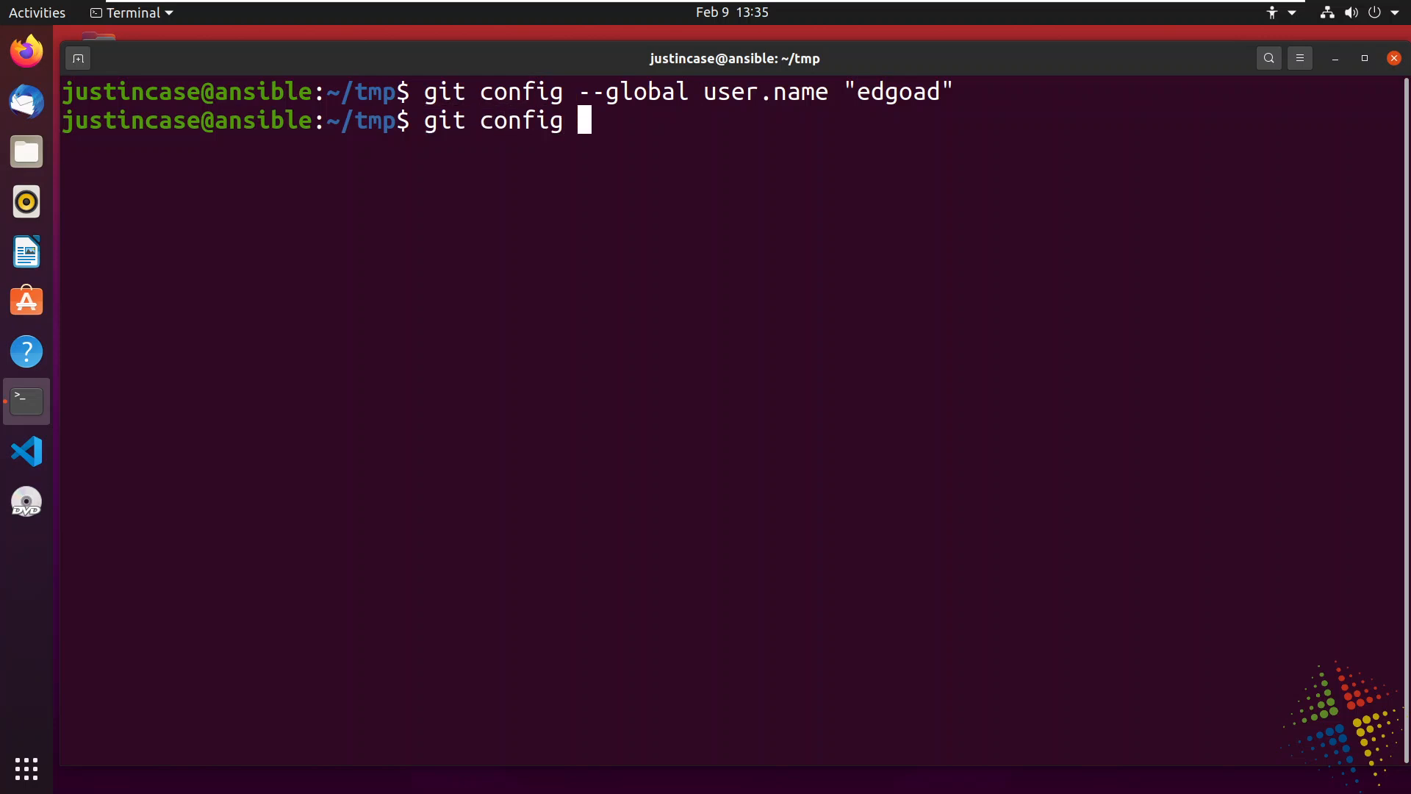
text(--global)
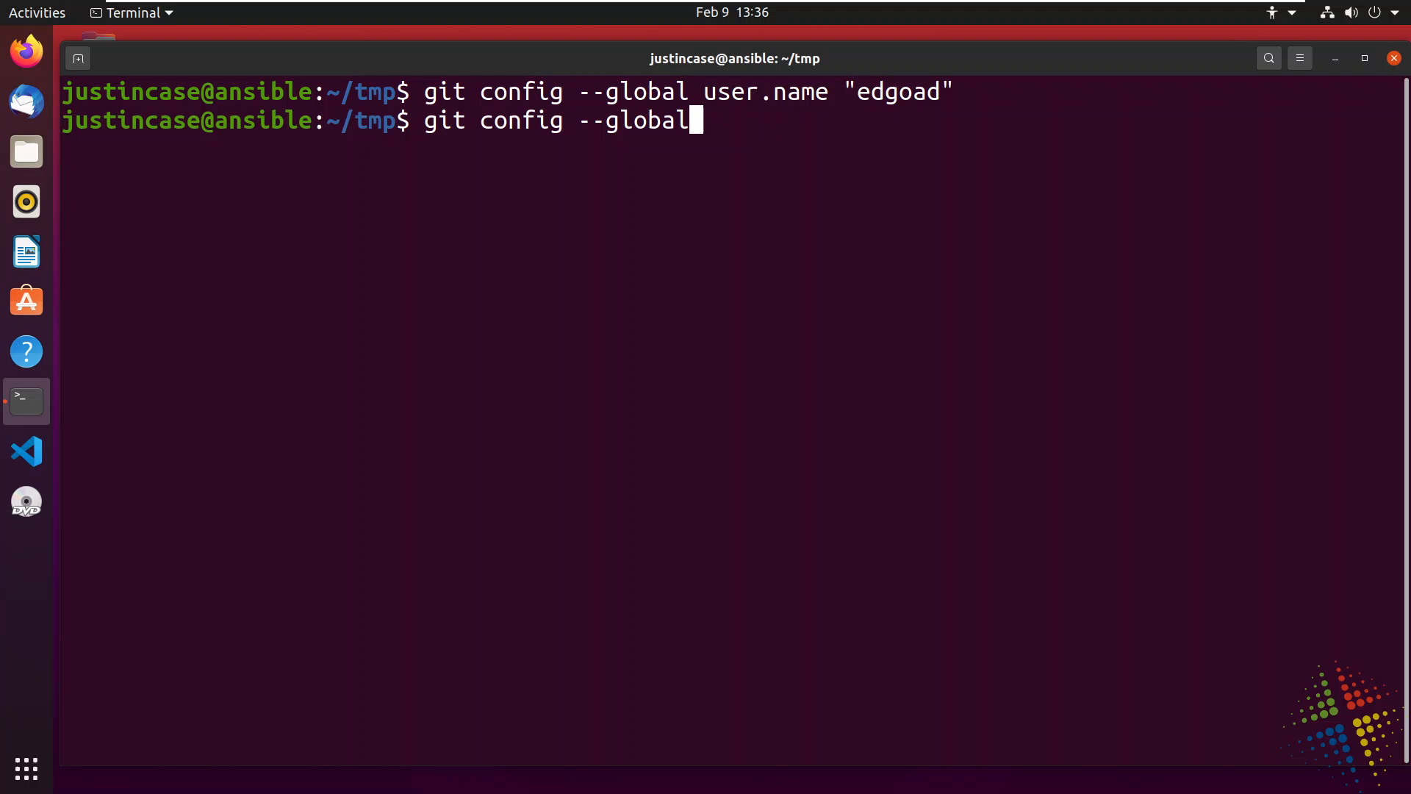
text(user.email)
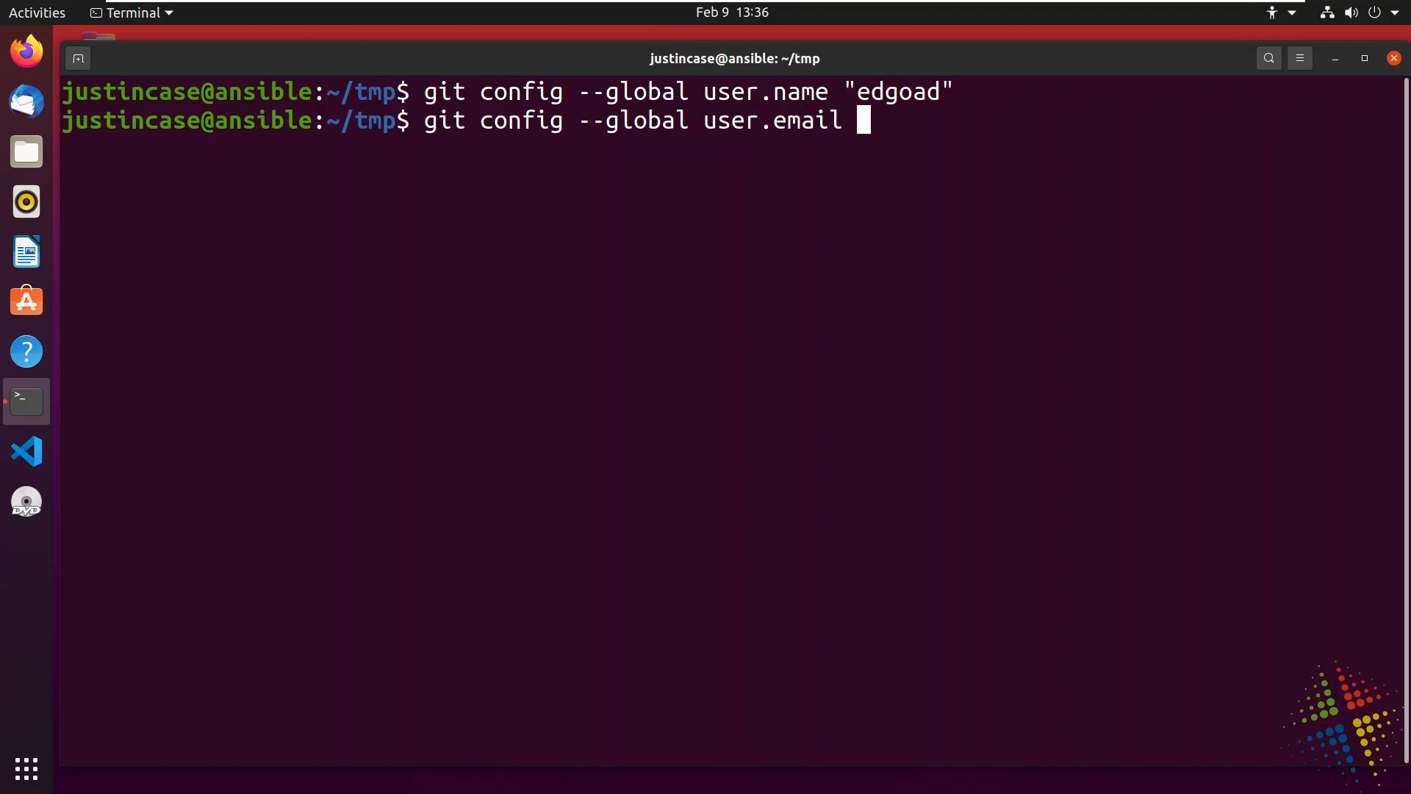
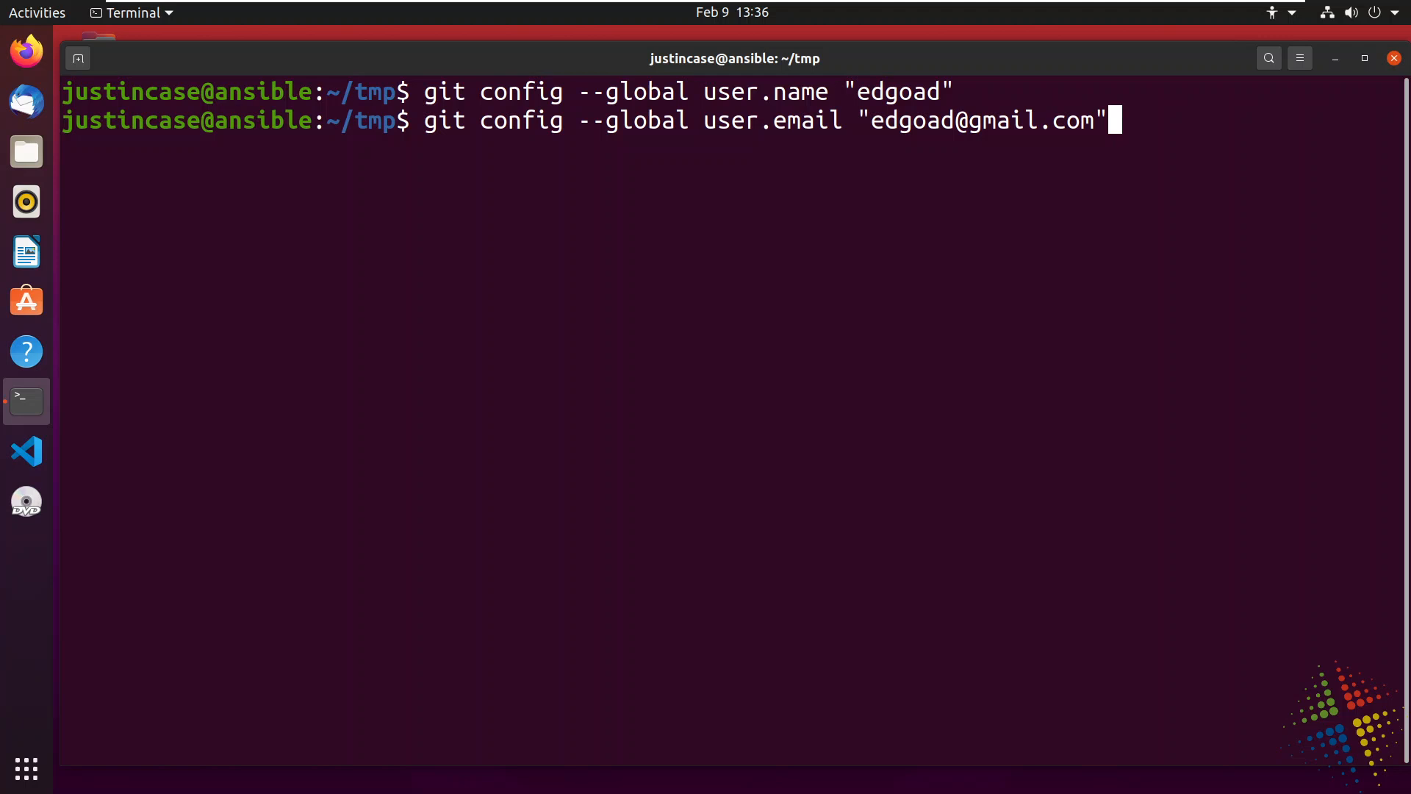
key(Return)
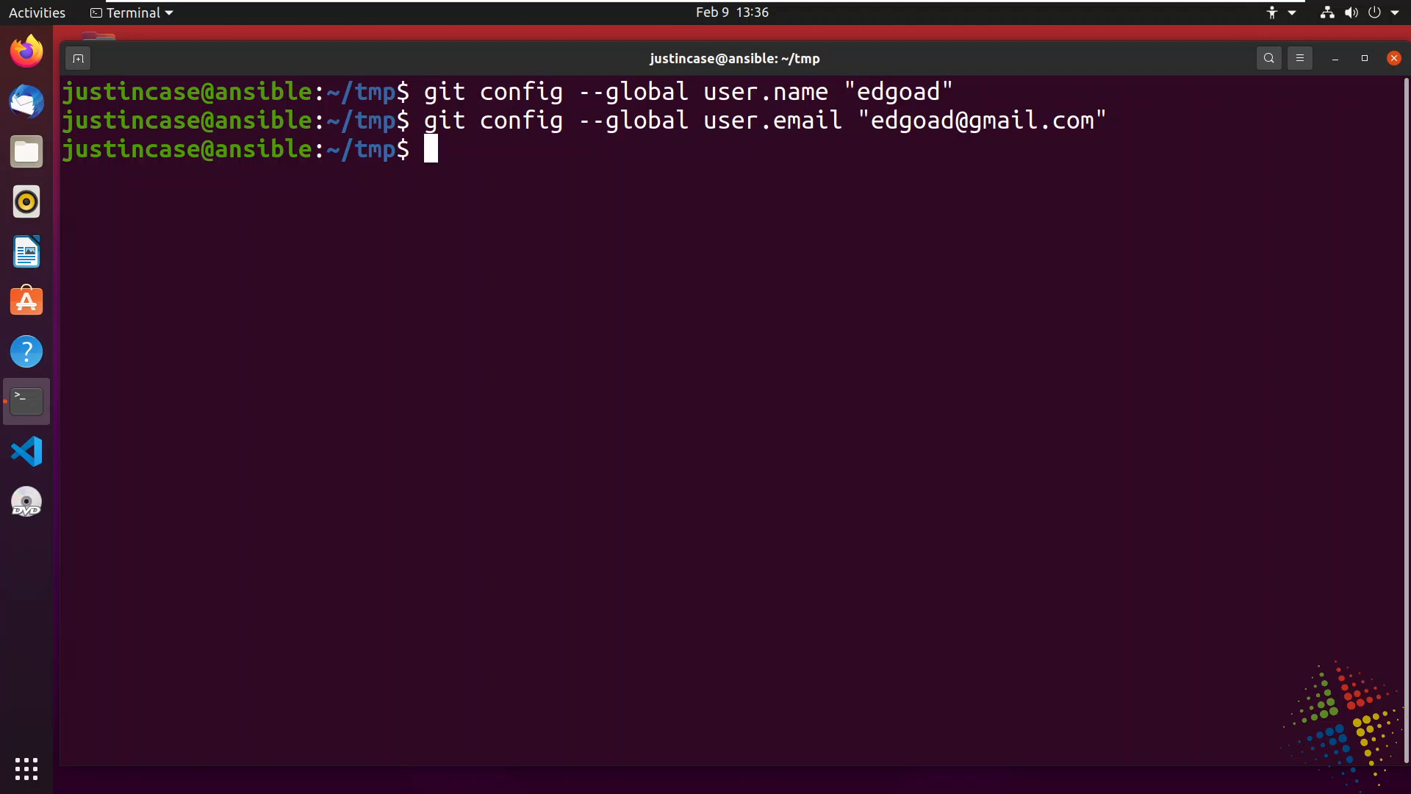
text(git)
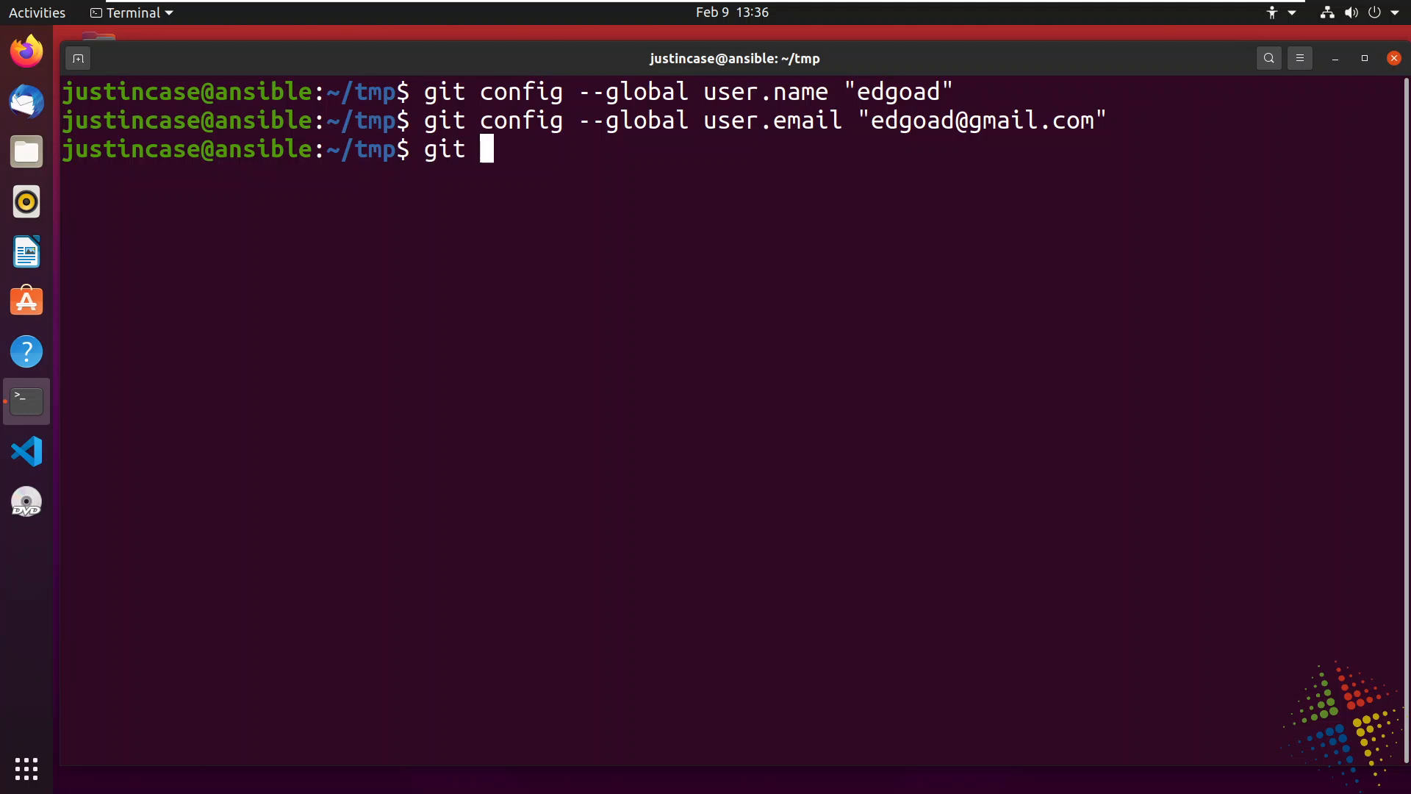
Step: List the Git configuration with git config -l to confirm the name and email
text(config -)
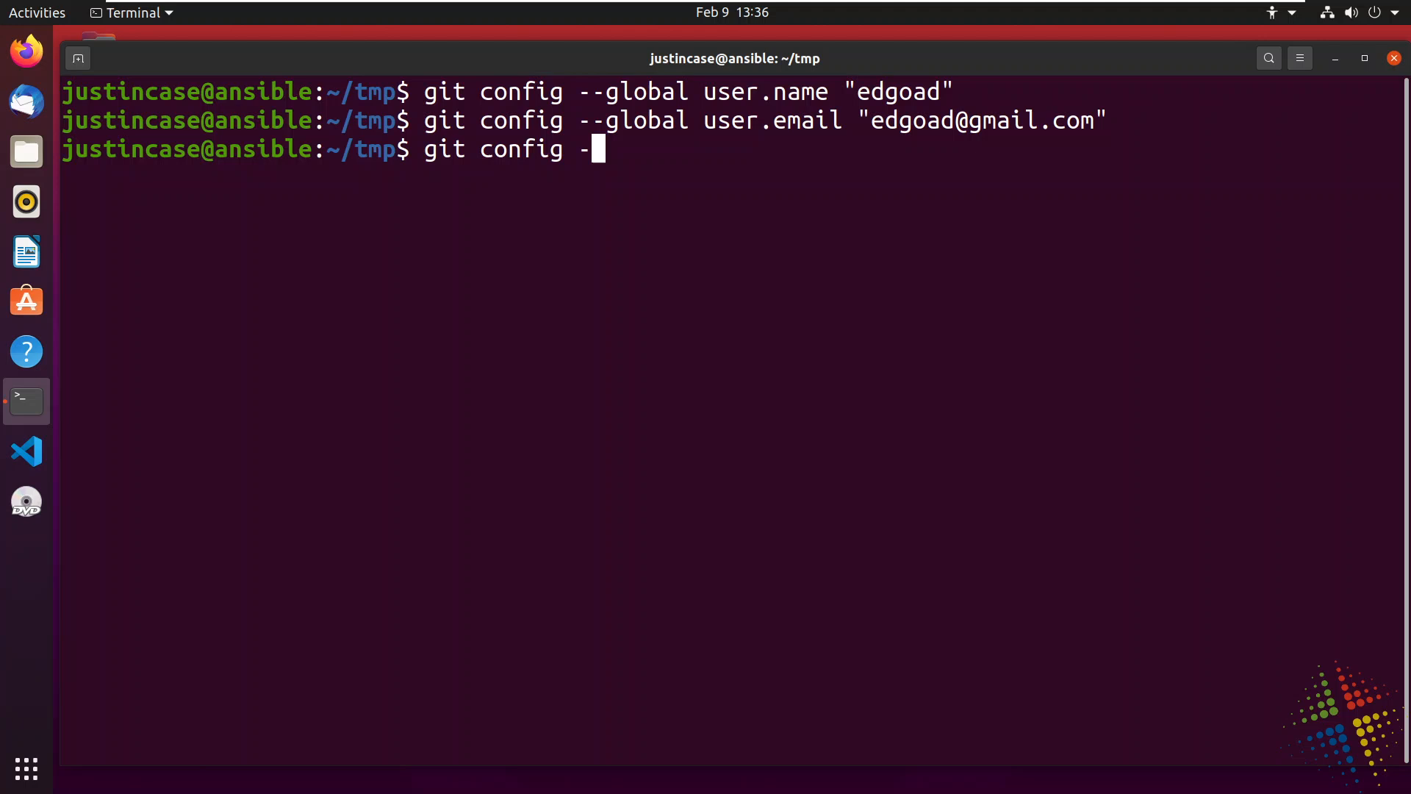
key(Return)
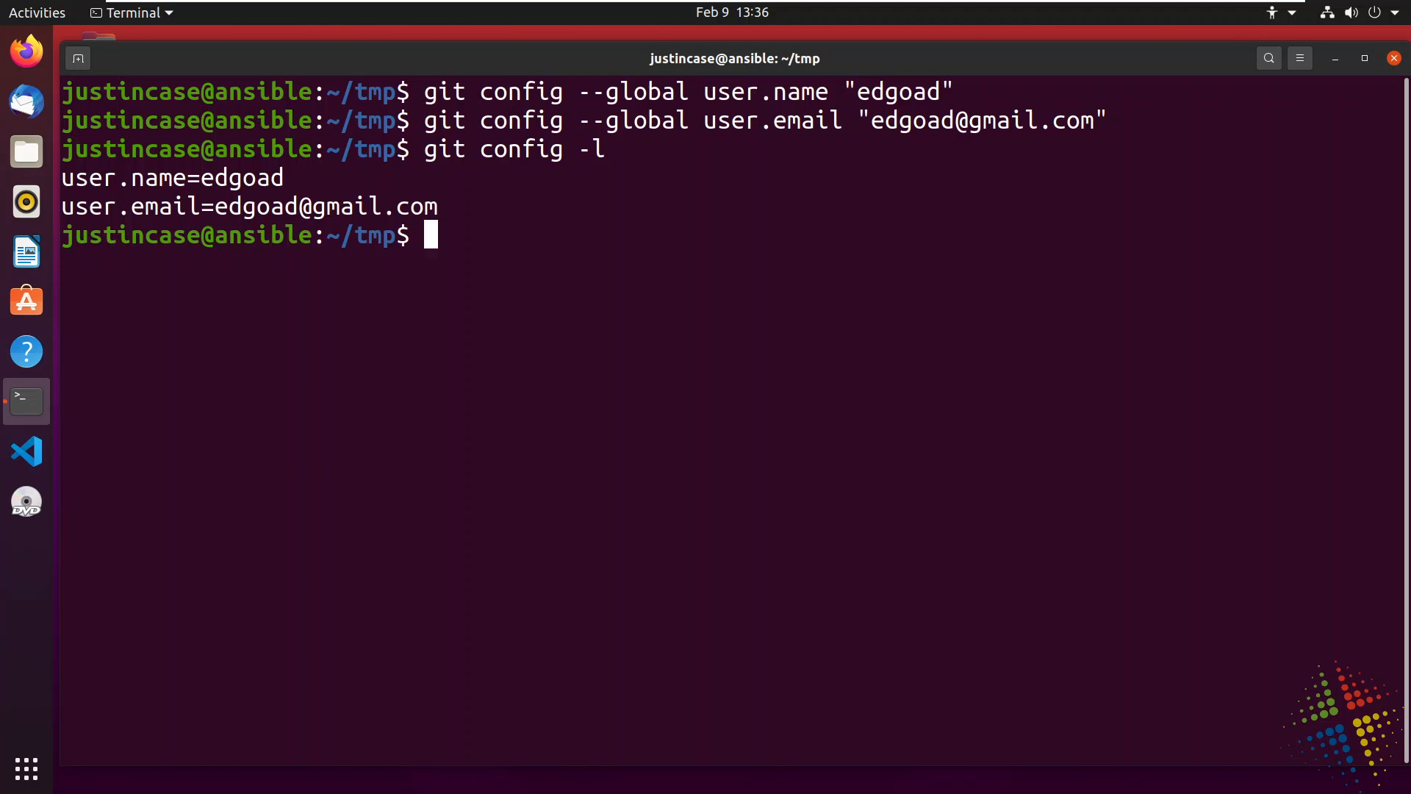
text(git)
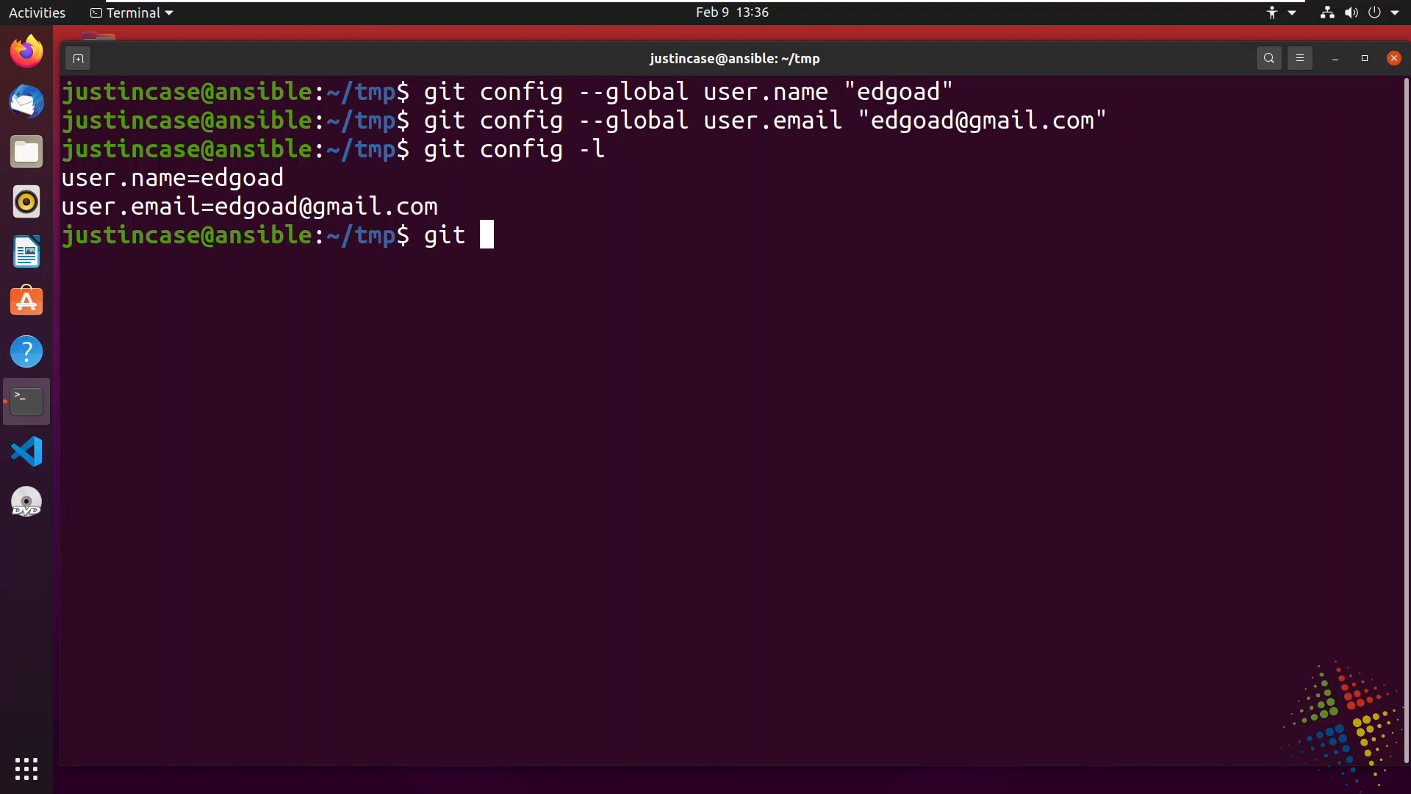
text(clone)
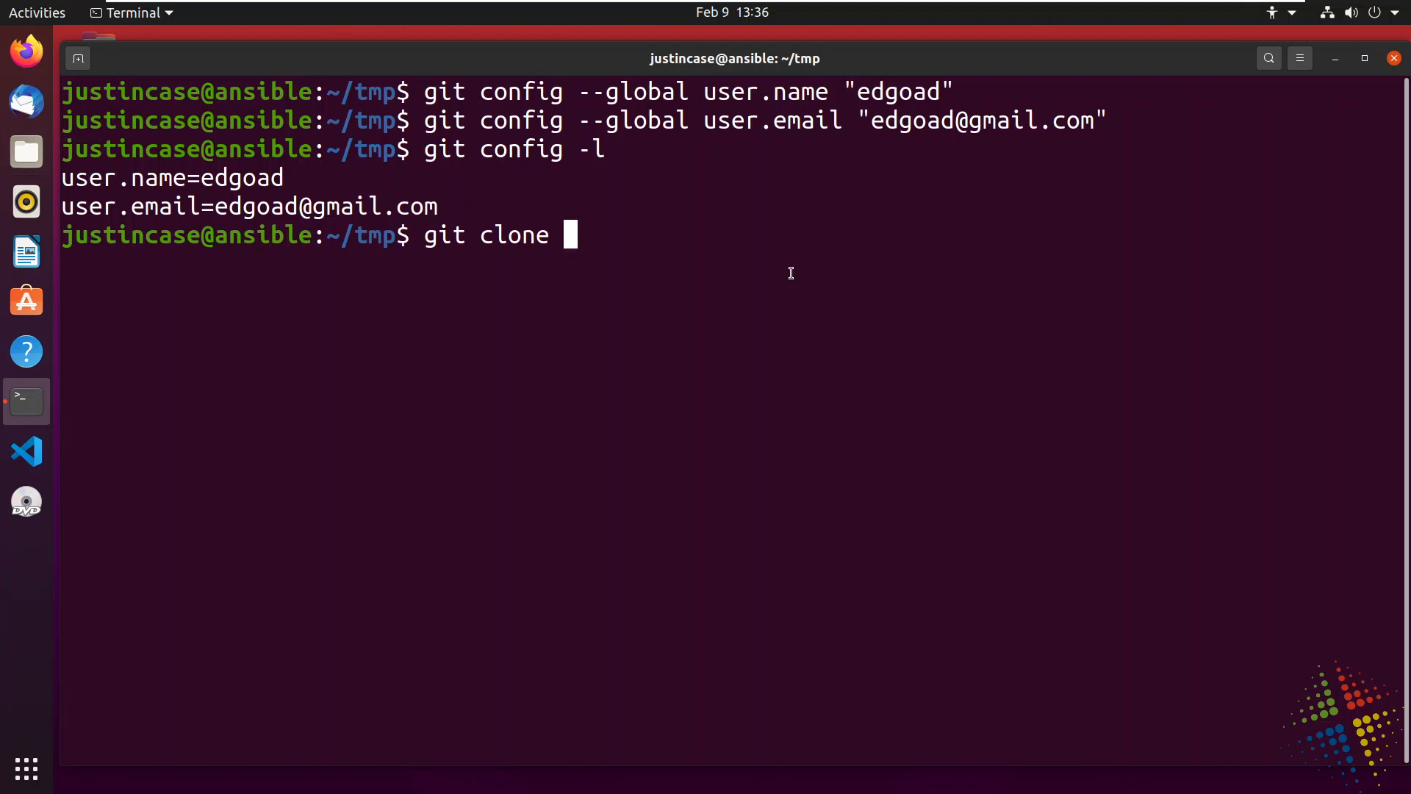
text(https://github.com/edgoad/PythonForCyberSec.git)
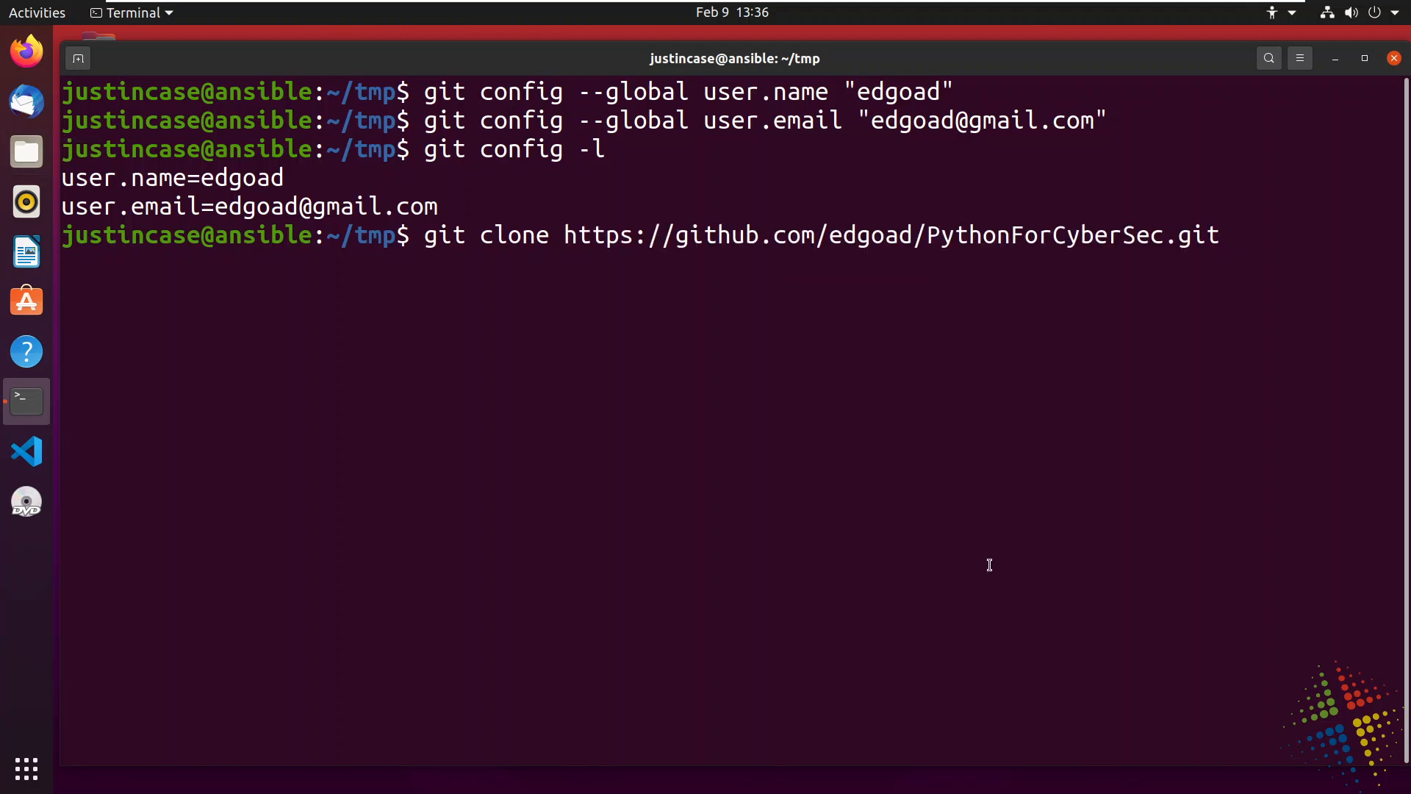
key(Return)
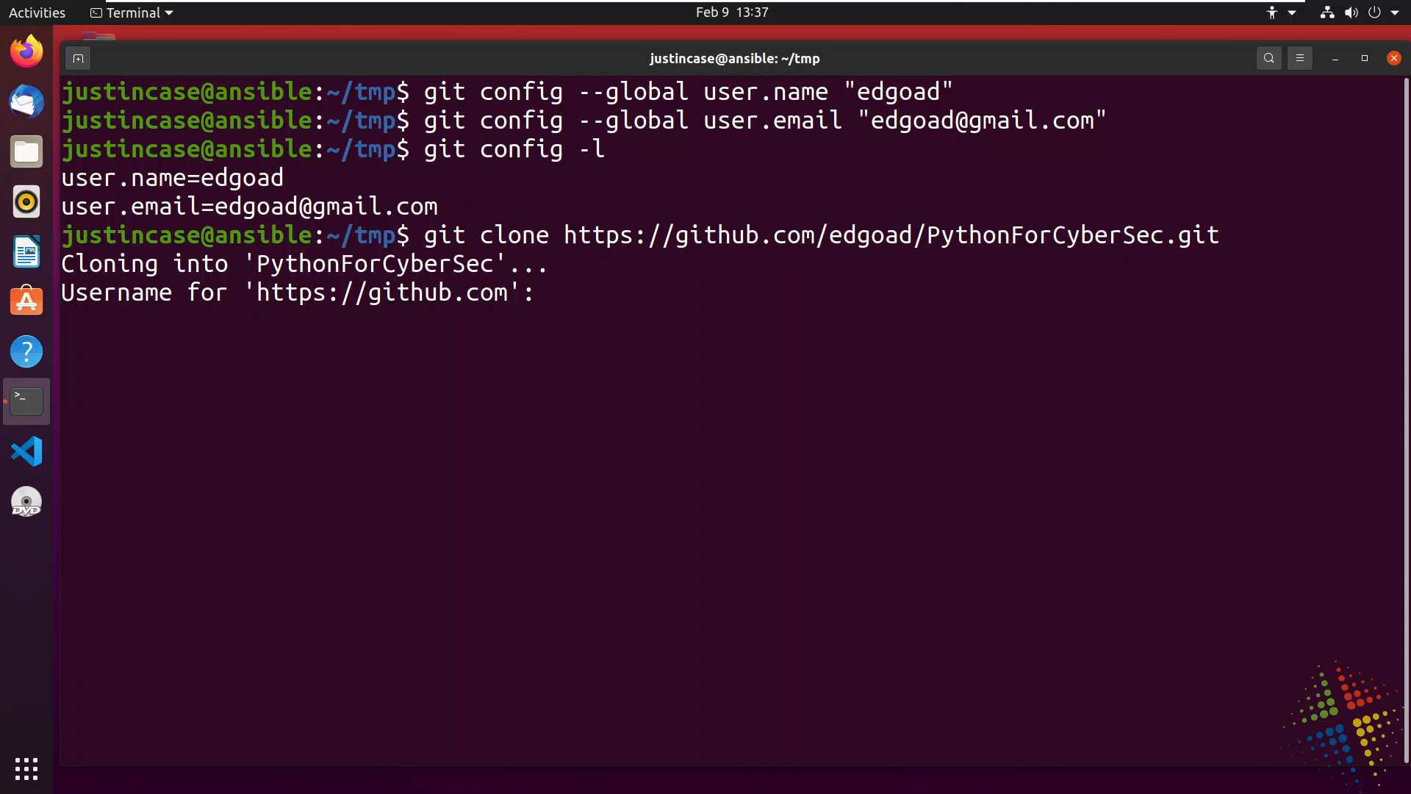
mouse_move(980, 90)
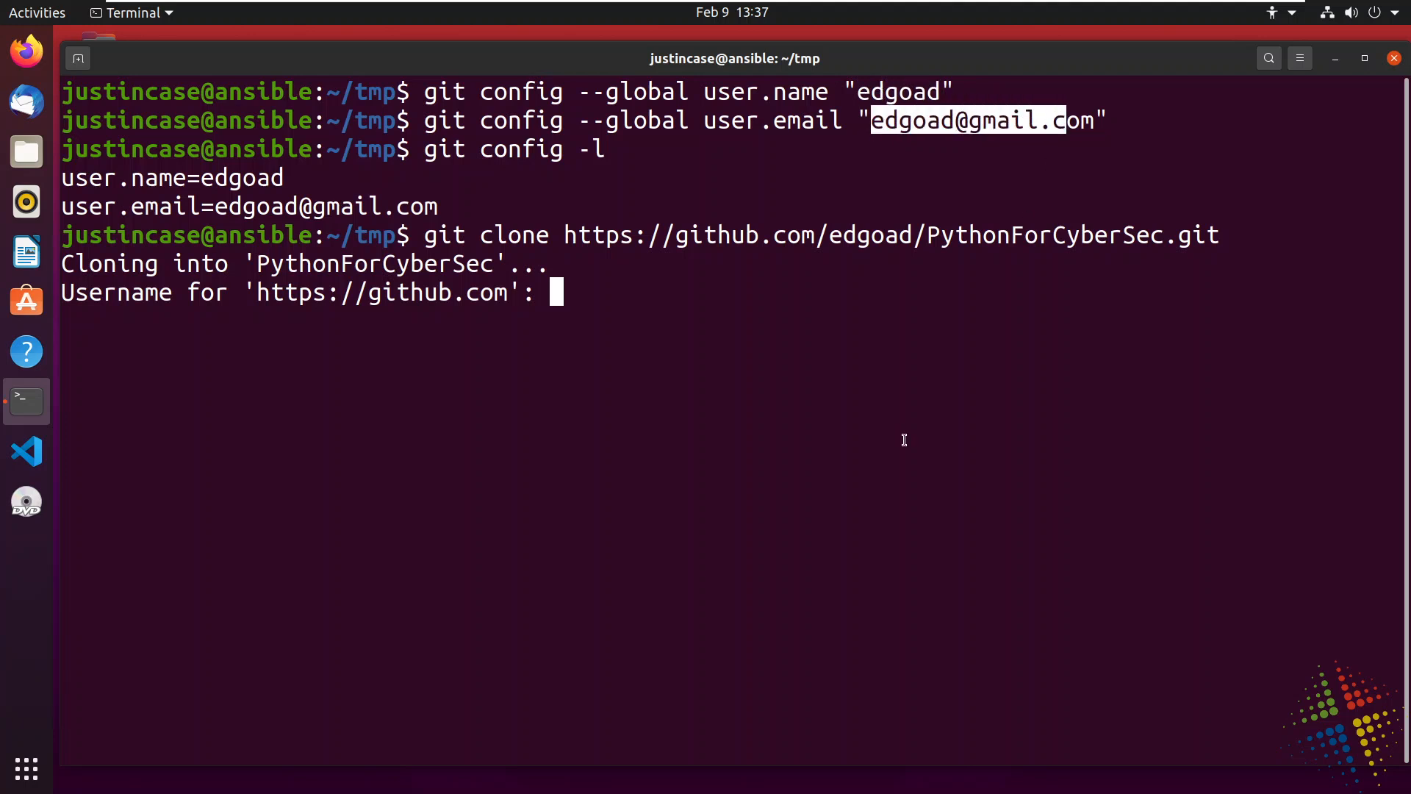
Step: Authenticate the clone with the GitHub username and the personal access token as password
text(ed)
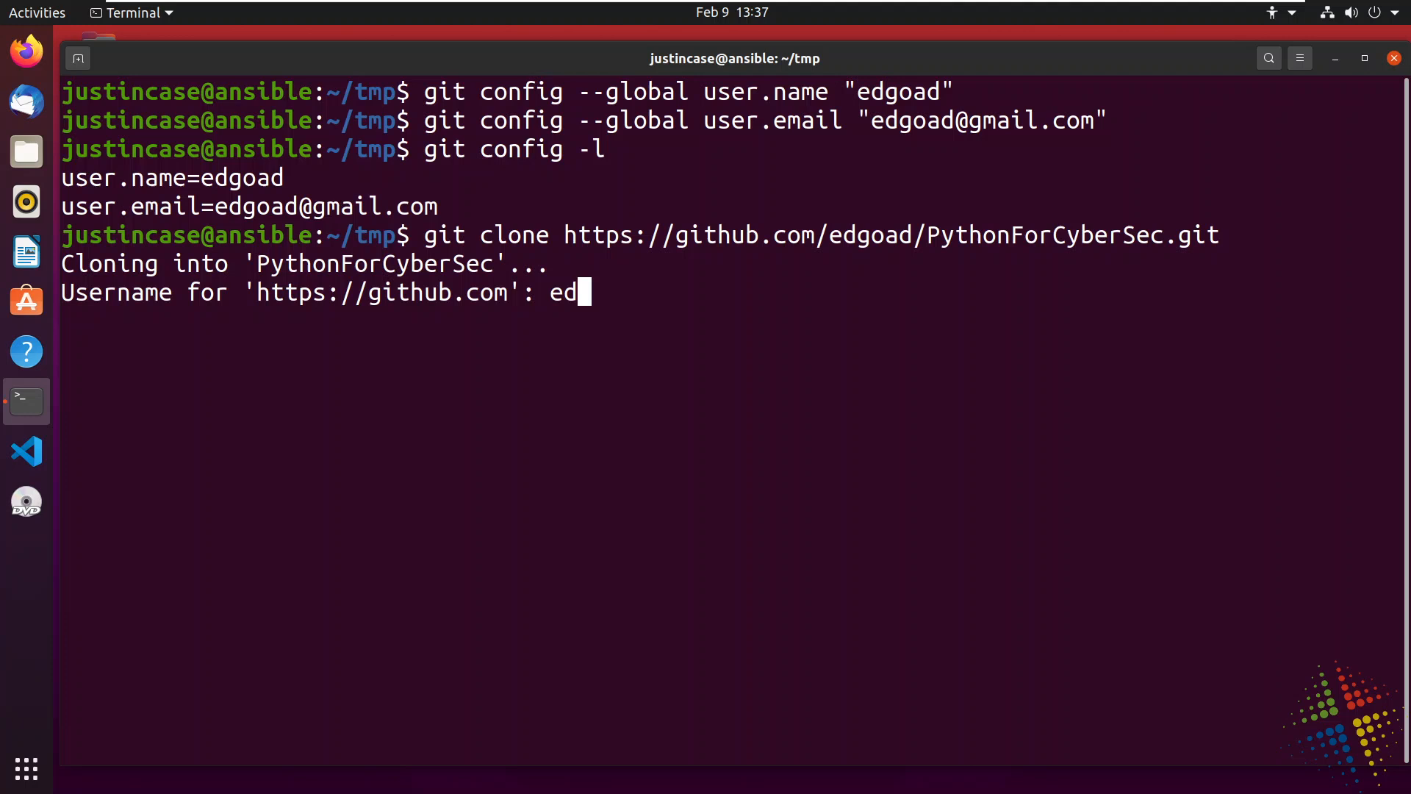
key(Return)
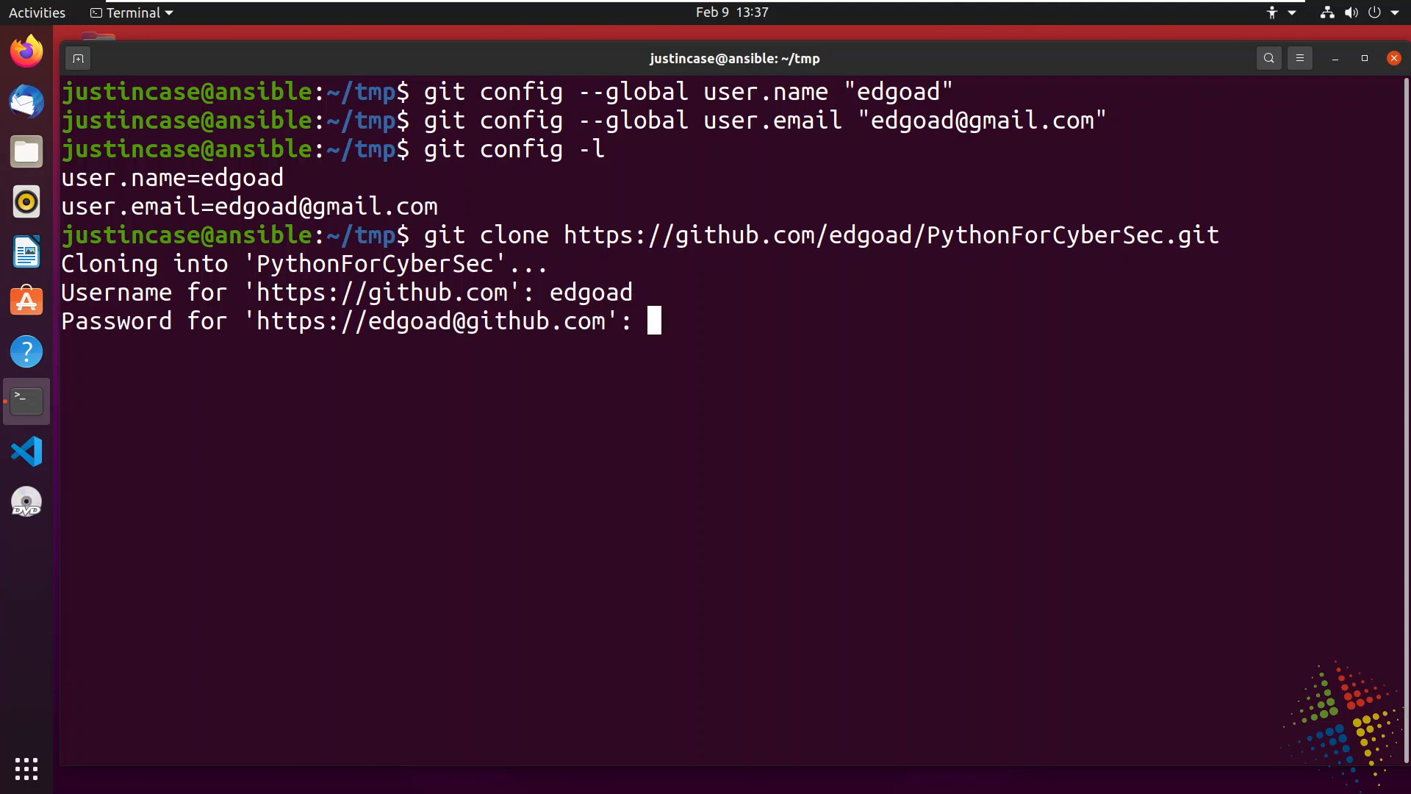
mouse_move(26, 302)
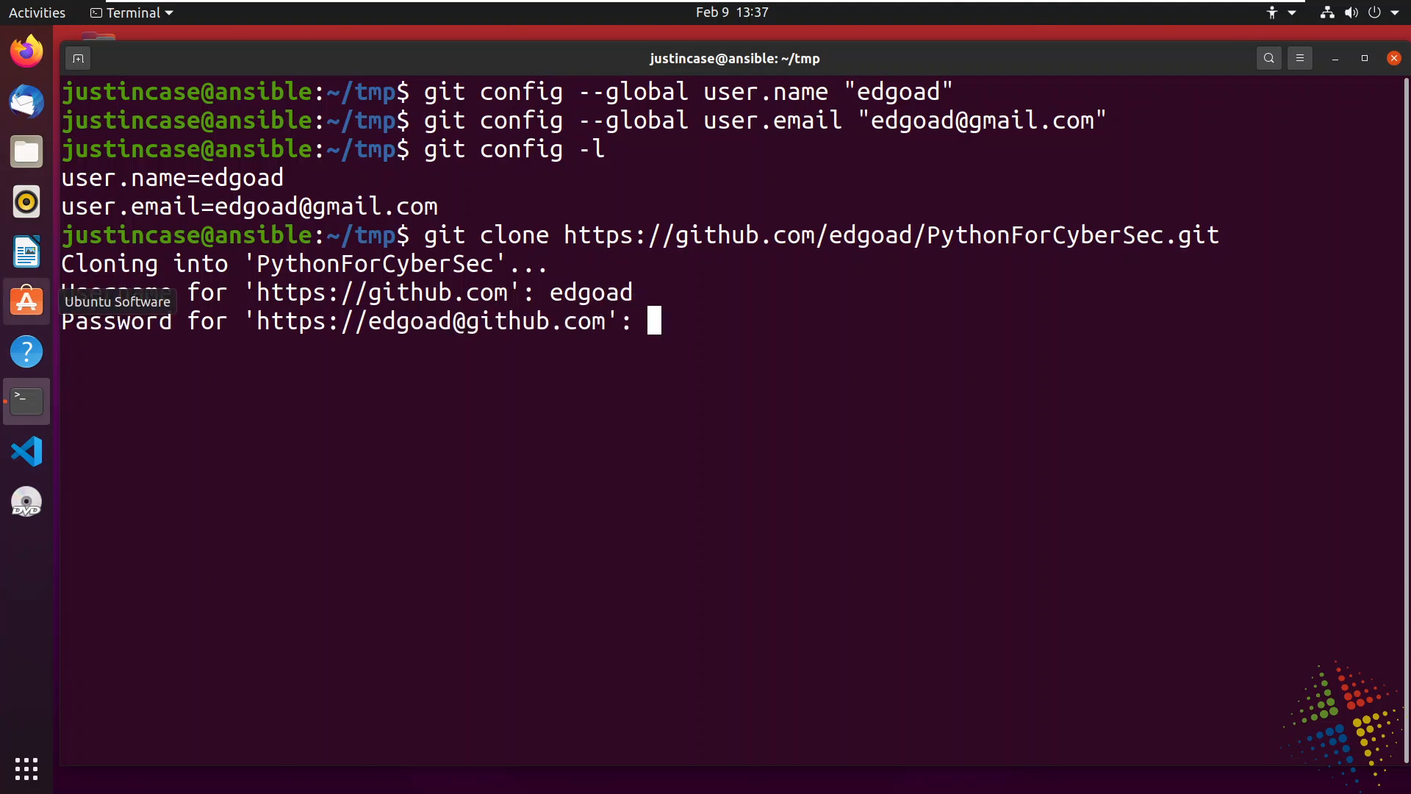
mouse_move(443, 520)
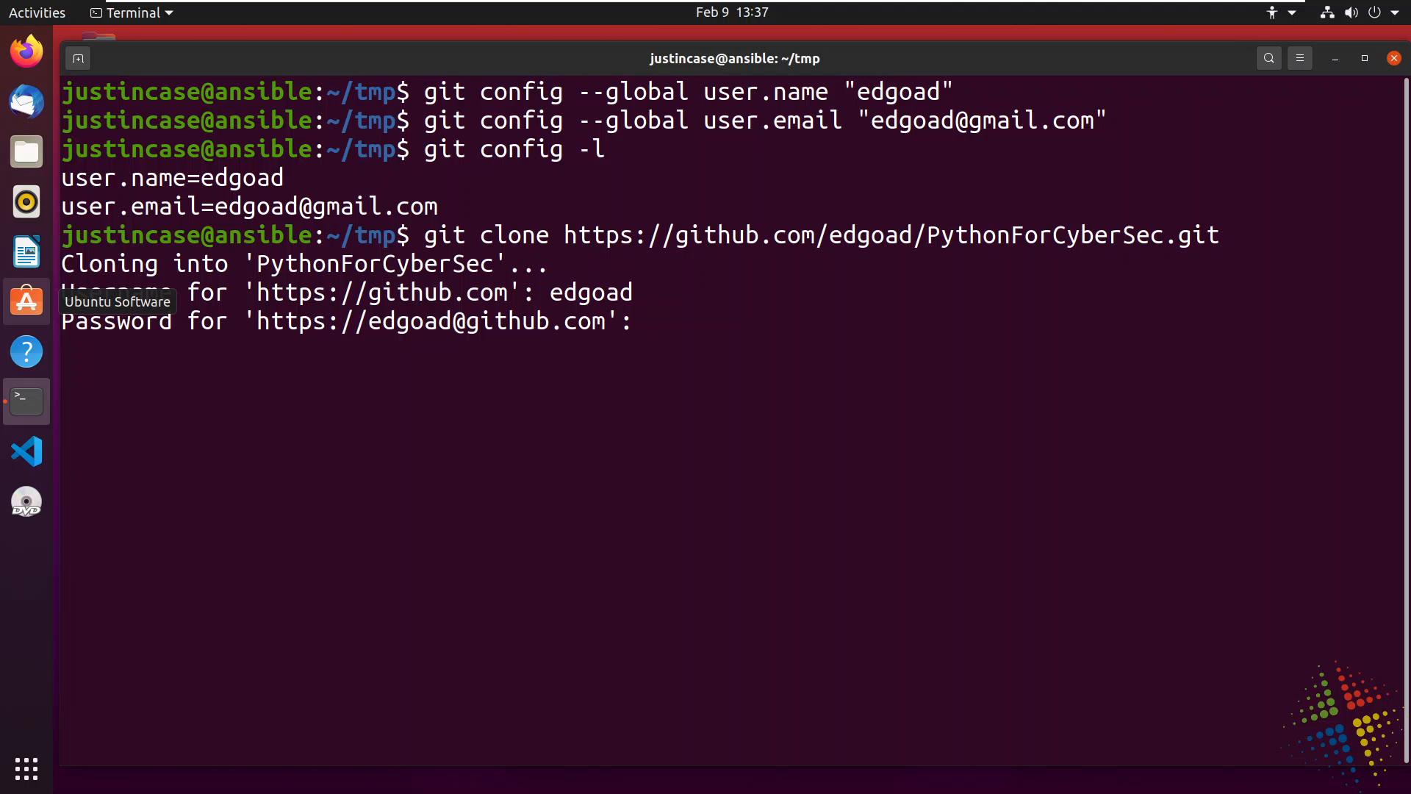
mouse_move(791, 541)
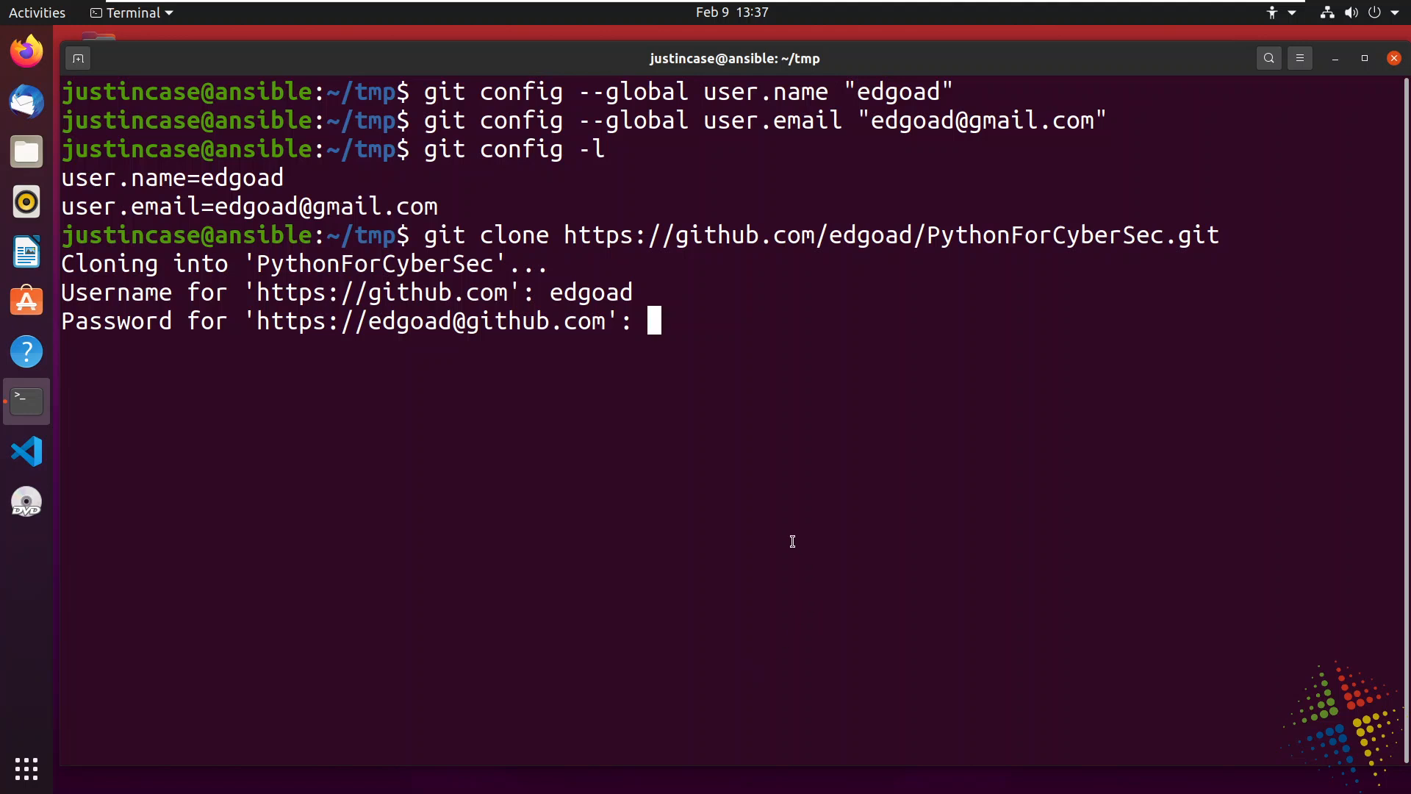
mouse_move(878, 604)
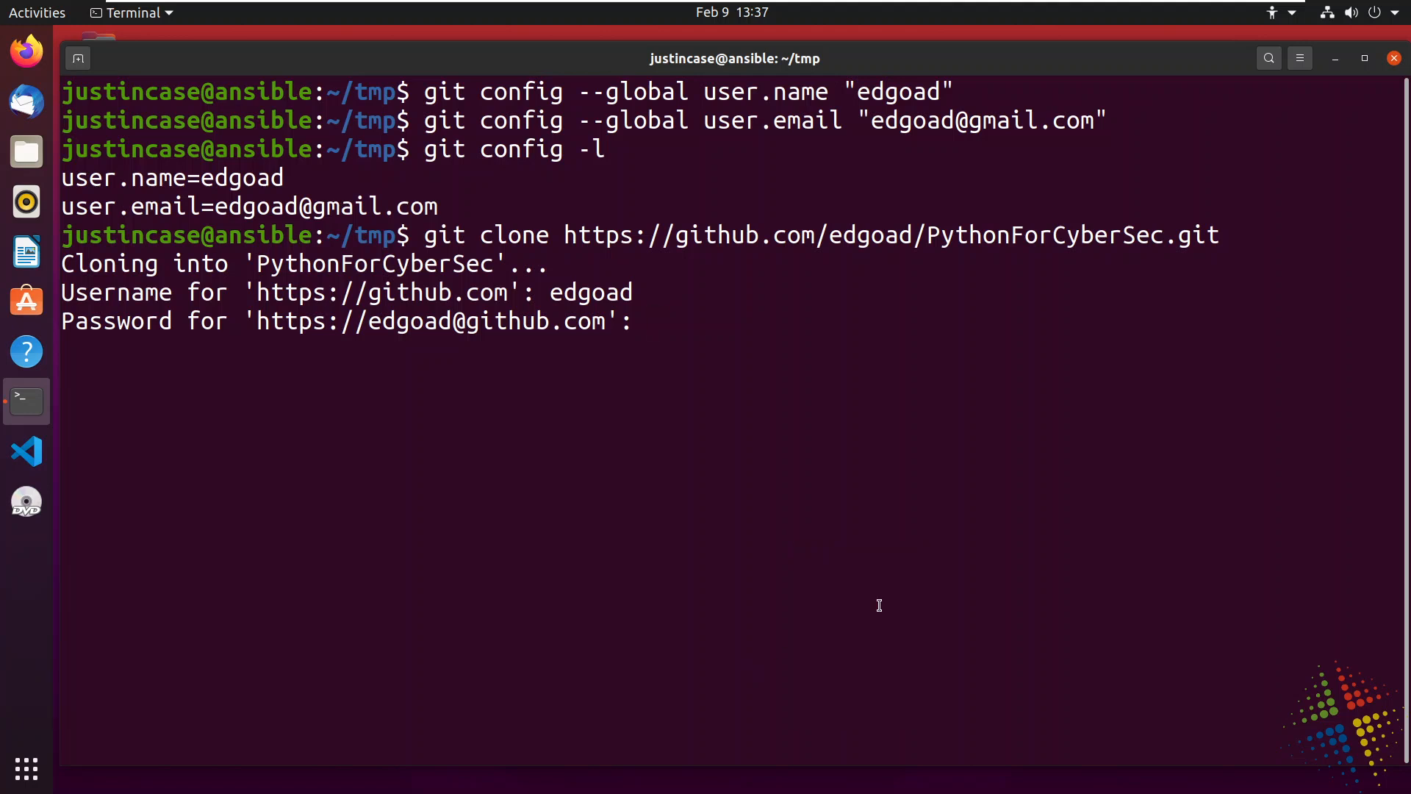
key(Return)
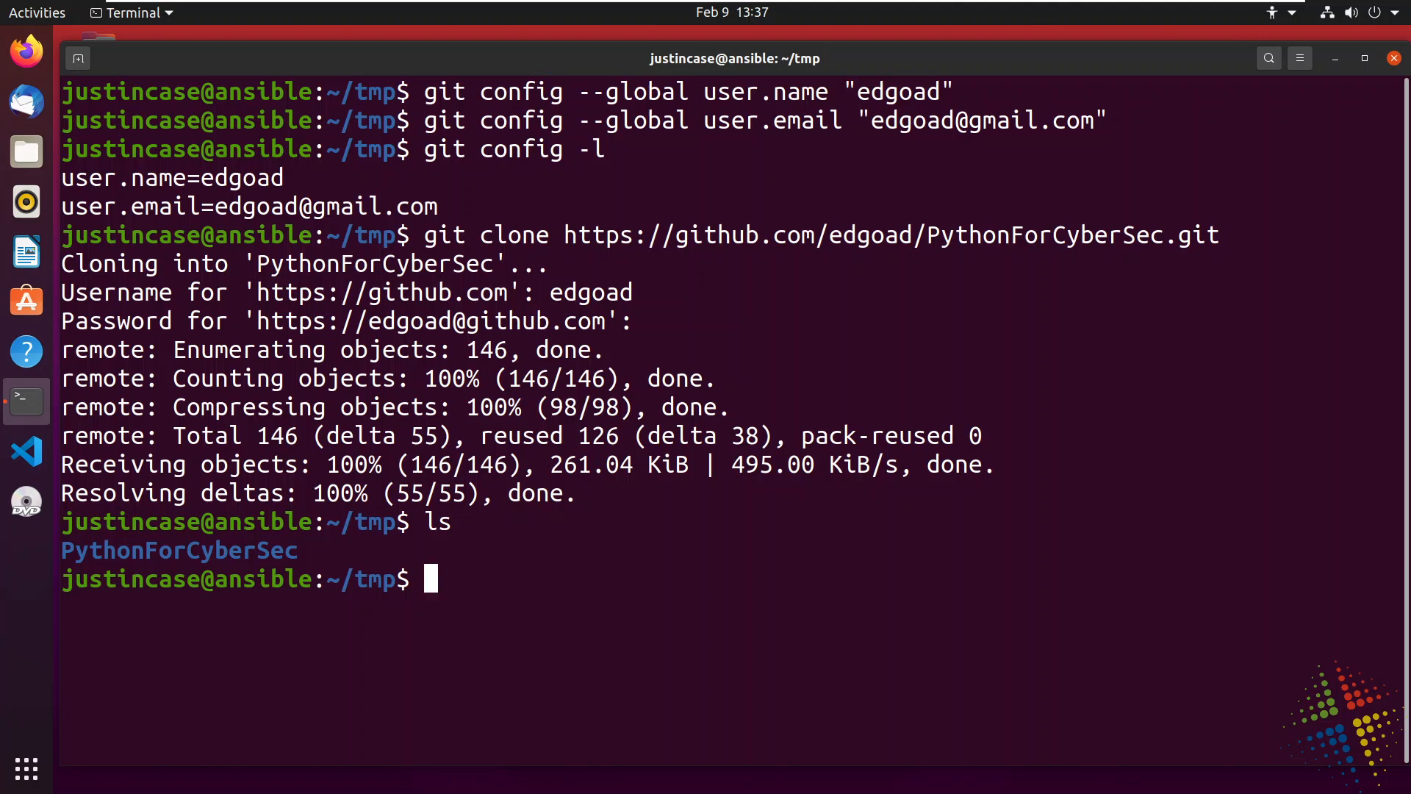
Step: Try a git command from the parent folder, then move into PythonForCyberSec/ and start git pull
text(git pull)
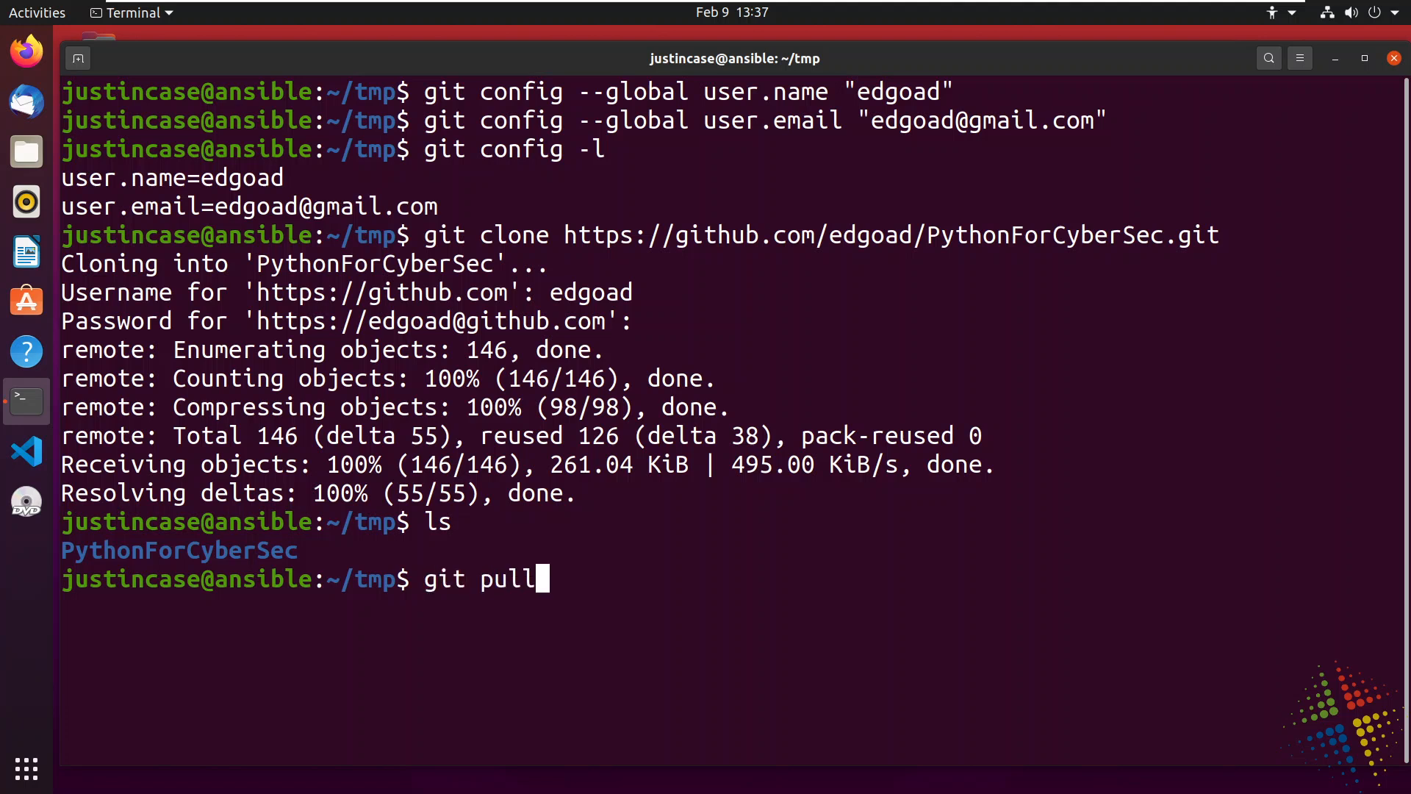
key(Return)
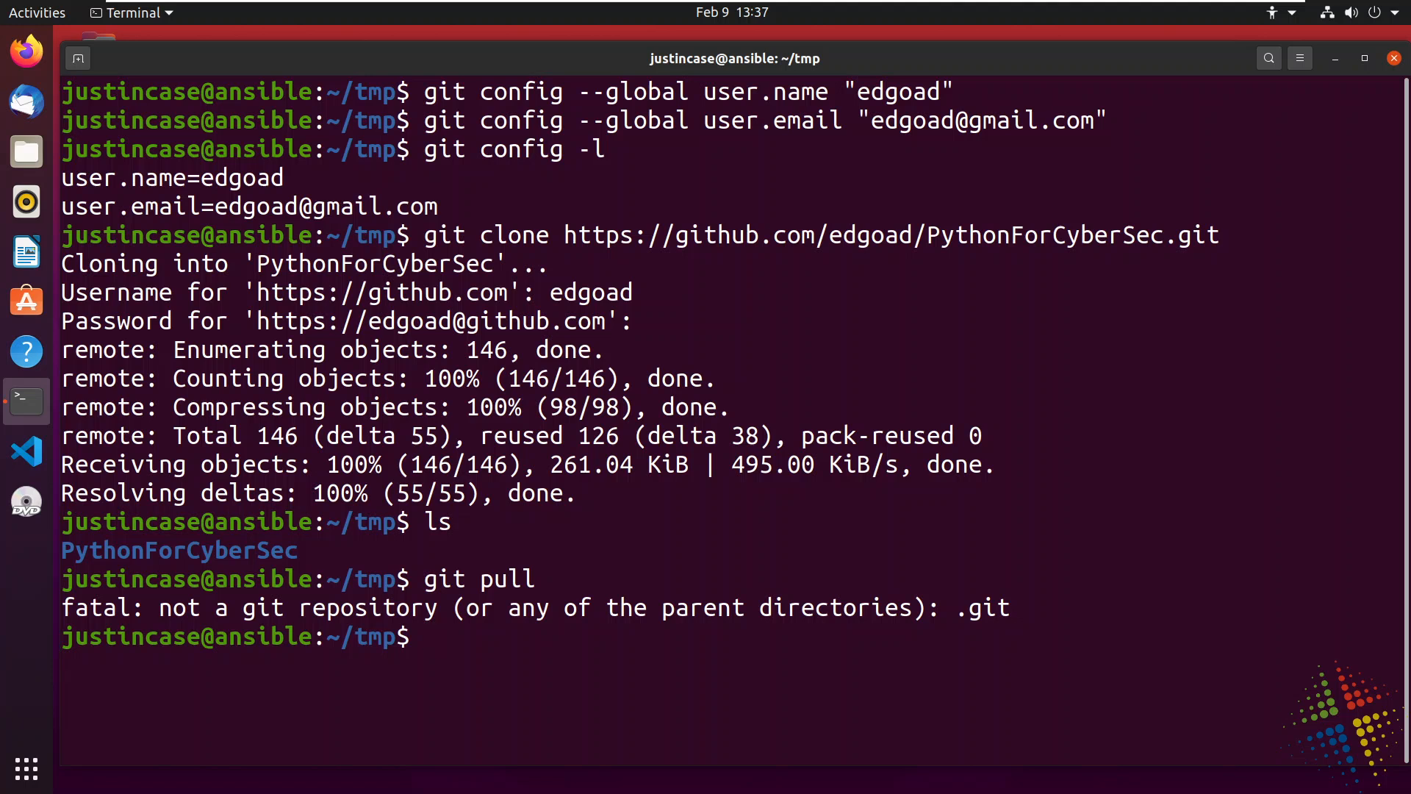
text(cd PythonForCyberSec/)
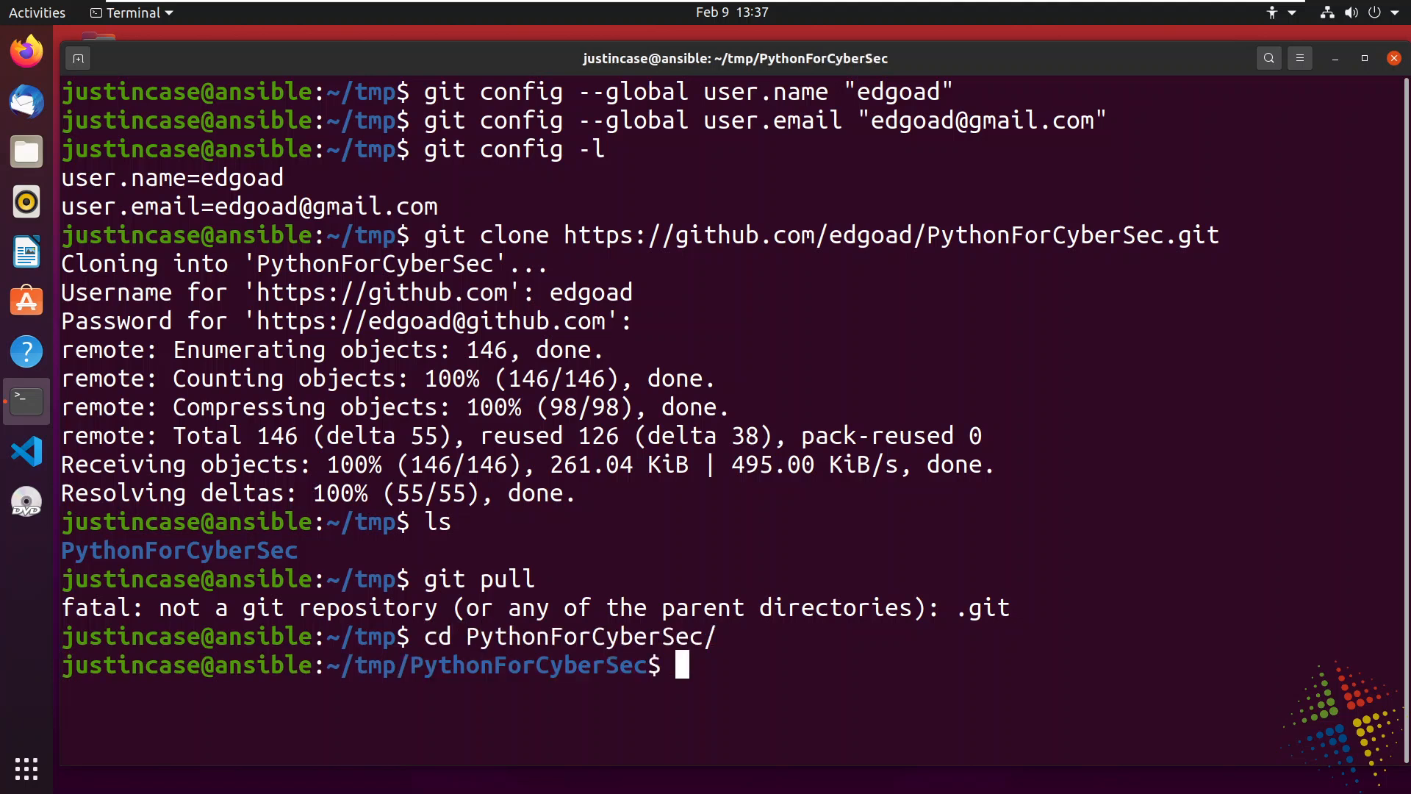
text(git pull)
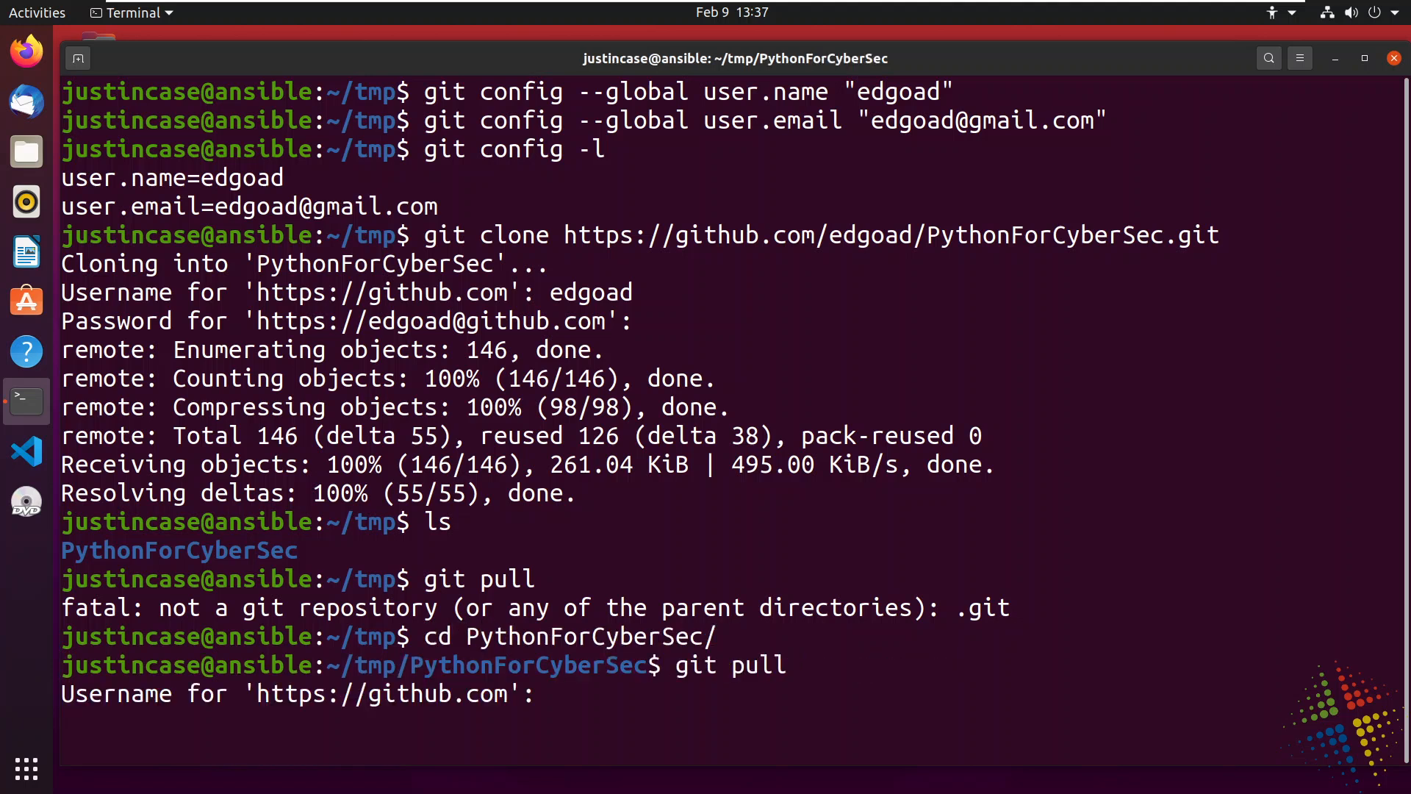
Step: Authenticate the pull with the username and pasted token; it reports already up to date
text(eg)
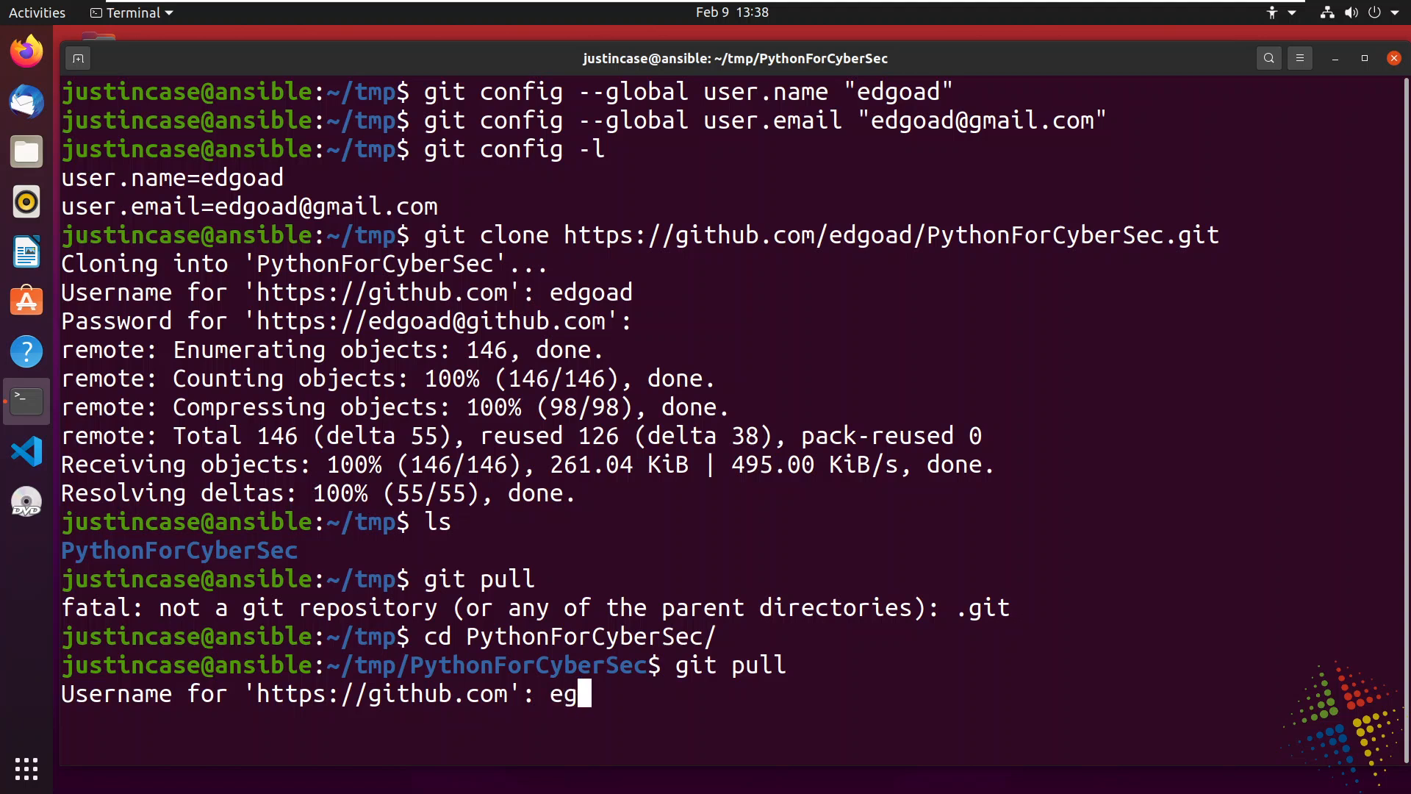
key(Return)
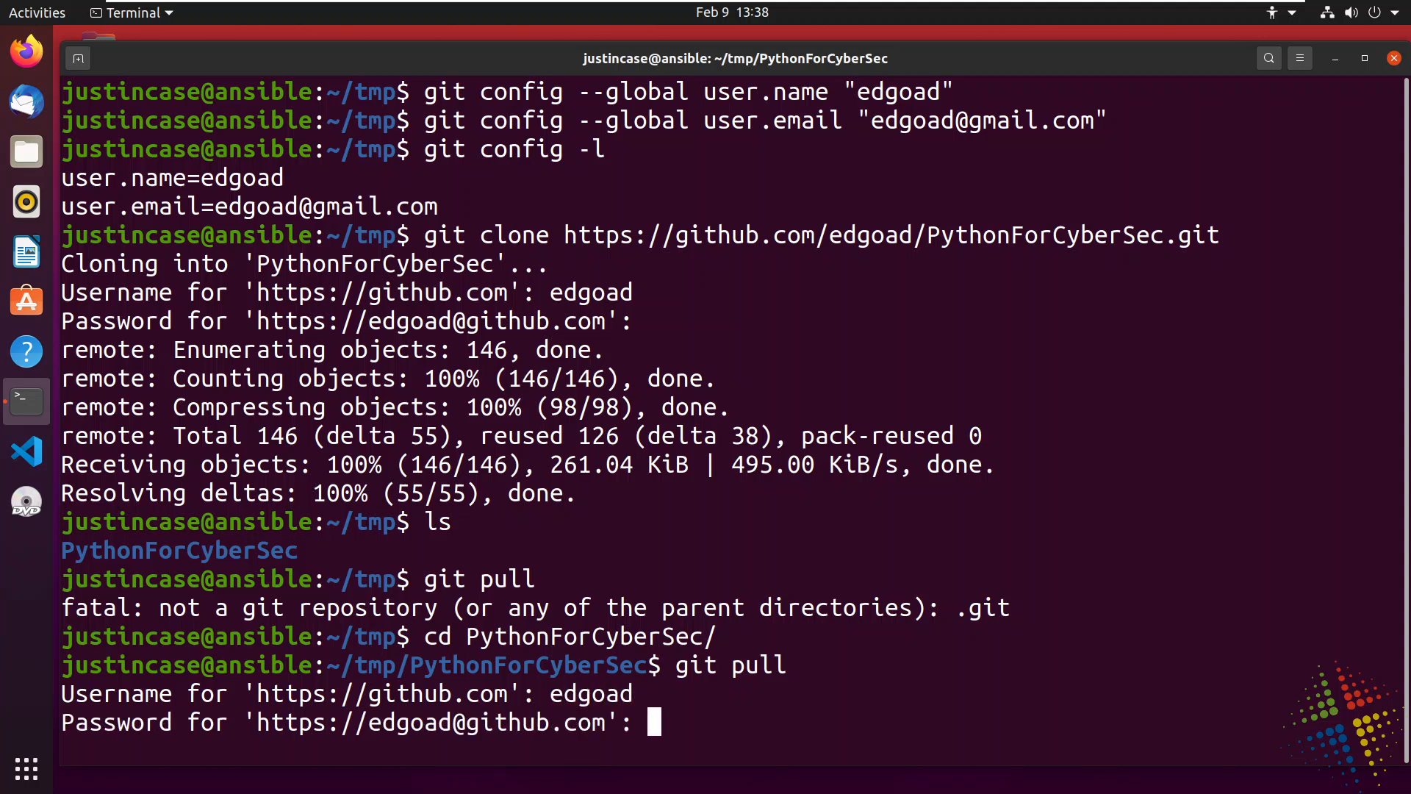
right_click(877, 526)
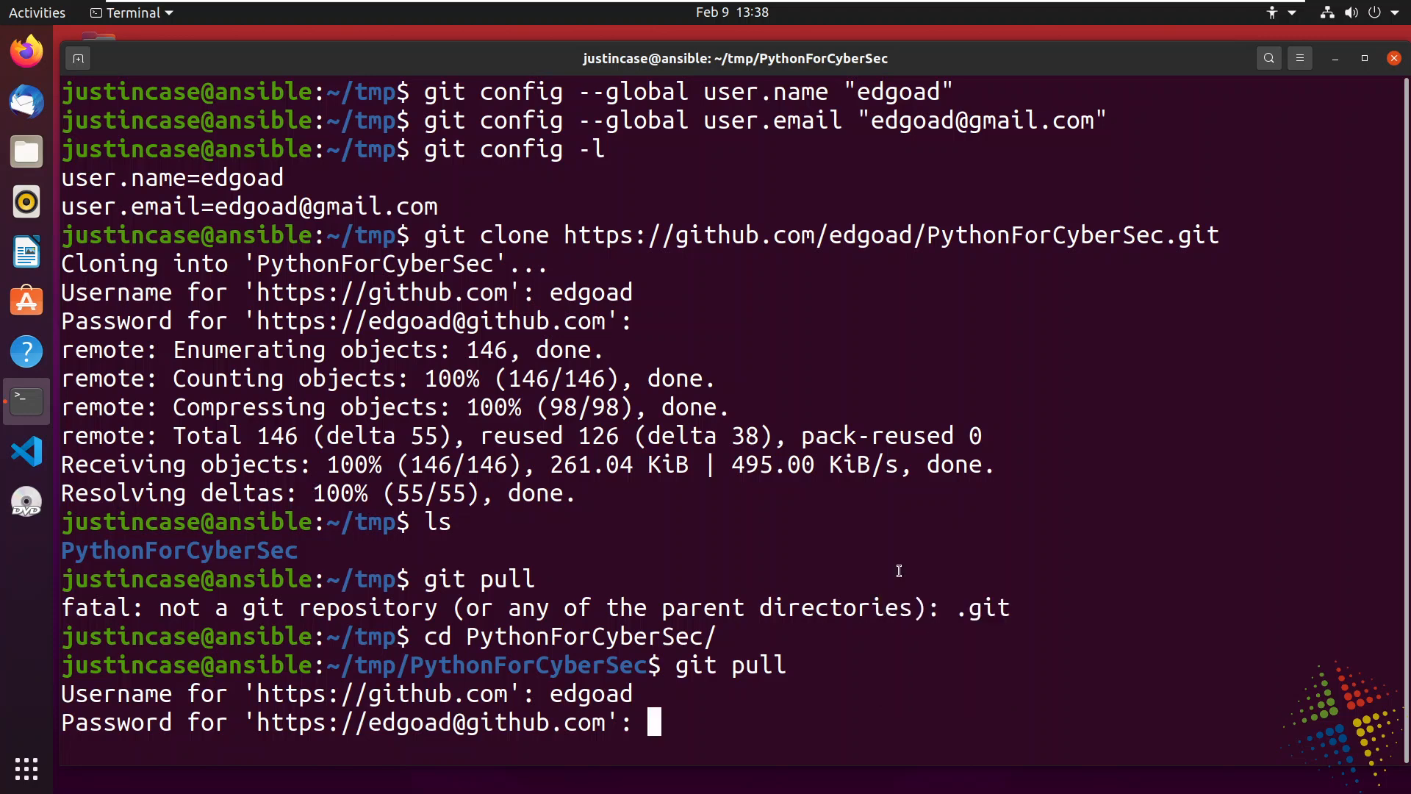
key(Return)
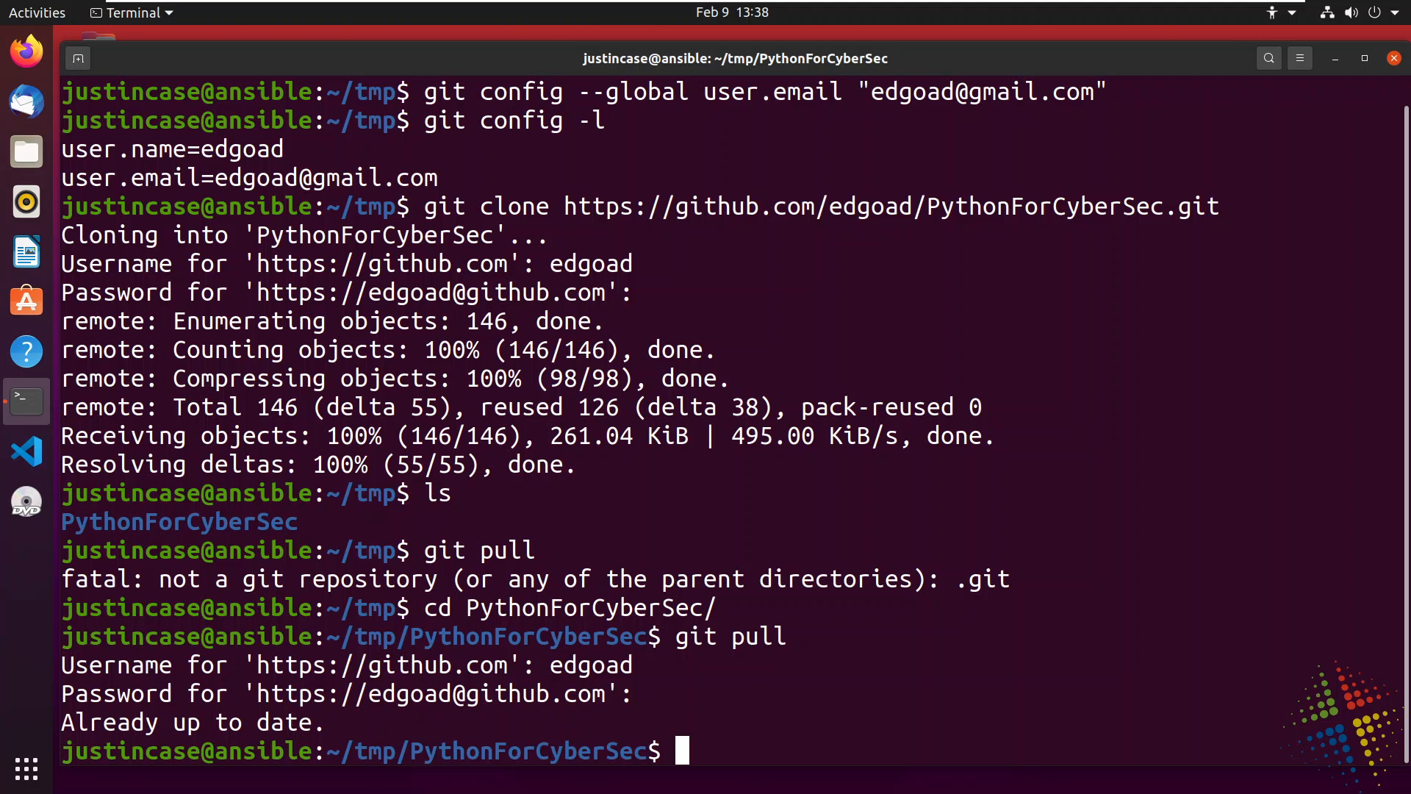
text(git)
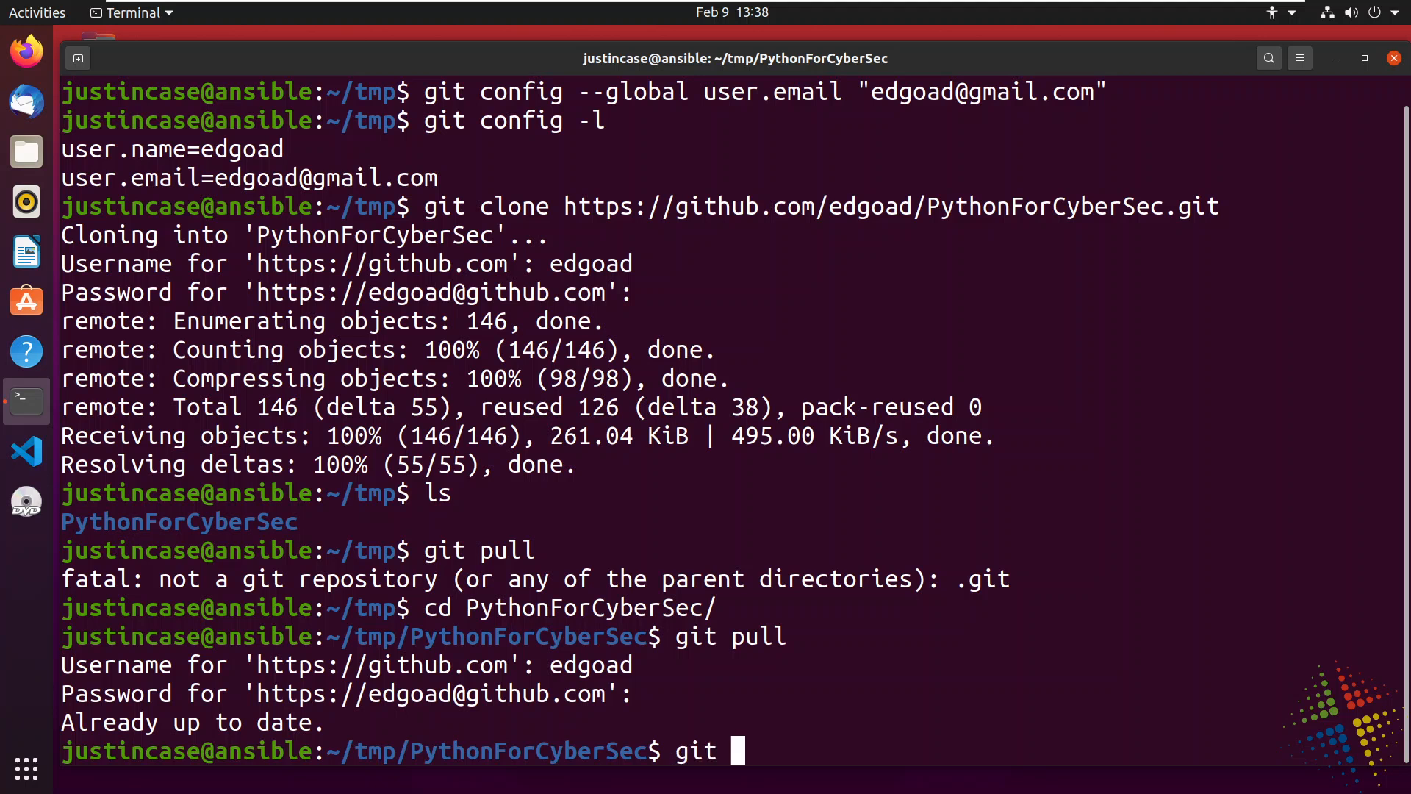
Step: Run git config --global credential.helper cache to remember login details
text(config --)
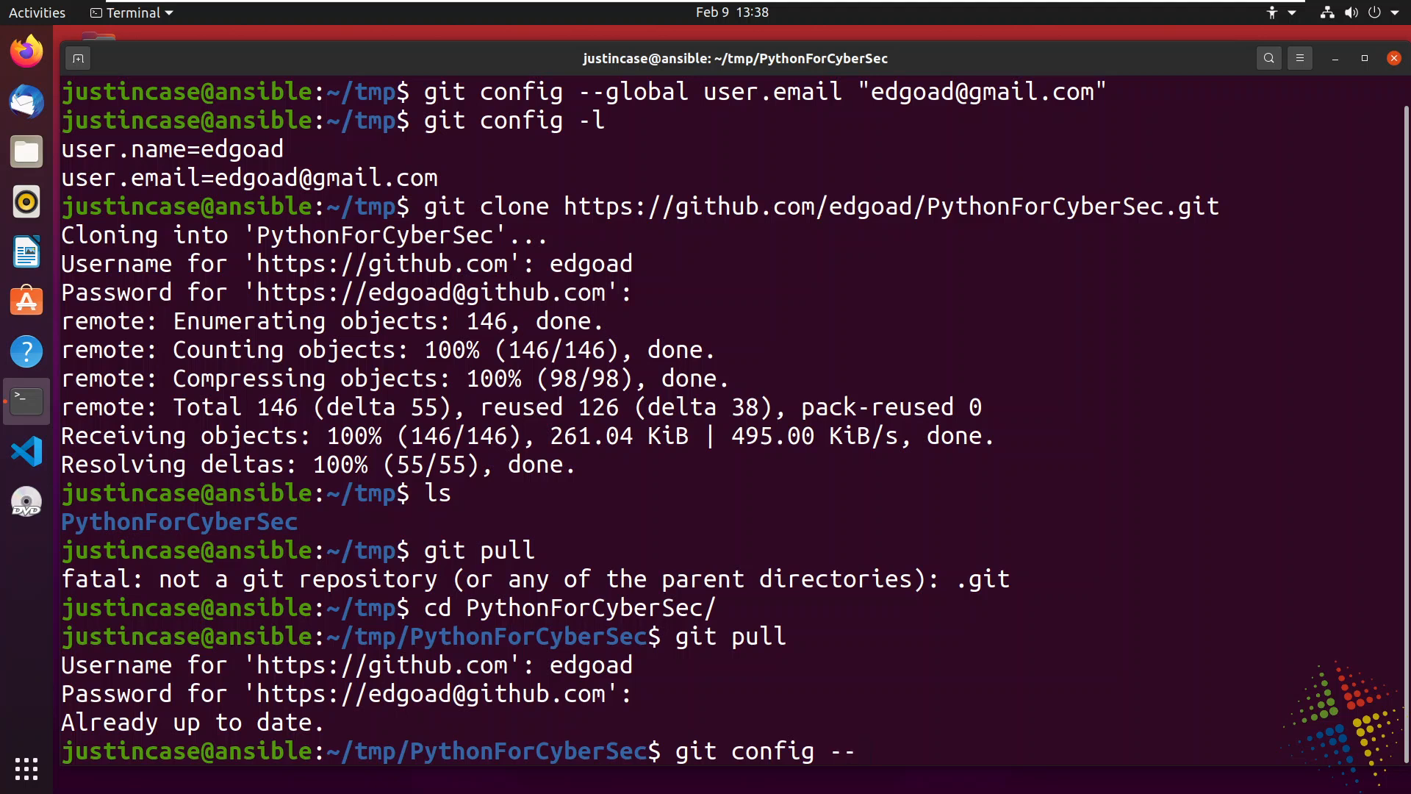
text(global)
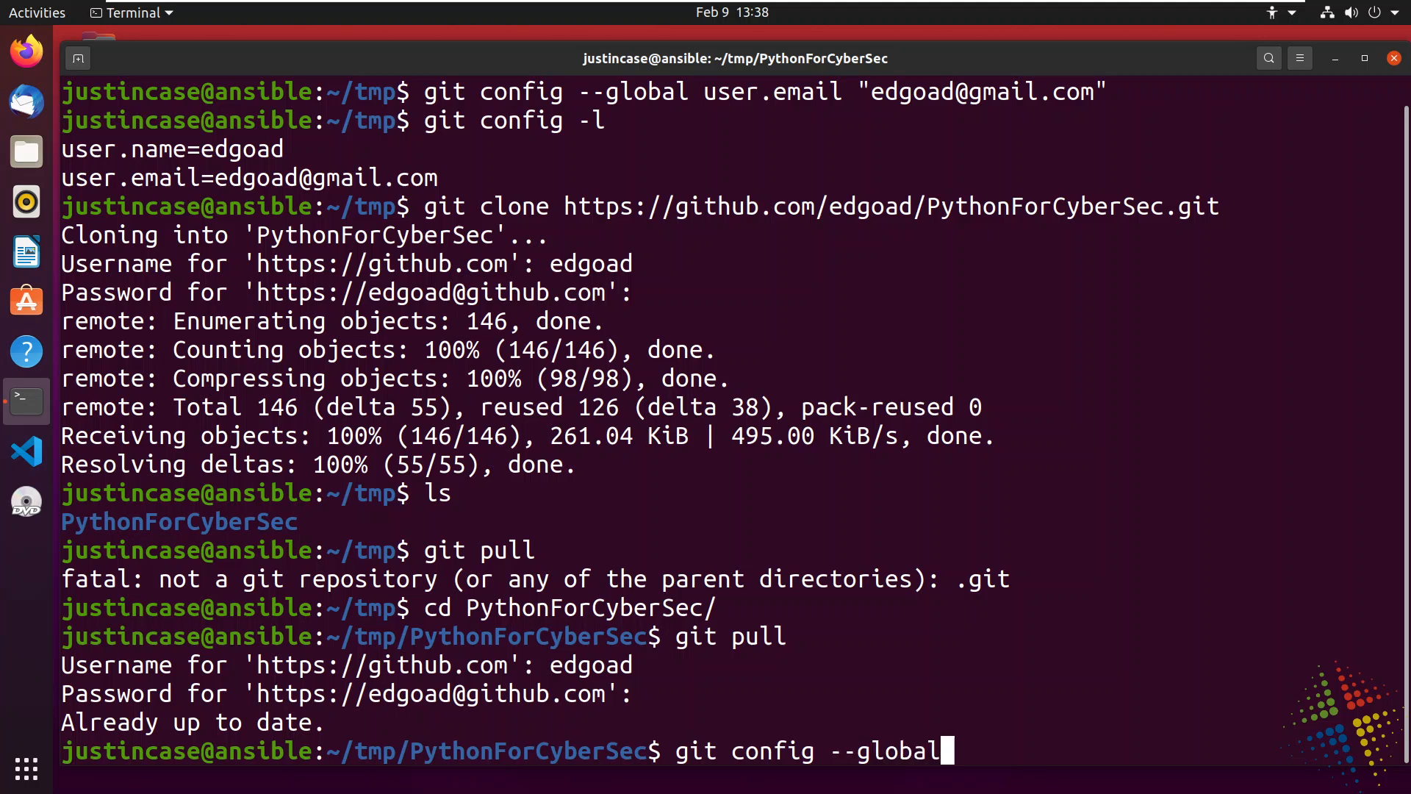
text(credentia)
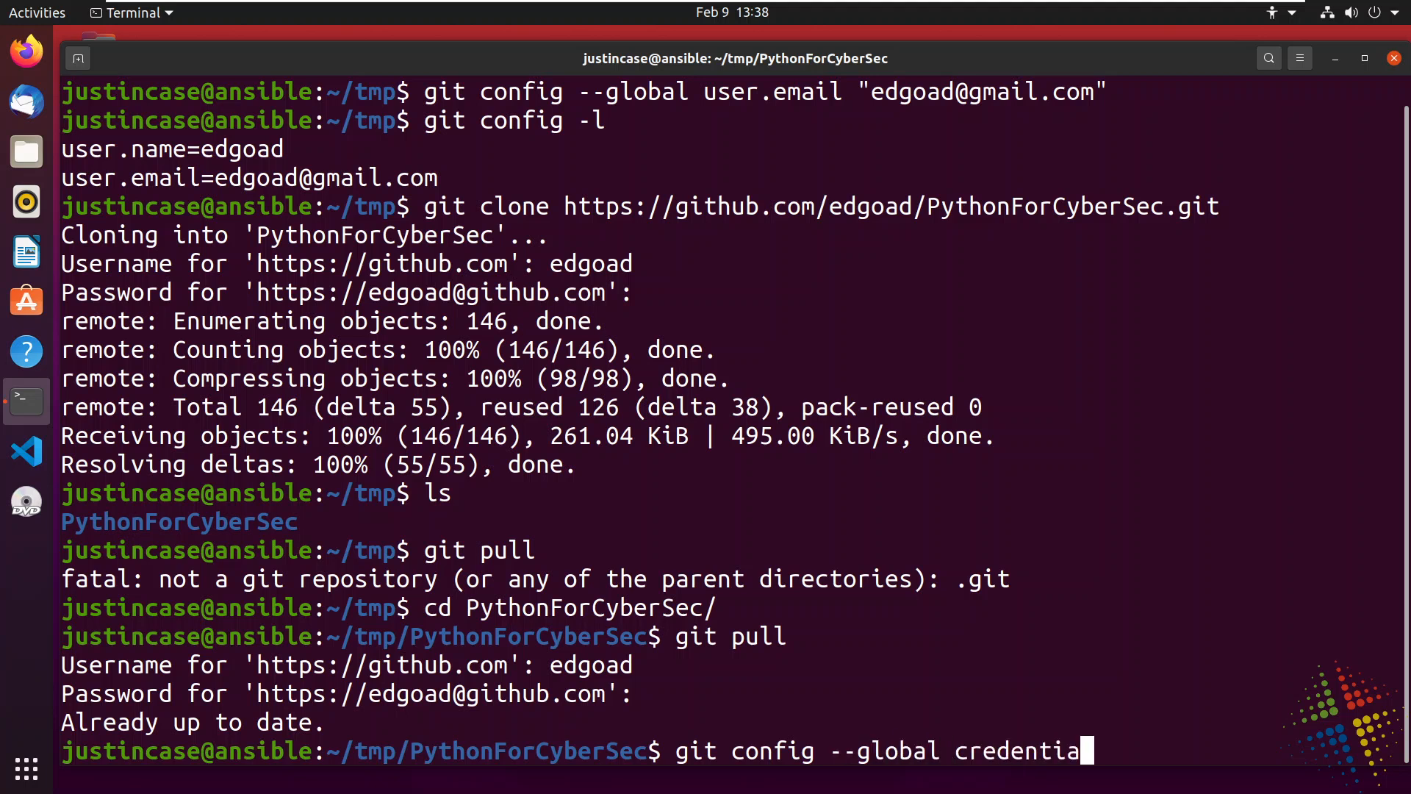
text(l.helper)
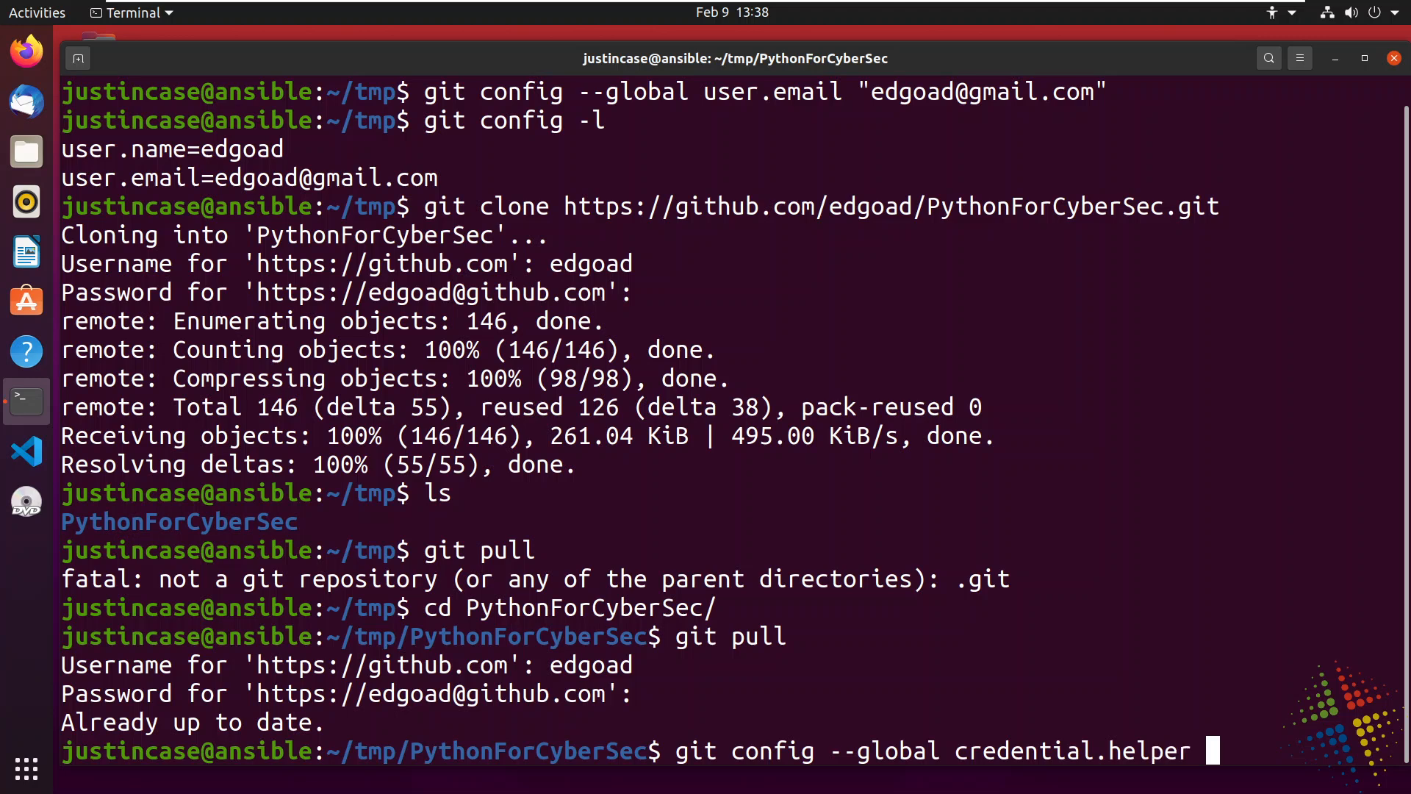
text(cache)
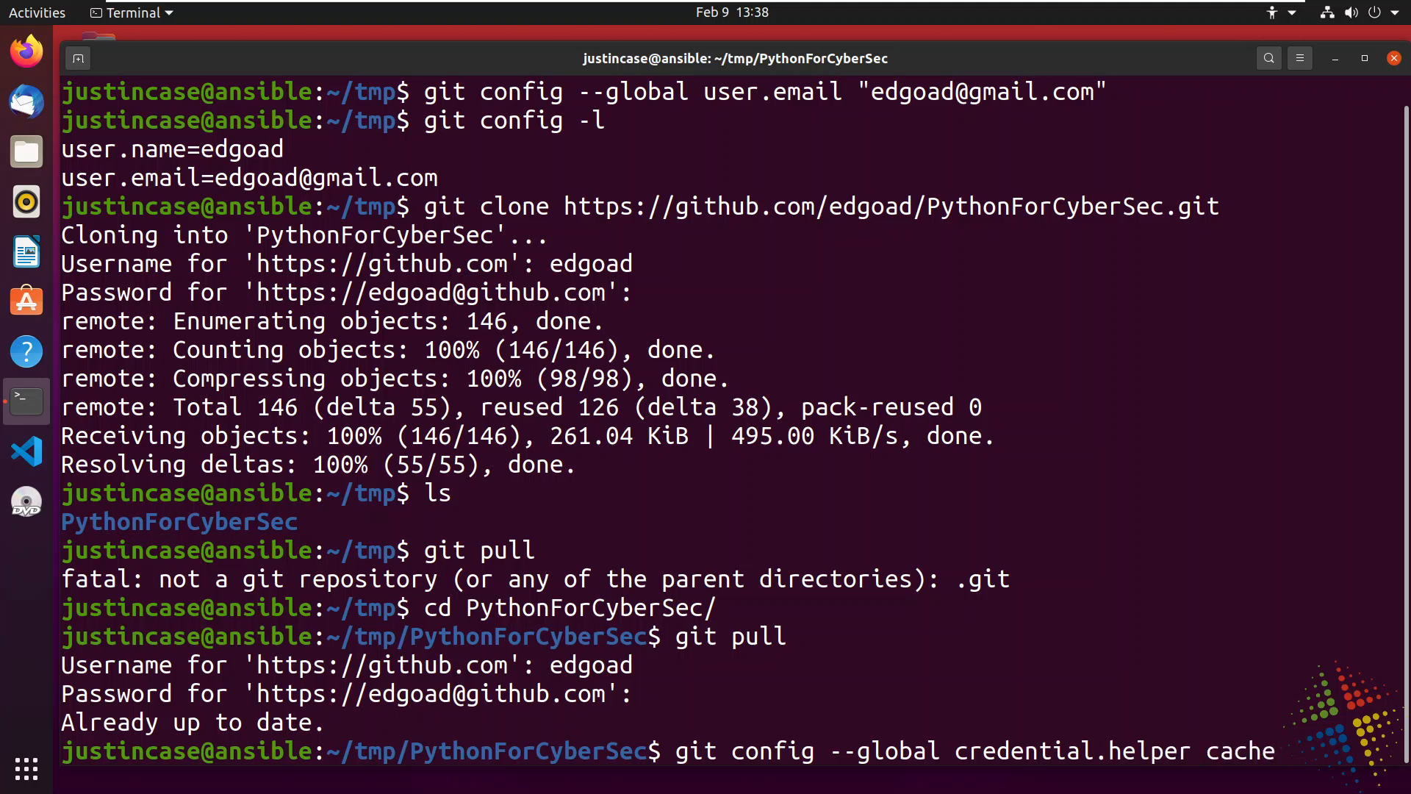
key(Return)
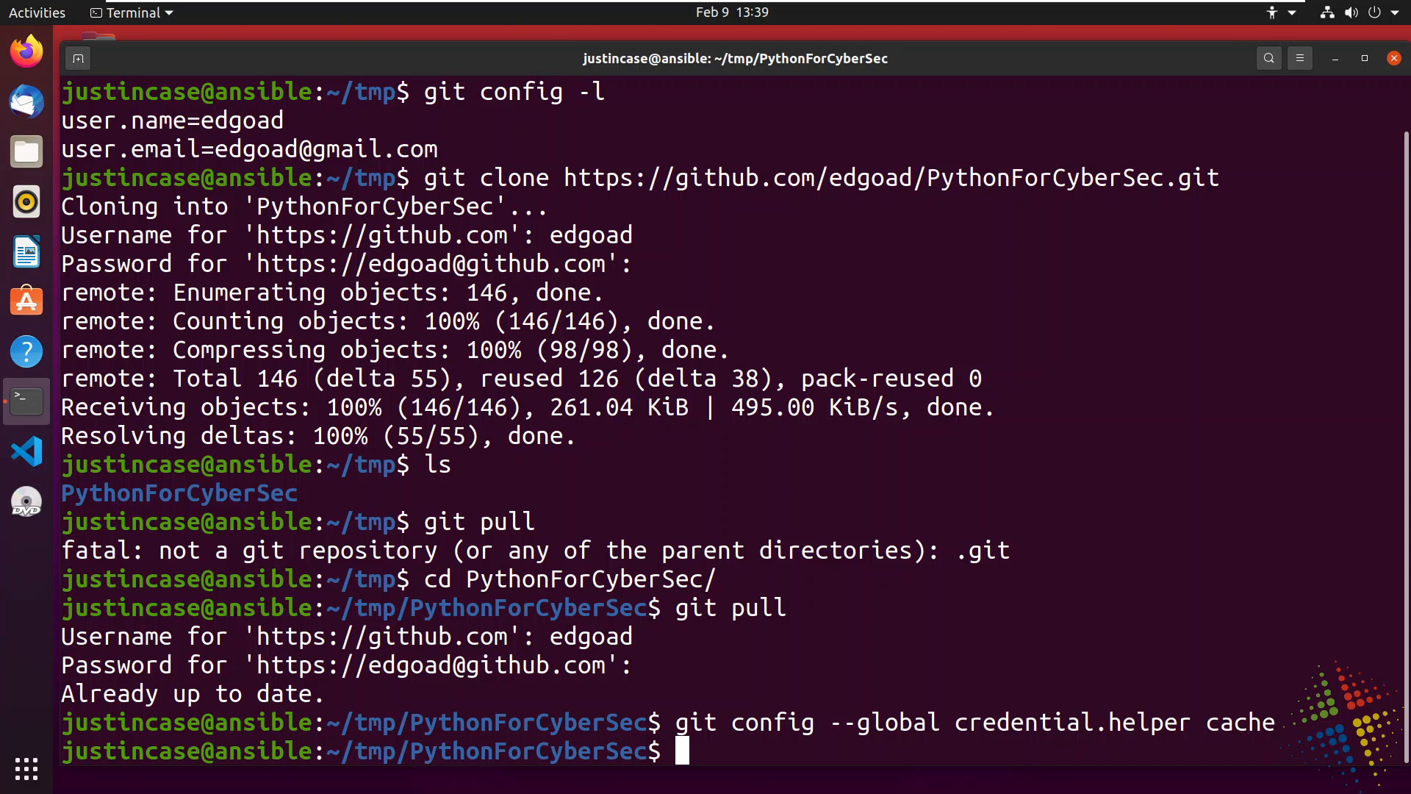
Step: Pull again, supplying username edgoad and the pasted token as password
text(git pull)
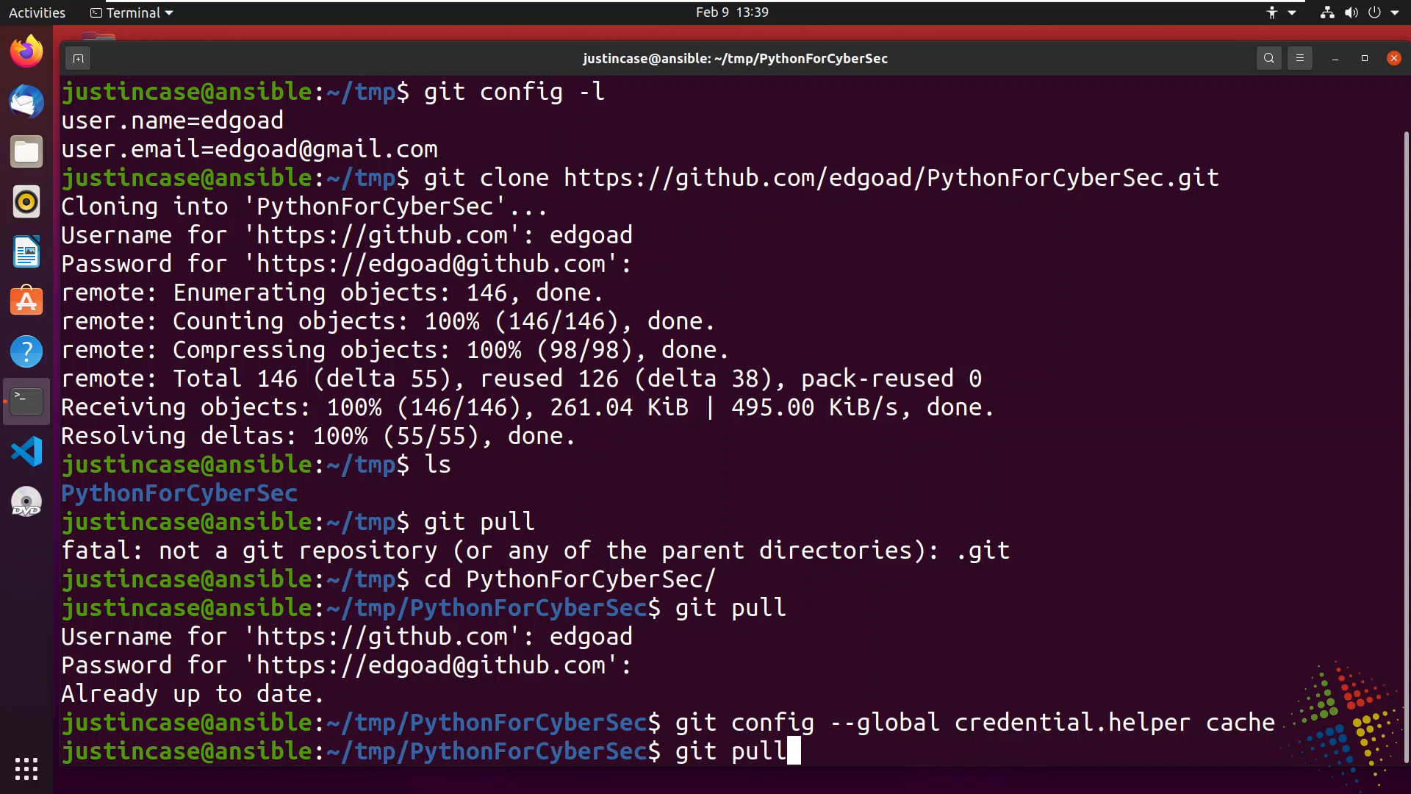
key(Return)
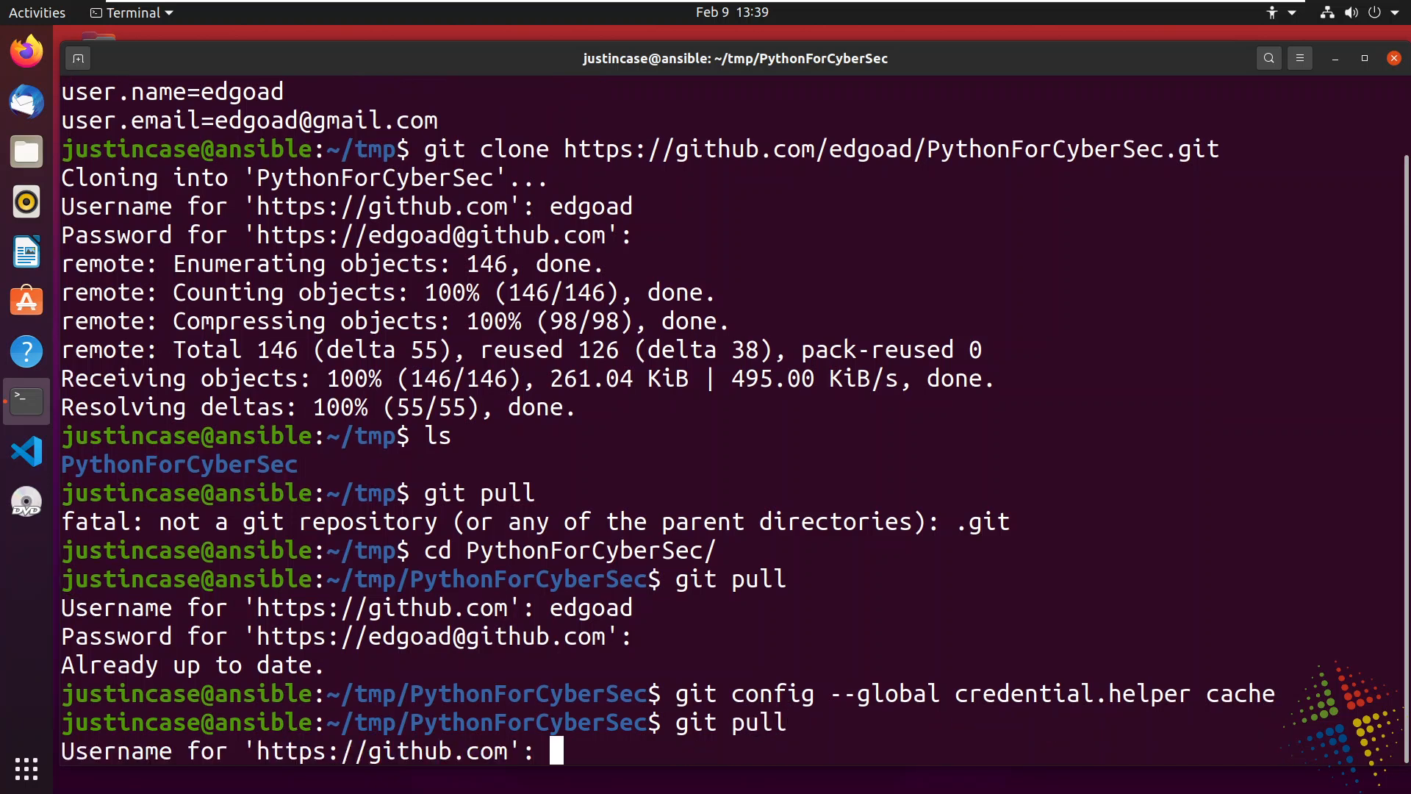
text(edgoad)
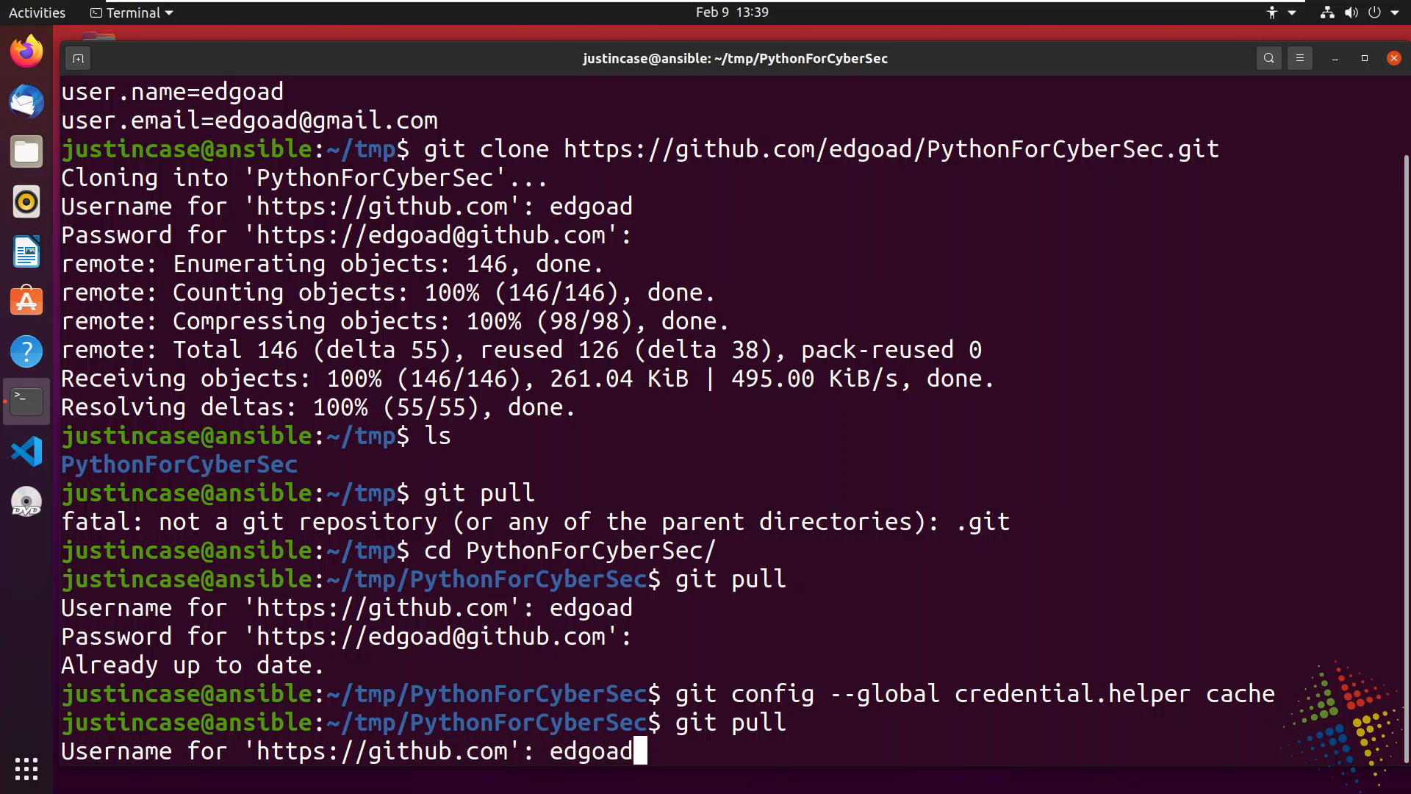
right_click(1168, 531)
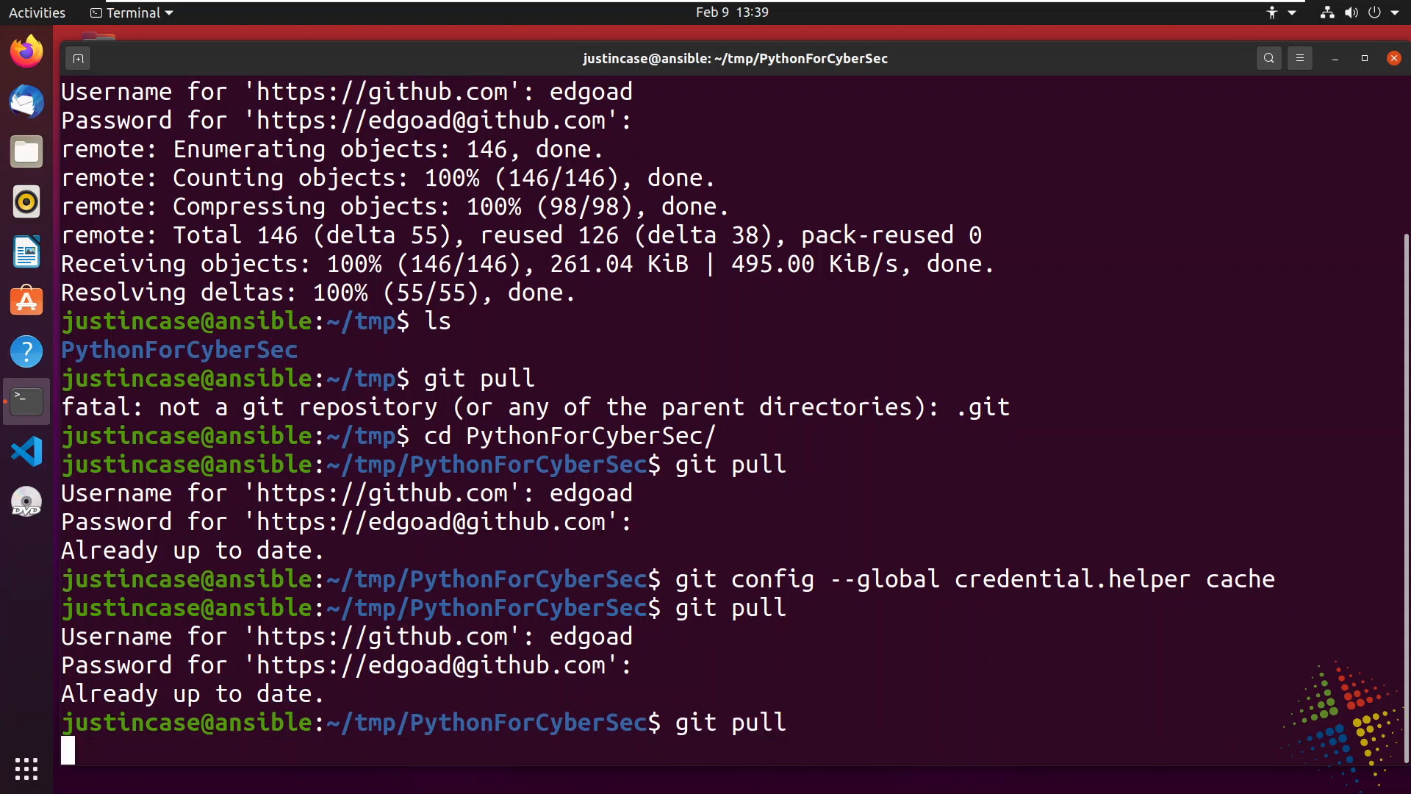
key(Return)
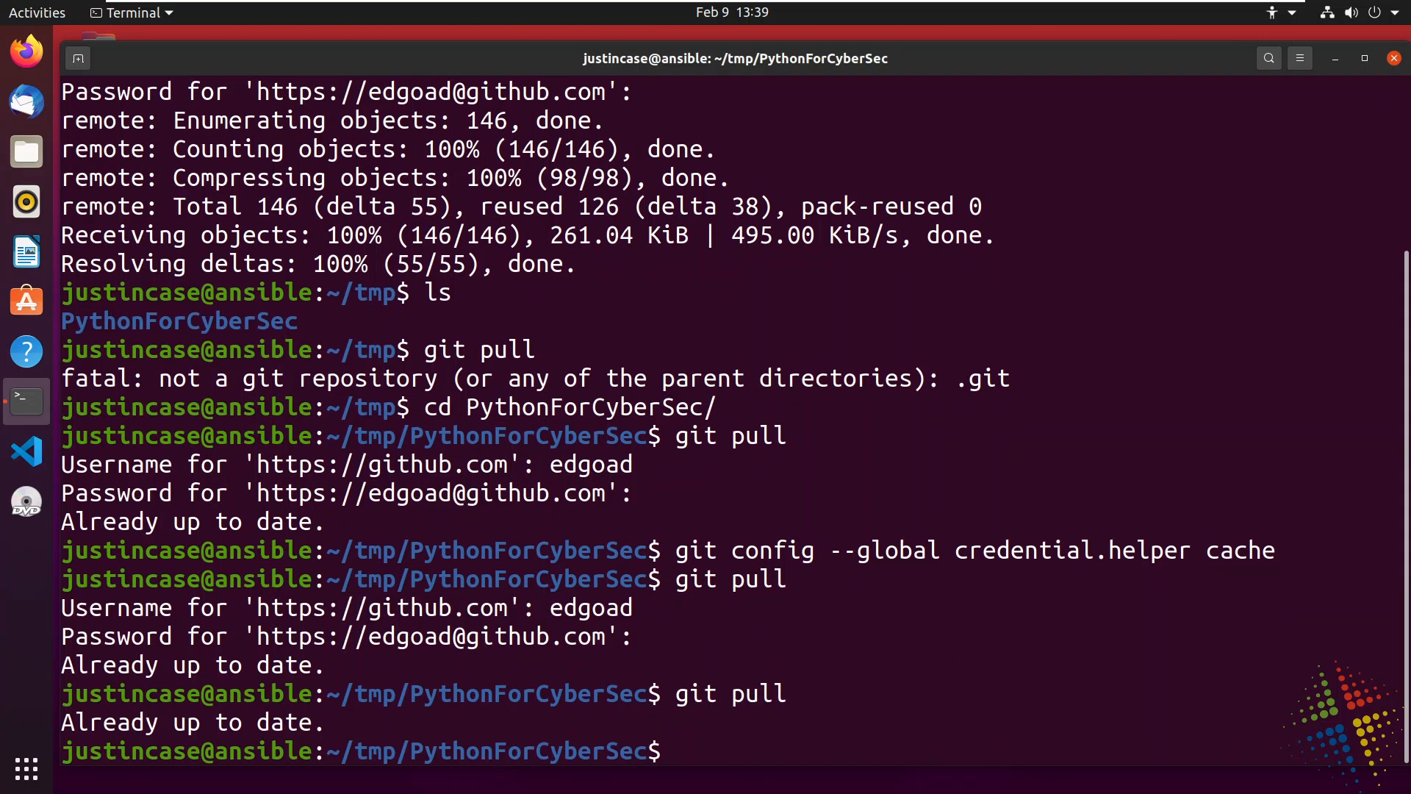
Step: Run git pull once more and confirm it finishes without asking for credentials
text(git pull)
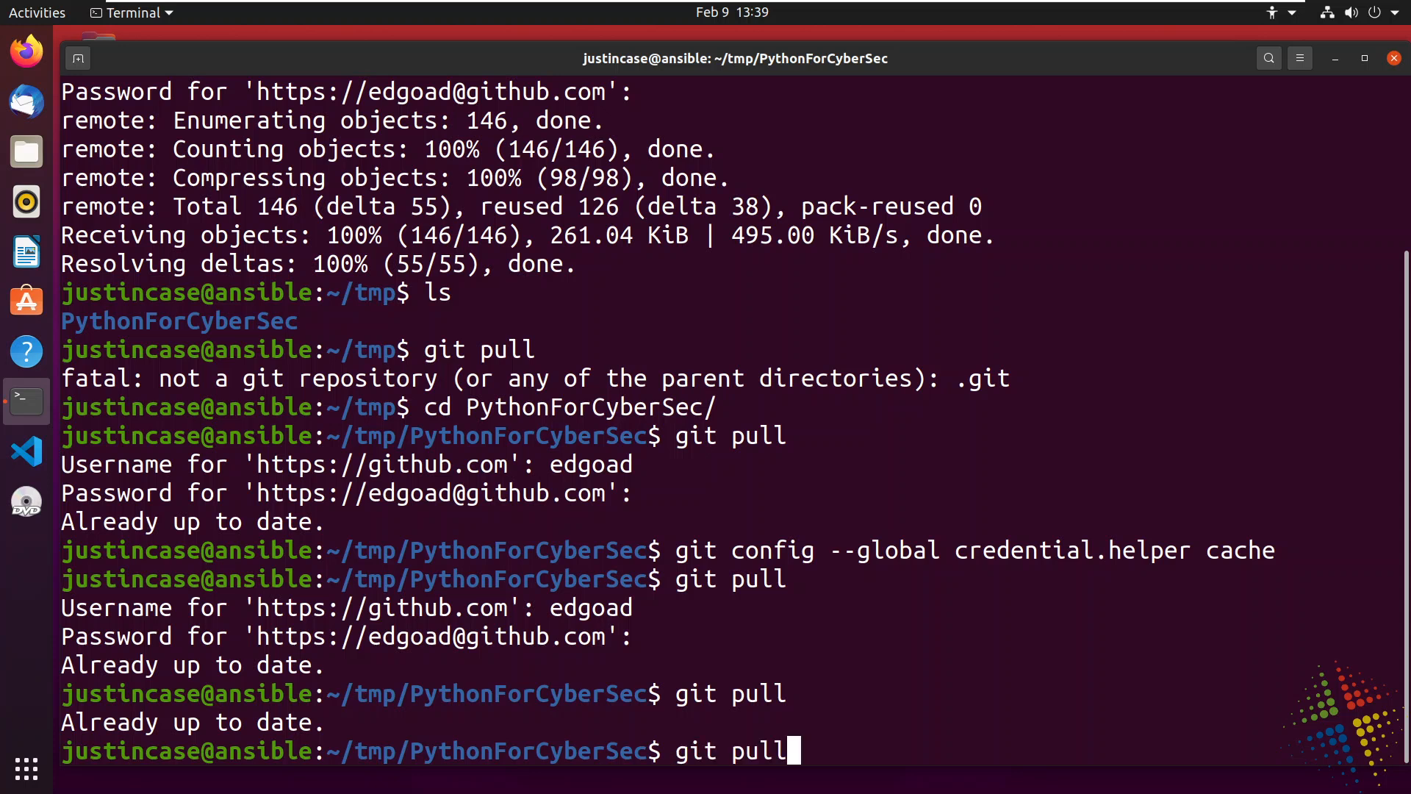
key(Return)
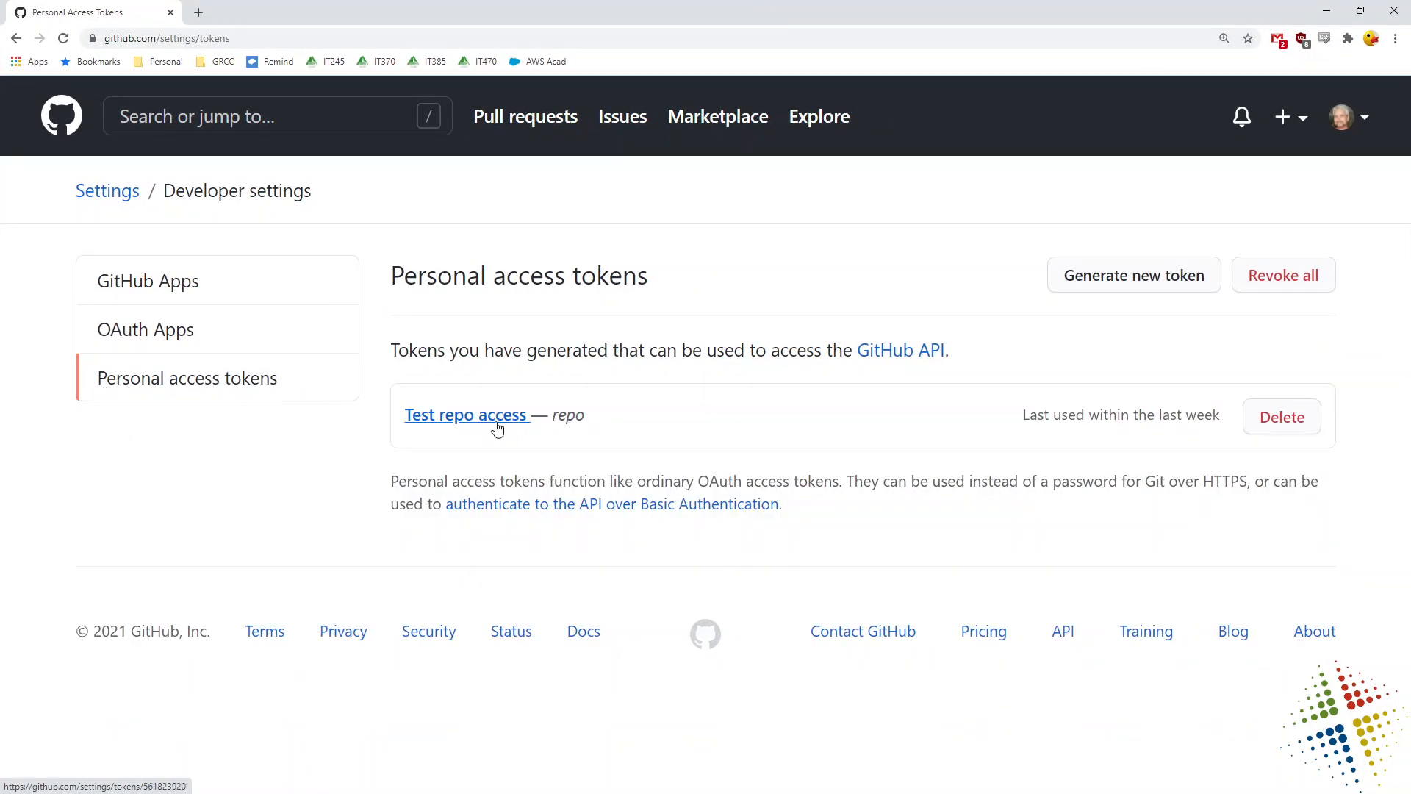
mouse_move(477, 423)
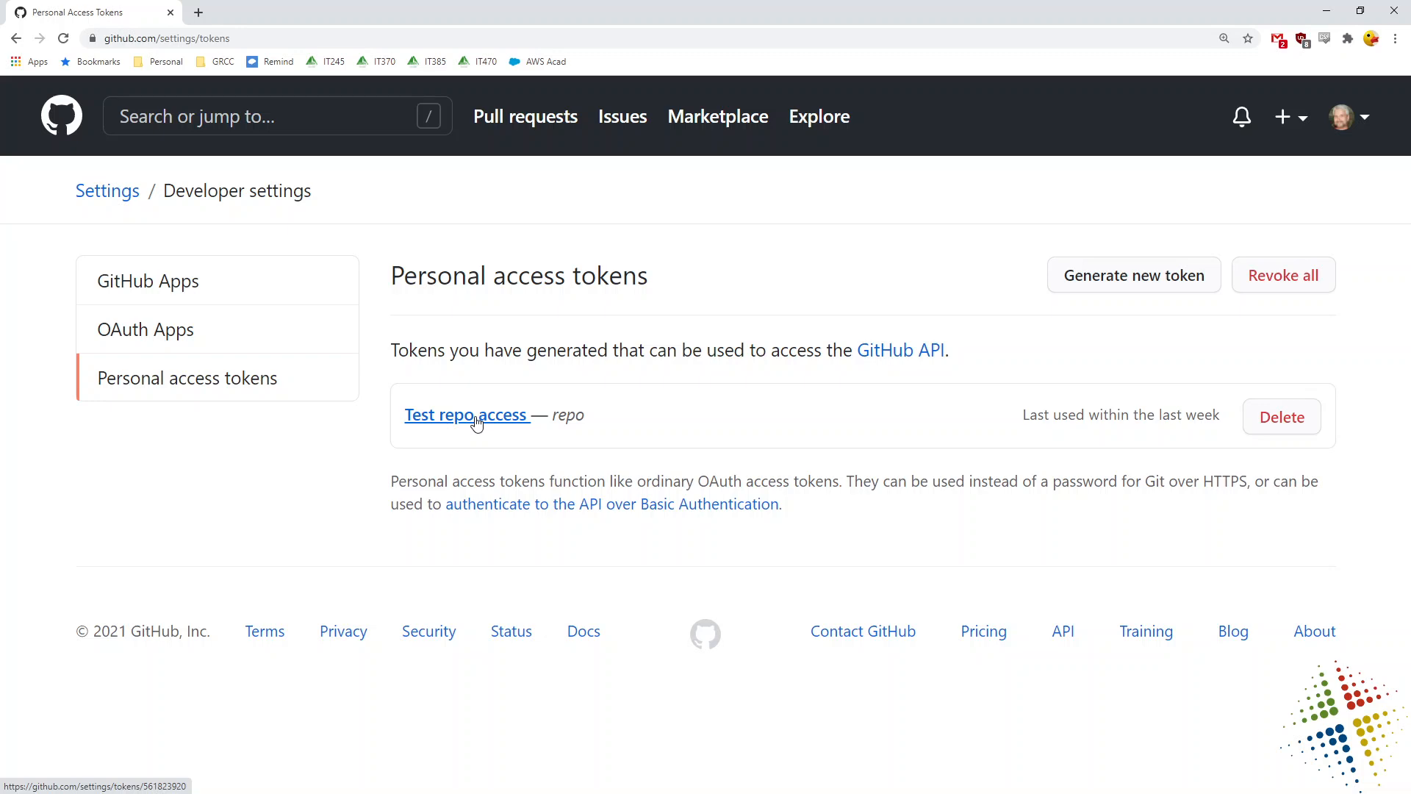
Step: Review the Test repo access token's scopes and regenerate it to show a new value
click(466, 414)
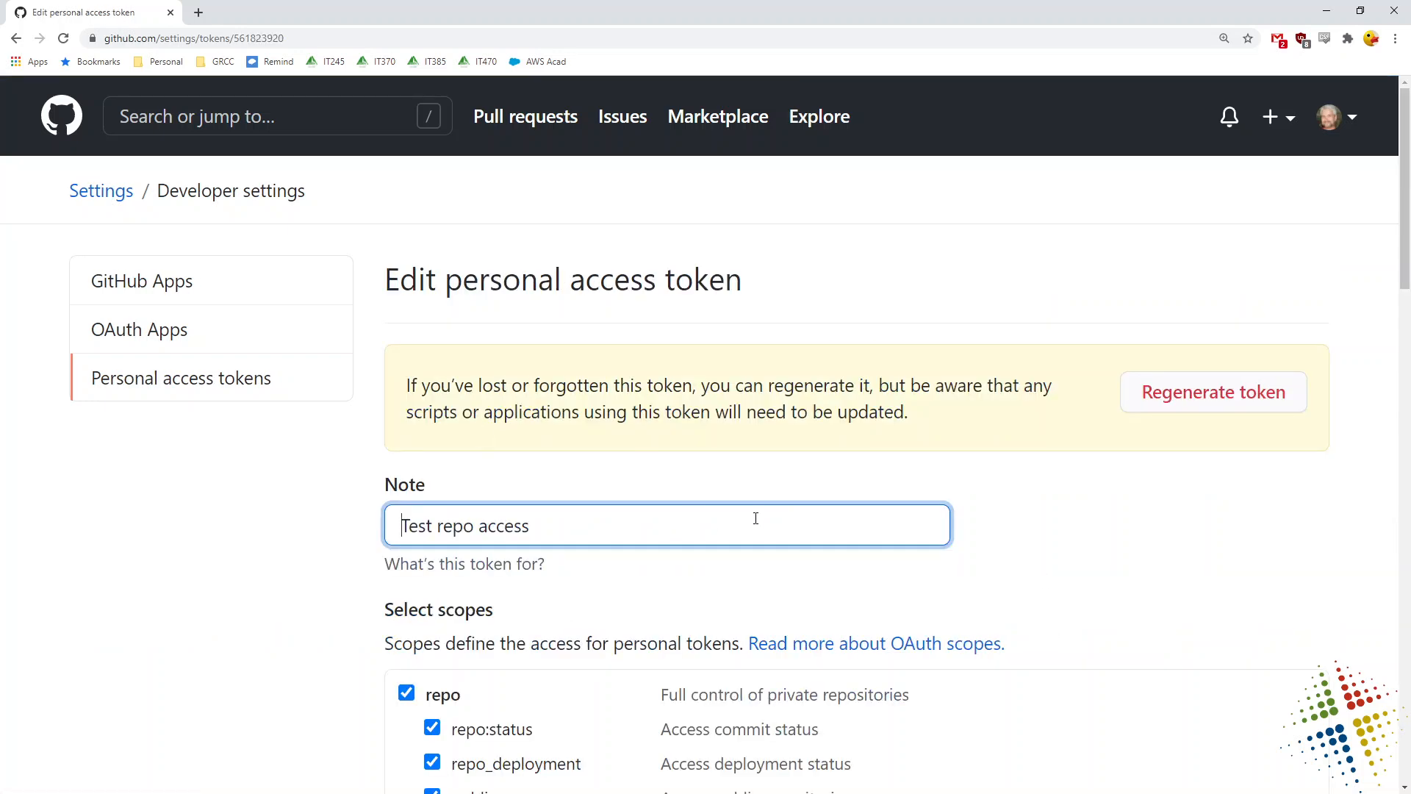
scroll(down, 3)
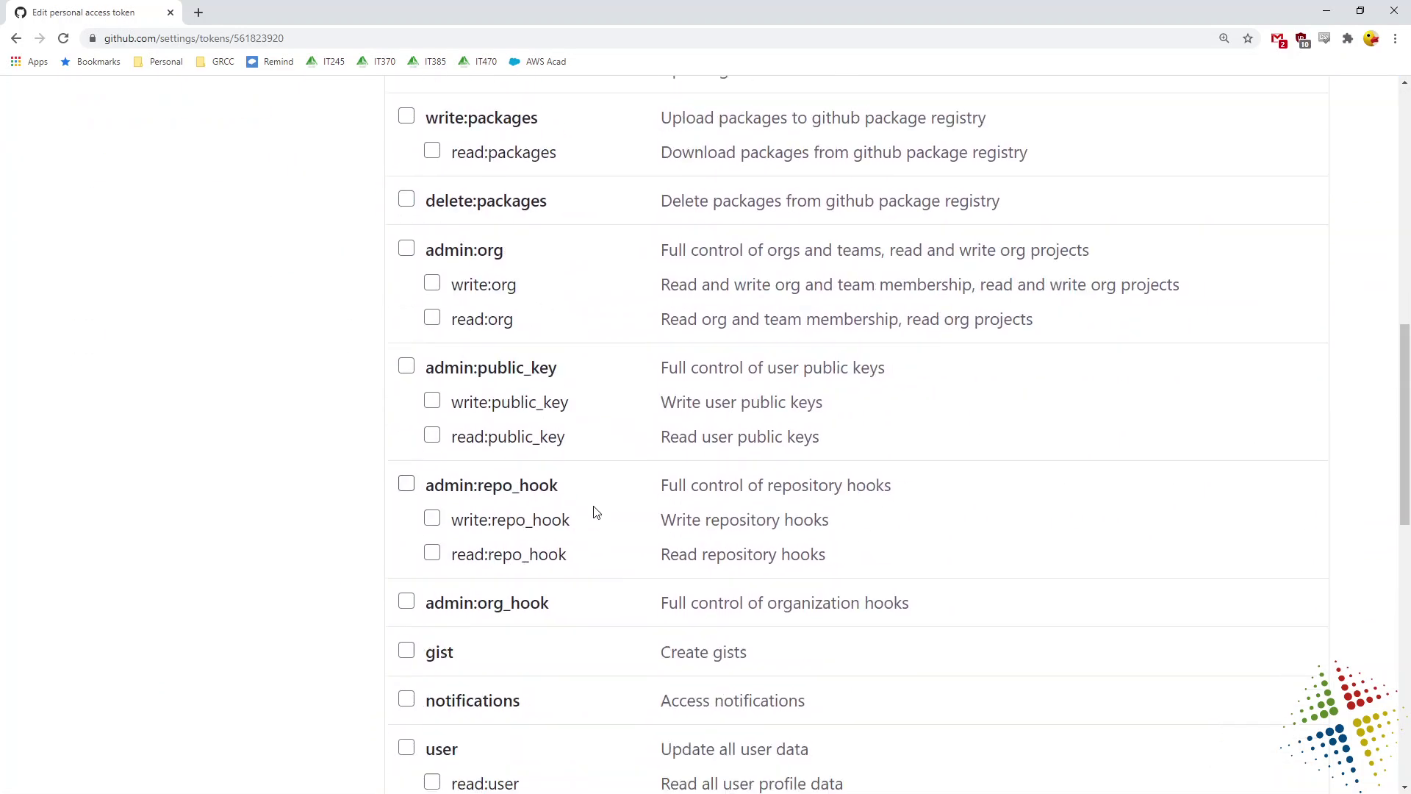
scroll(down, 3)
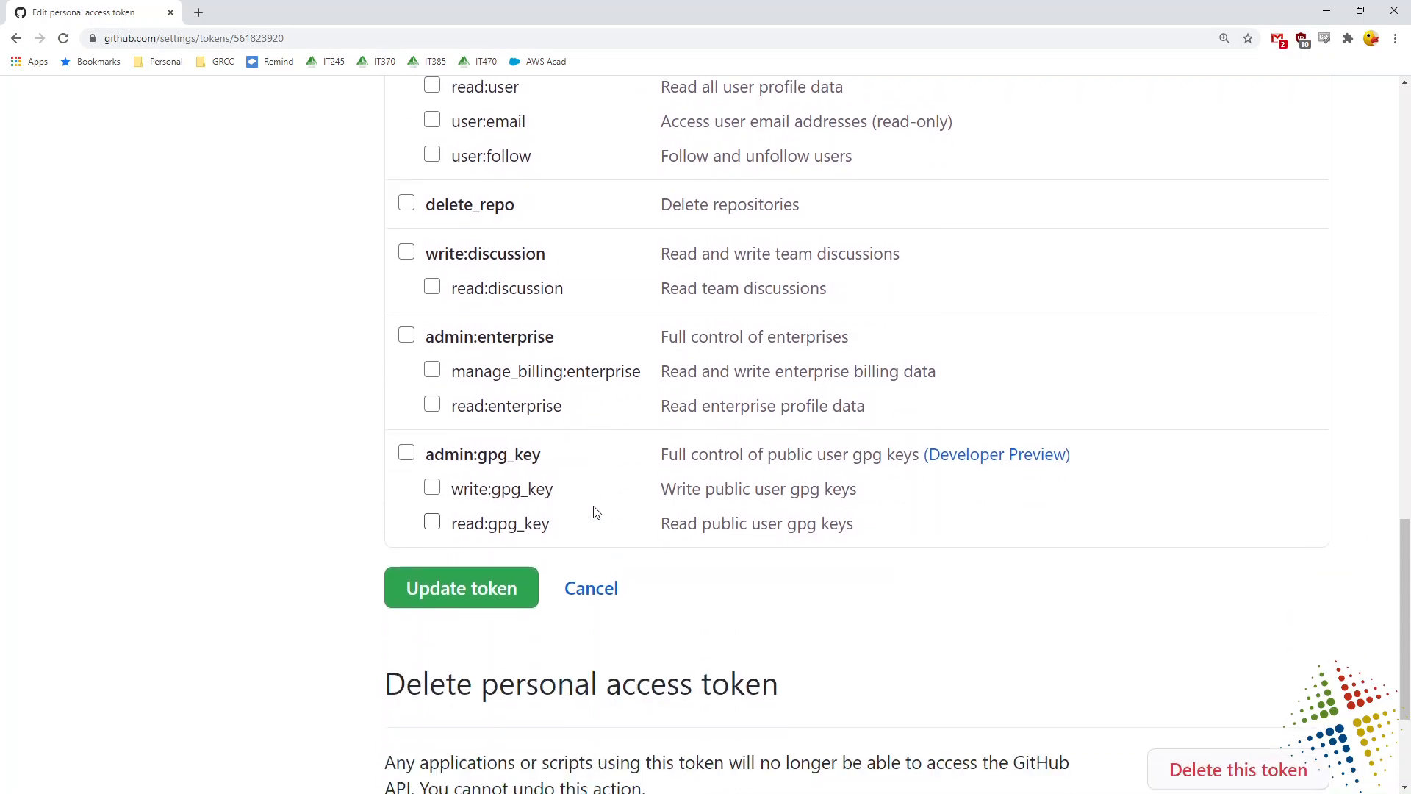
scroll(down, 3)
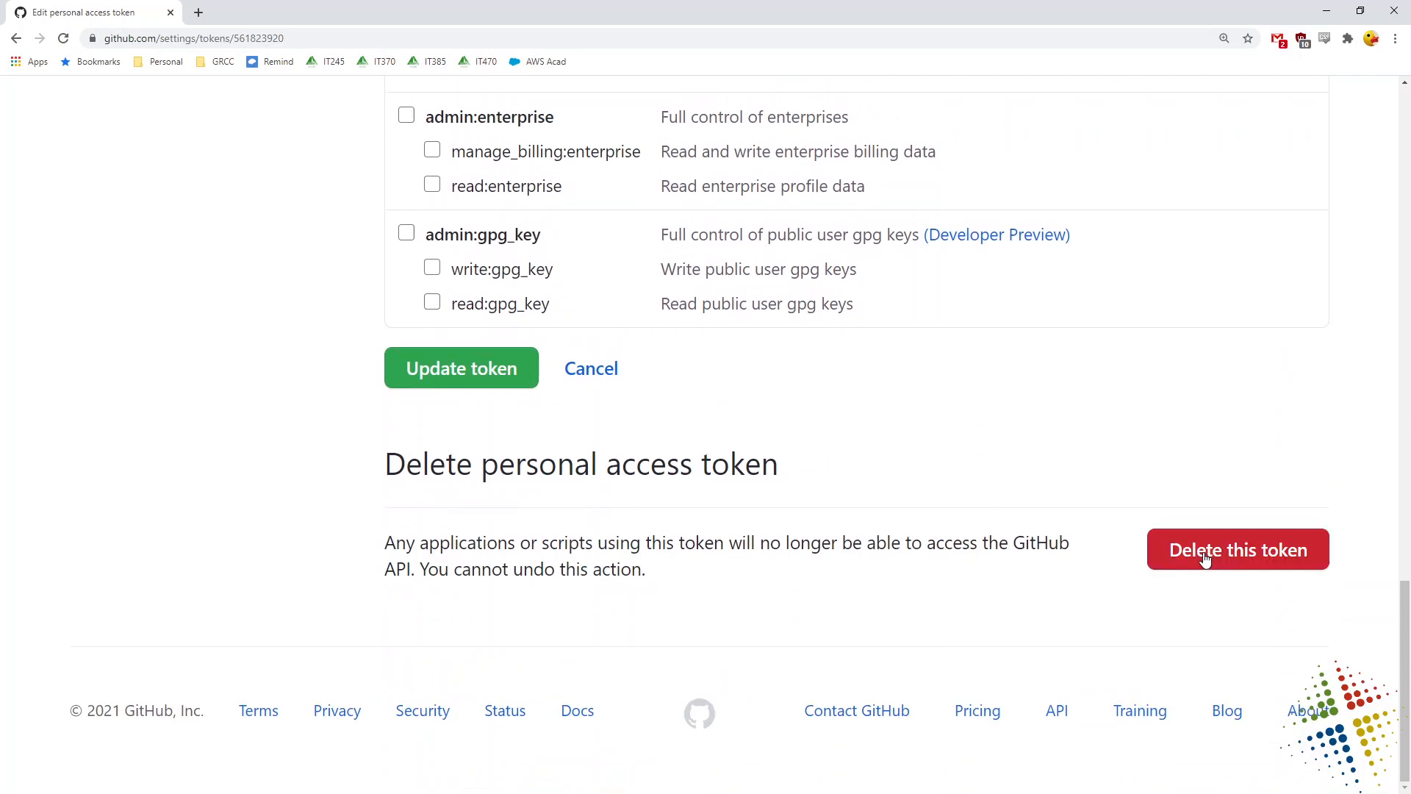
scroll(up, 3)
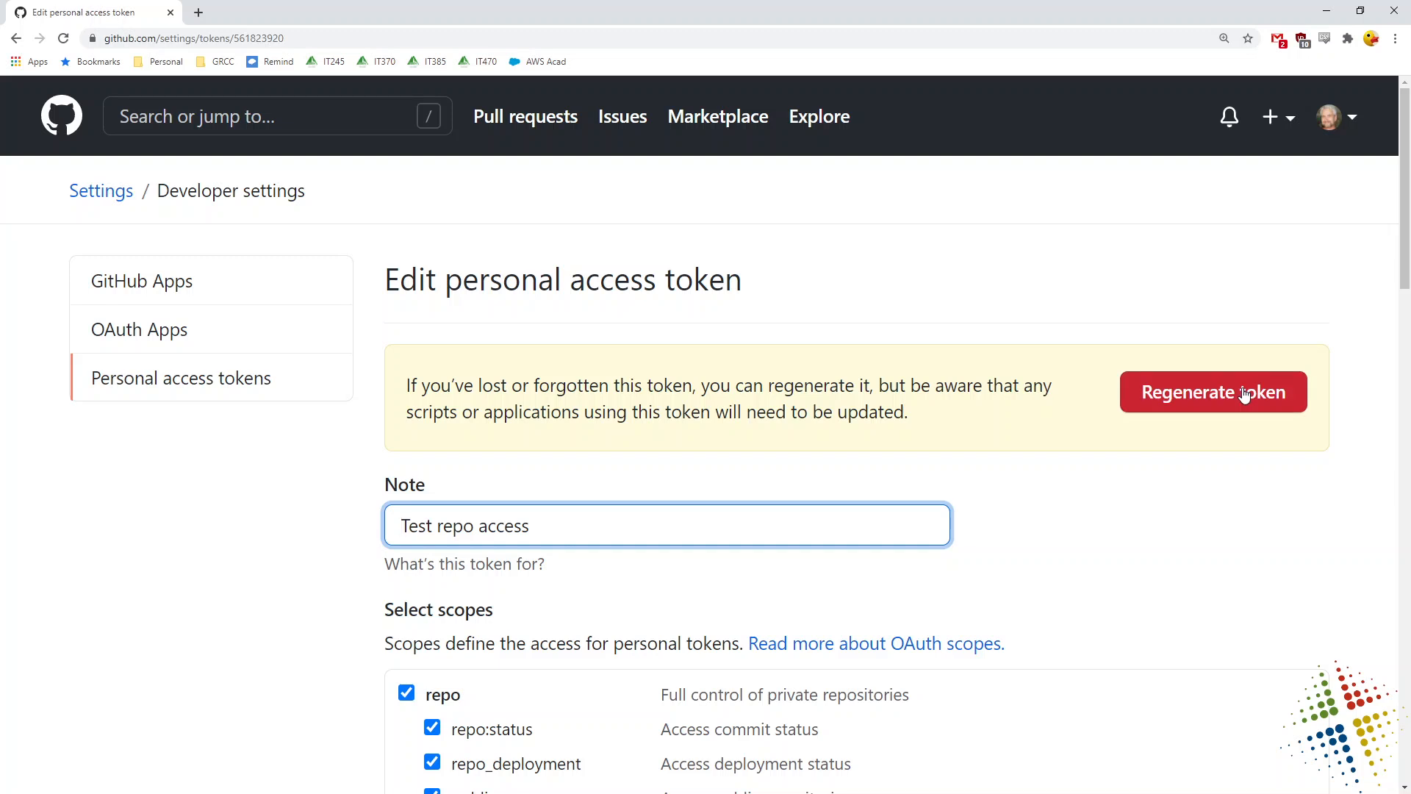
click(1213, 391)
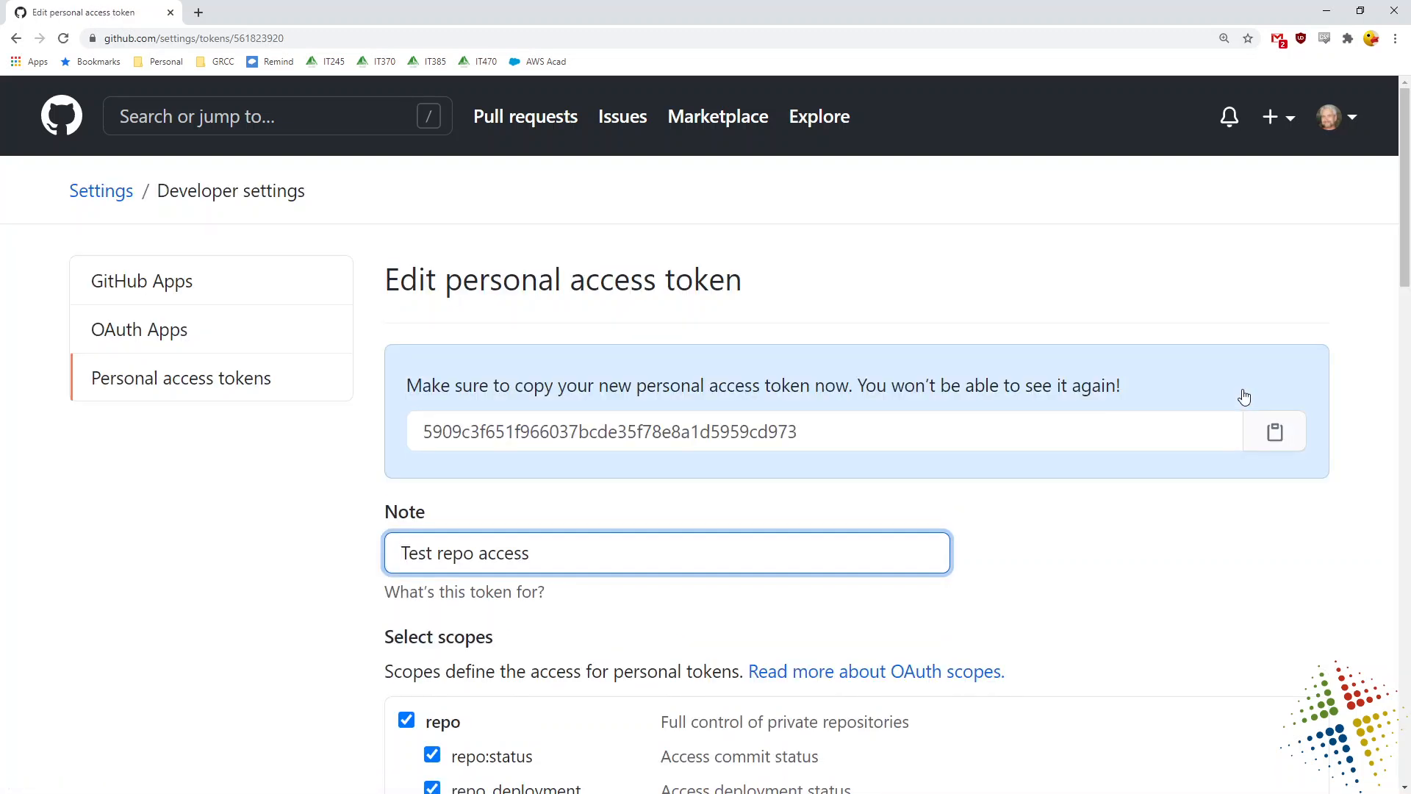
mouse_move(726, 423)
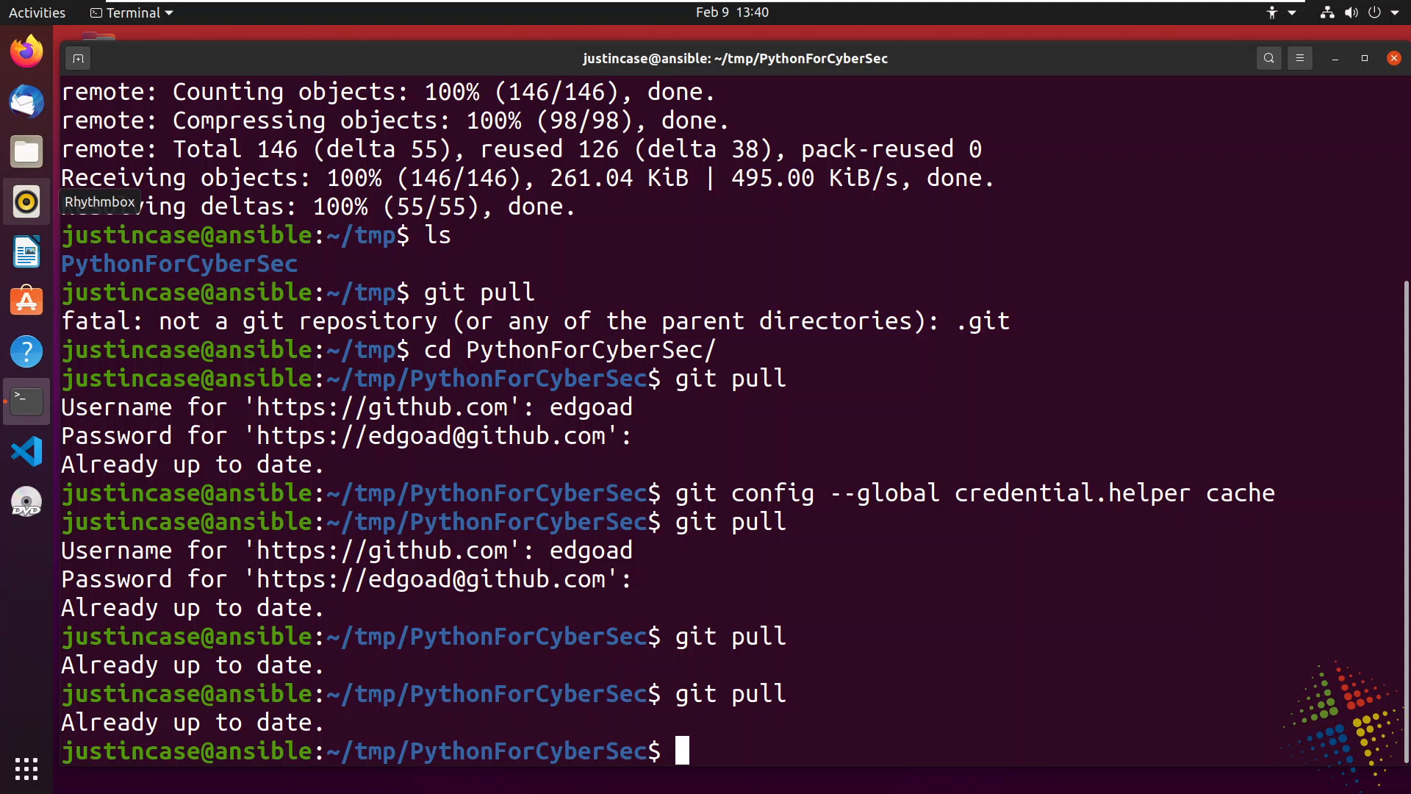
mouse_move(666, 504)
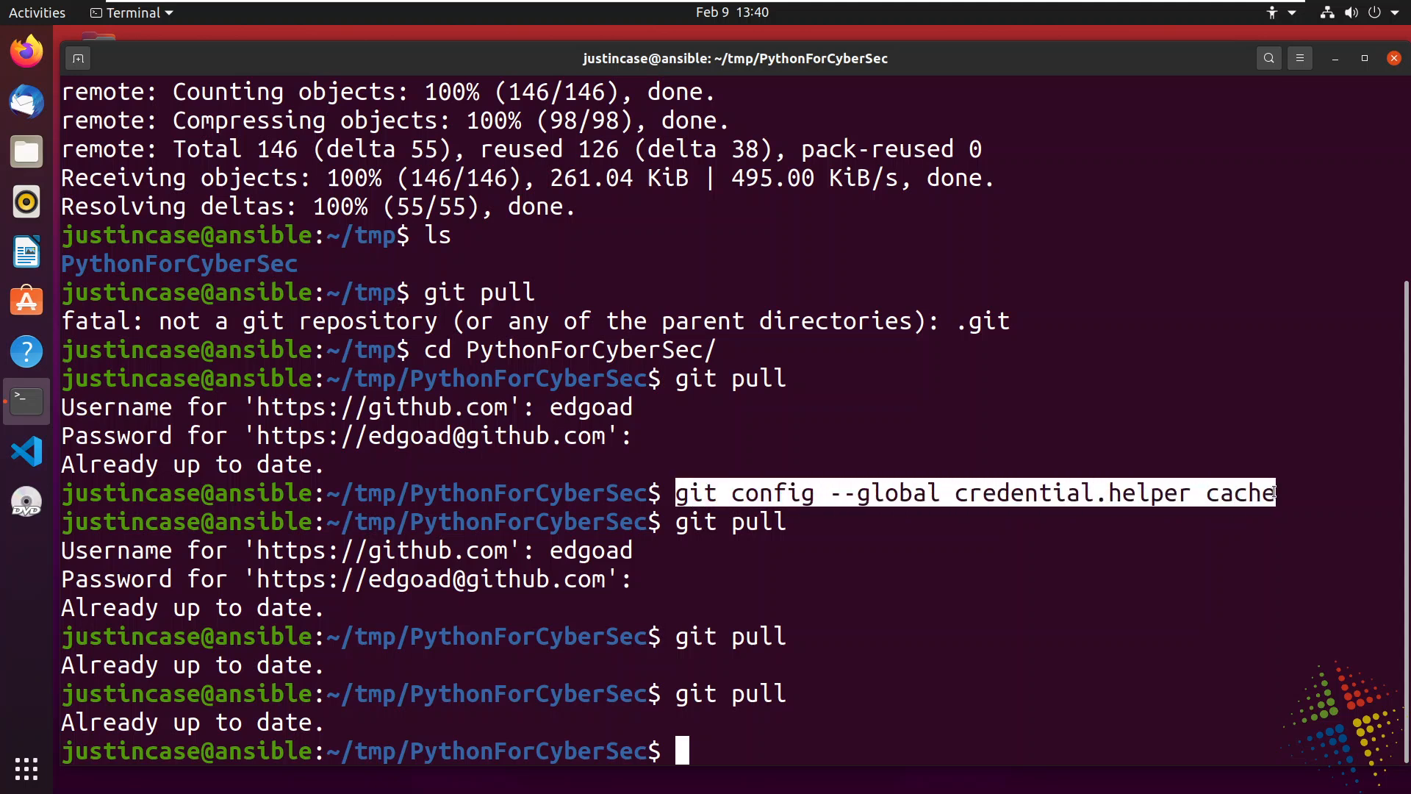
Step: Run git config --global --unset credential.helper to remove credential caching
text(gi)
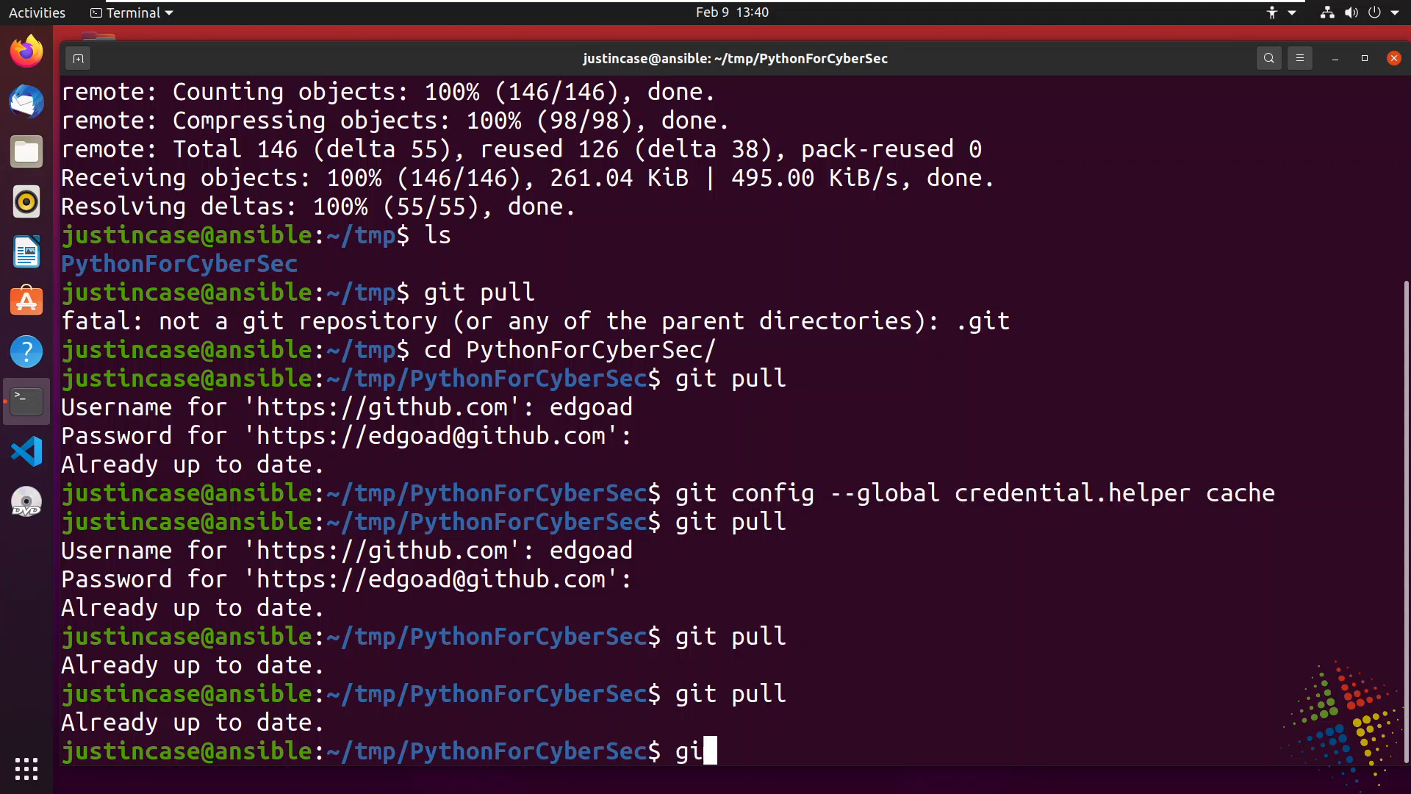
text(tconfig --)
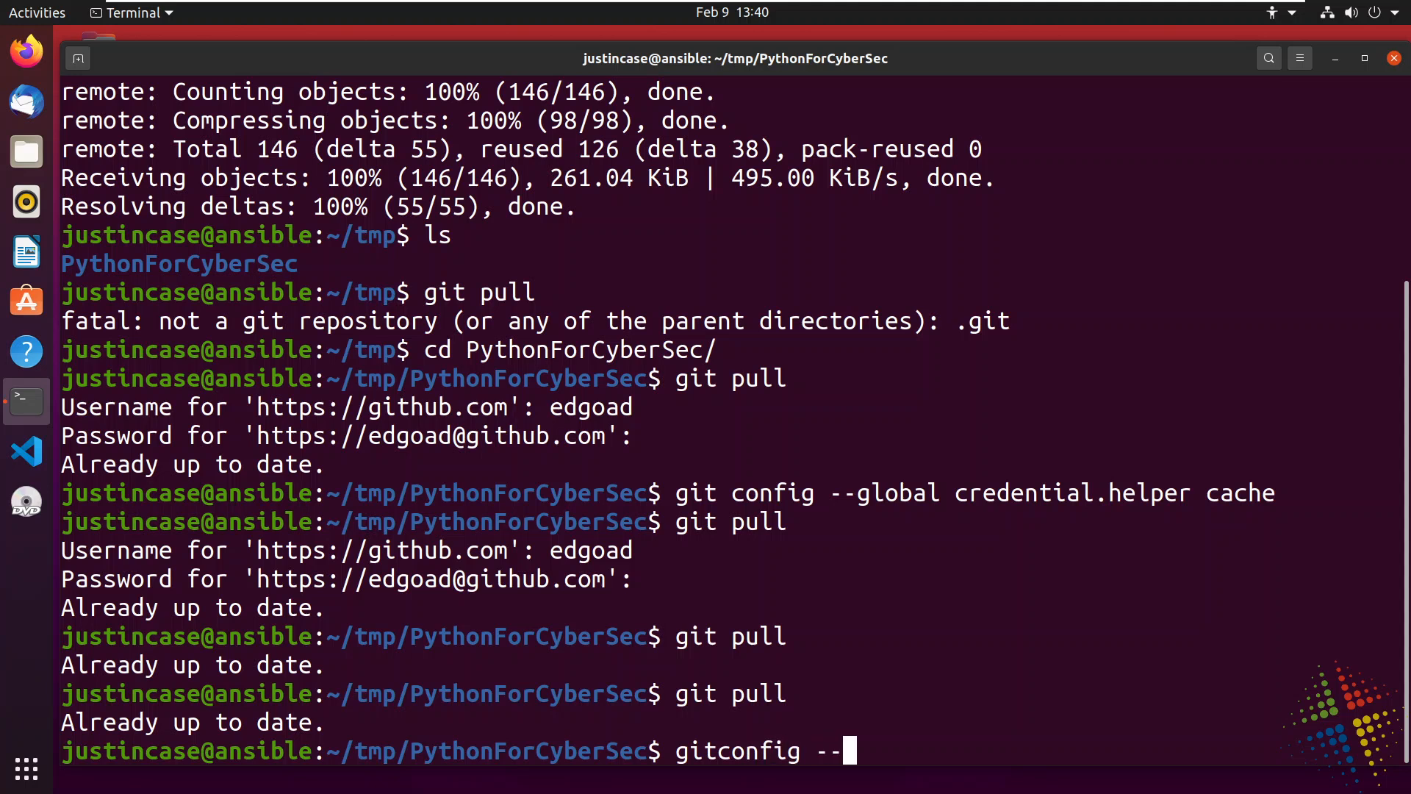
text(git)
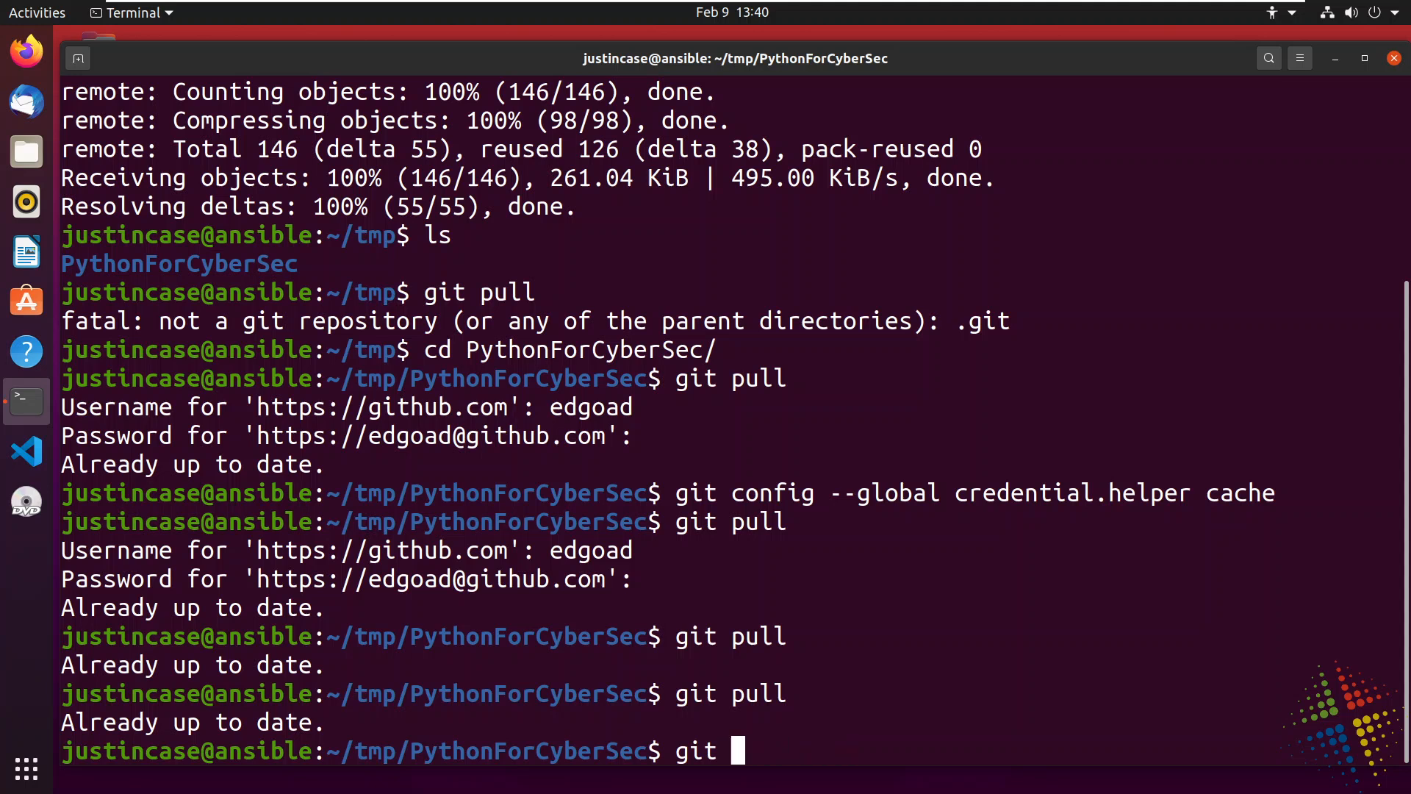
text(config --gloca)
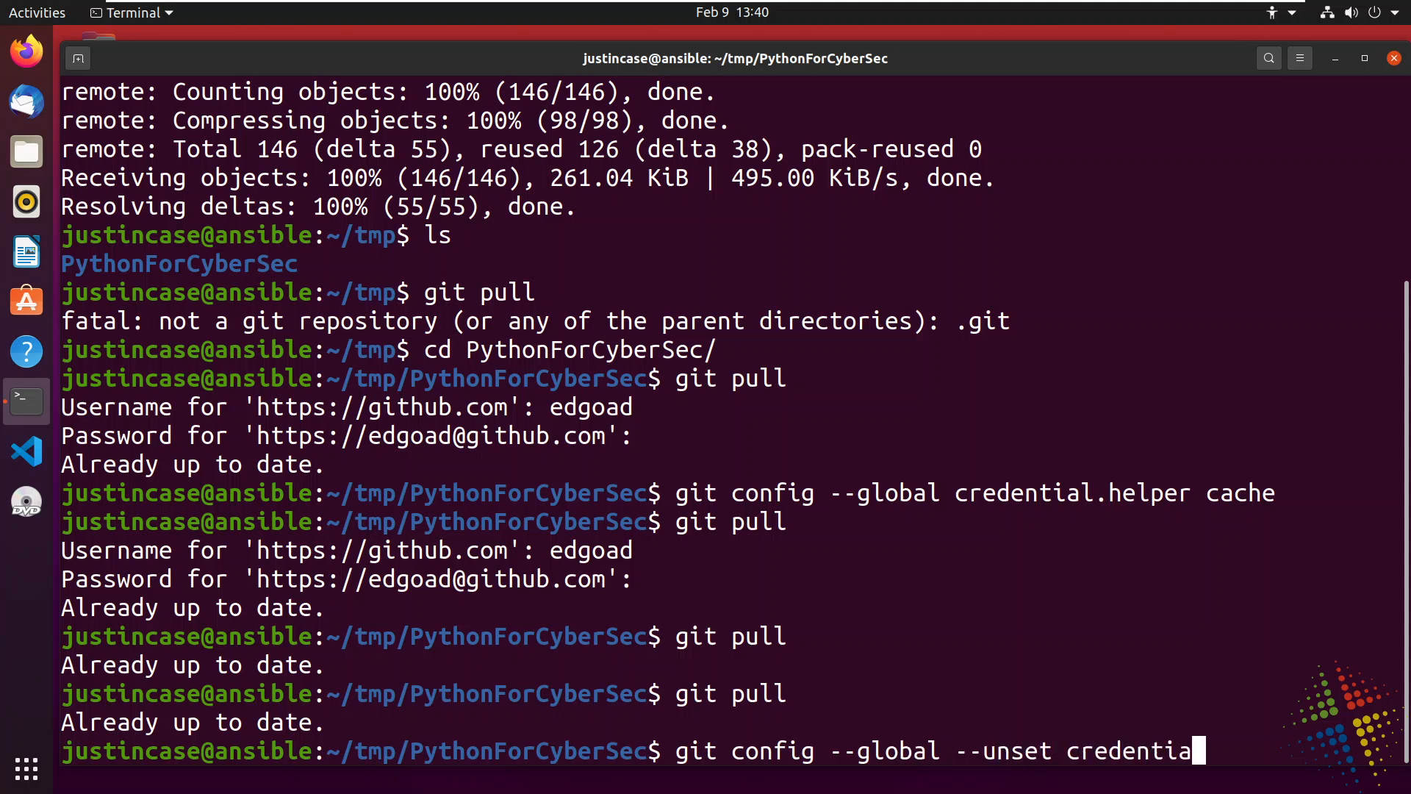
key(Return)
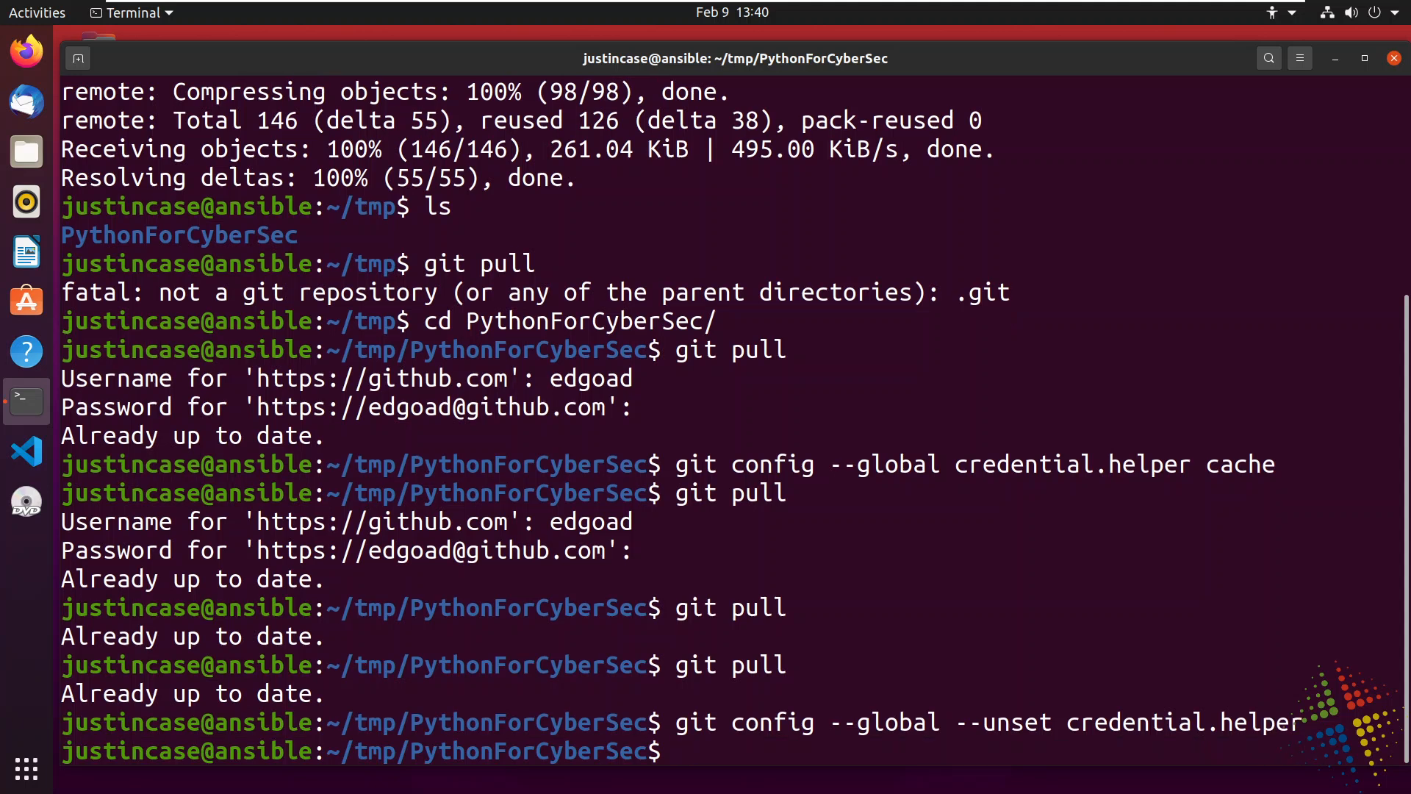
Step: Run git pull and see it prompt for the GitHub username again
text(git pull)
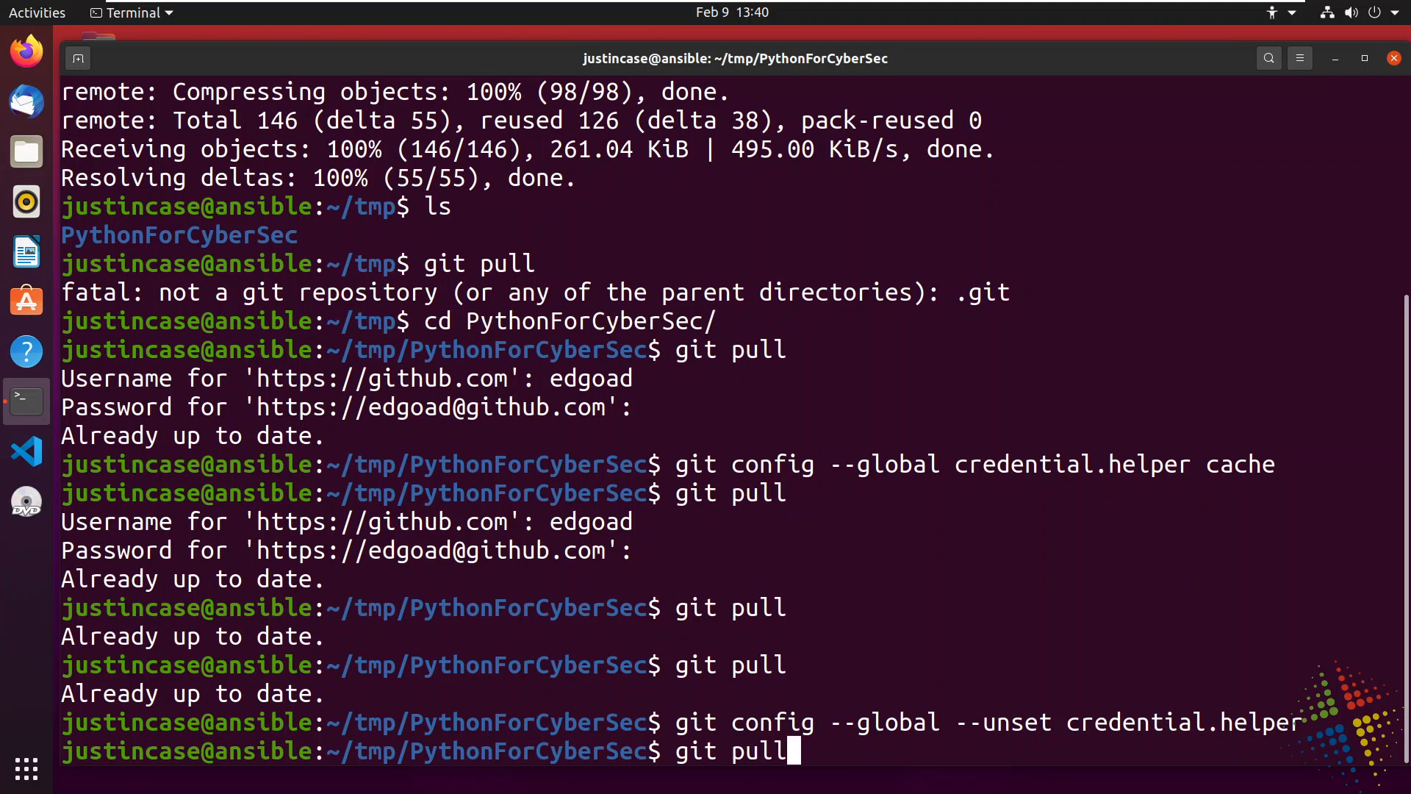
key(Return)
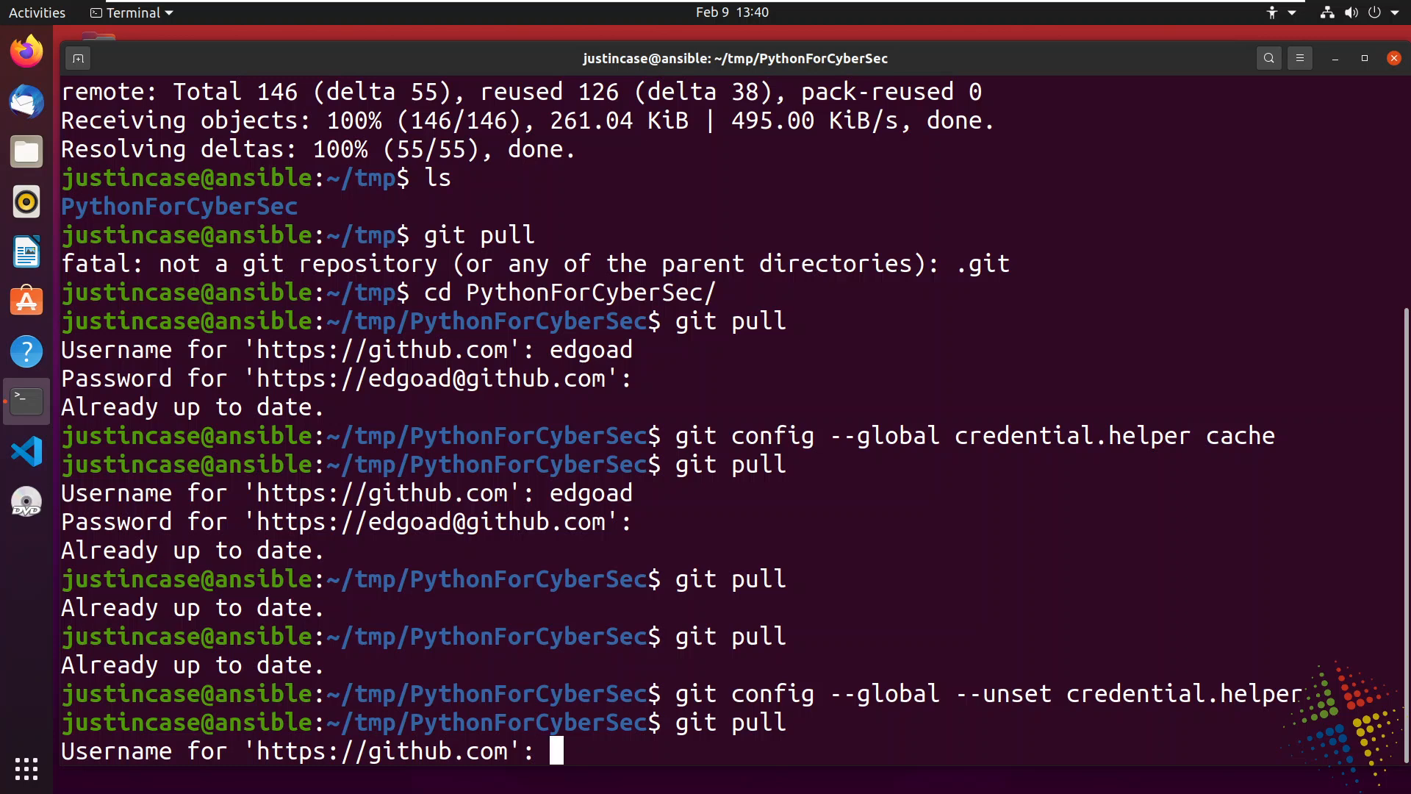